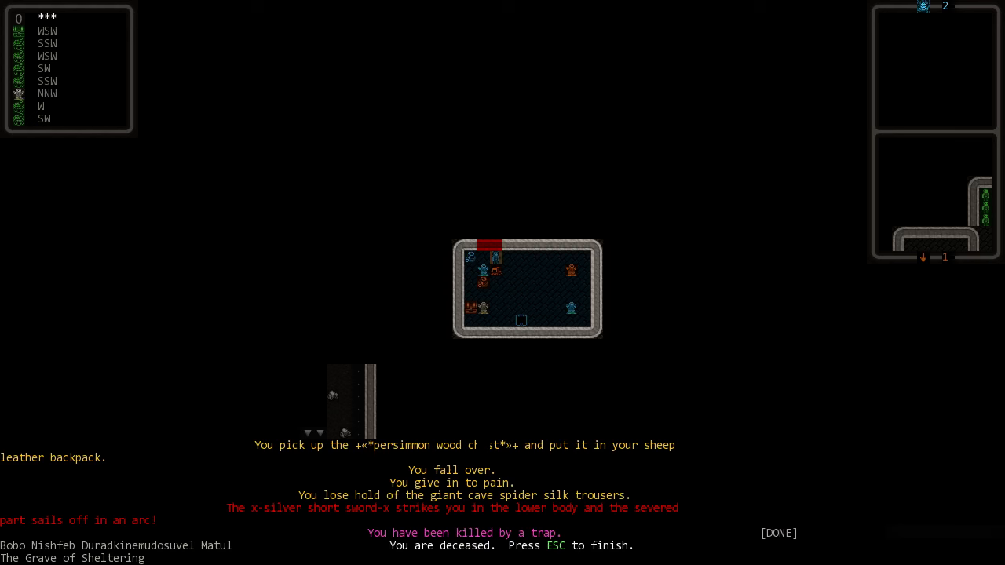
pyautogui.moveTo(691, 154)
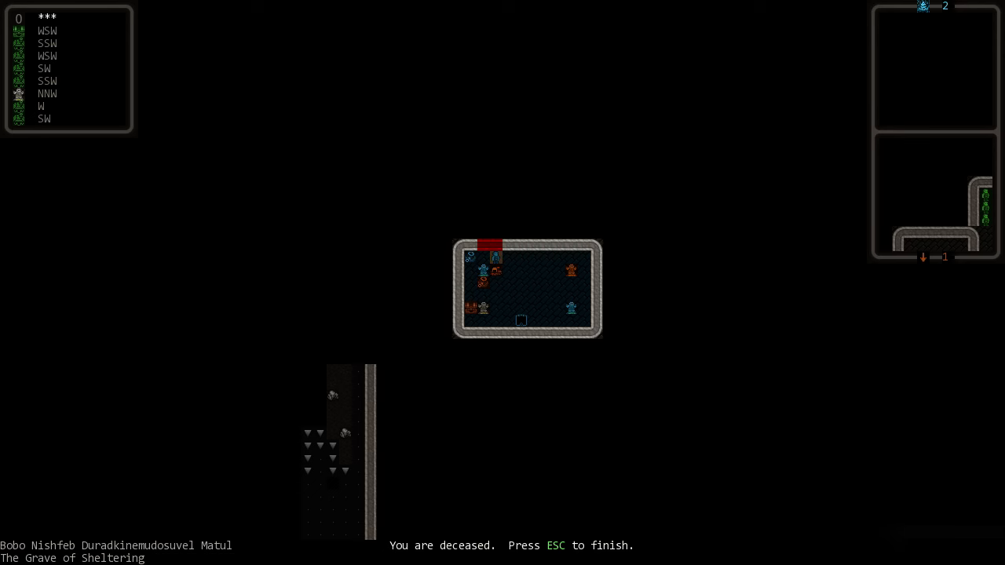
pyautogui.moveTo(788, 155)
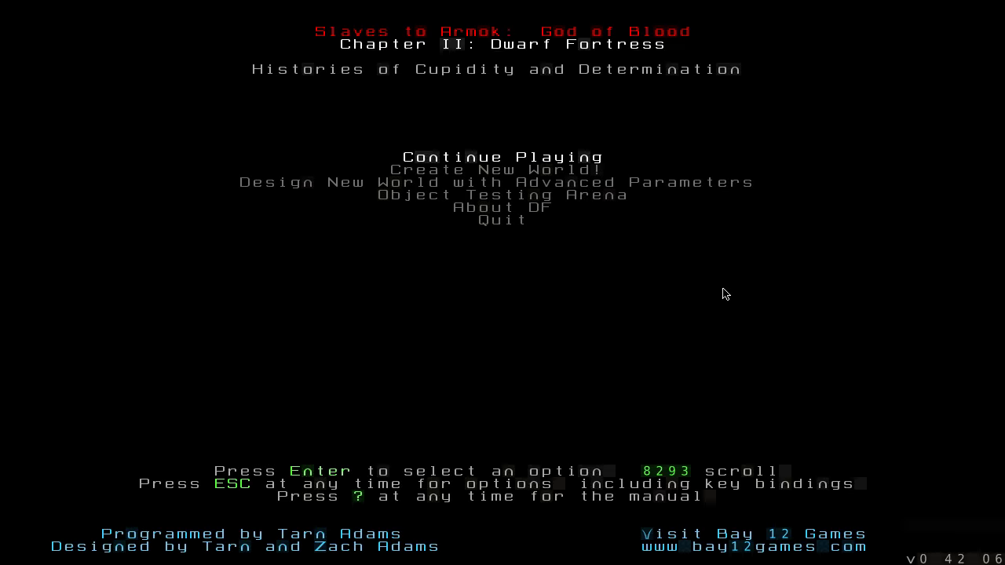
# Step: Continue the saved adventure, reloading the adventurer at the Vises of Wilt
pyautogui.press('Return')
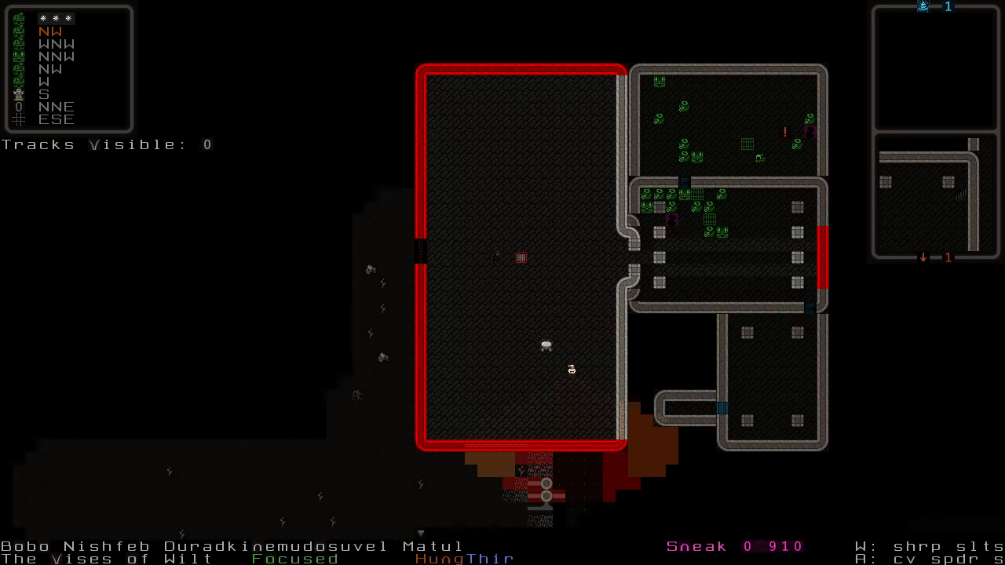
# Step: Drop the silver hal chime and the sharp siltstone from the inventory
pyautogui.press('d')
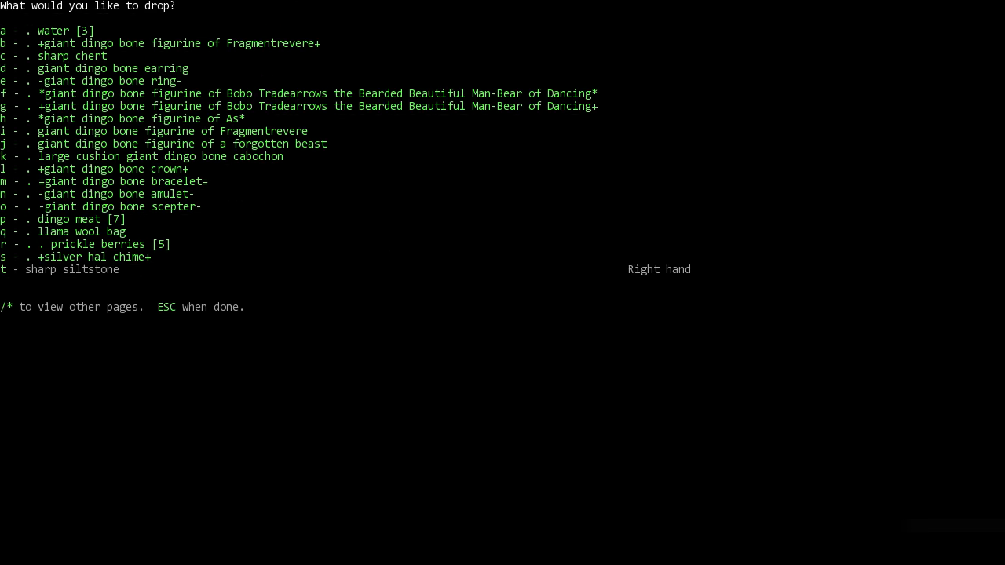
pyautogui.press('s')
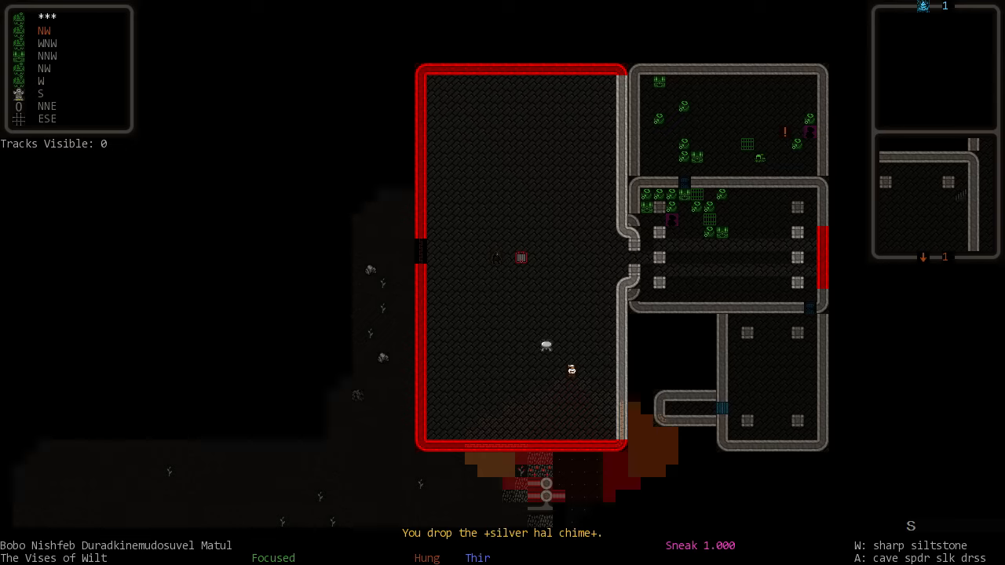
pyautogui.press('d')
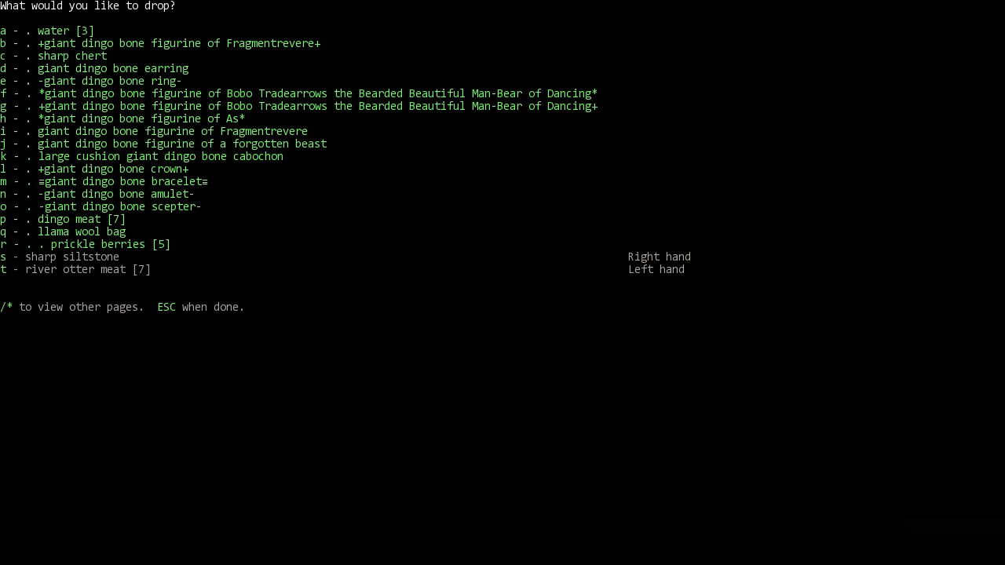
pyautogui.press('s')
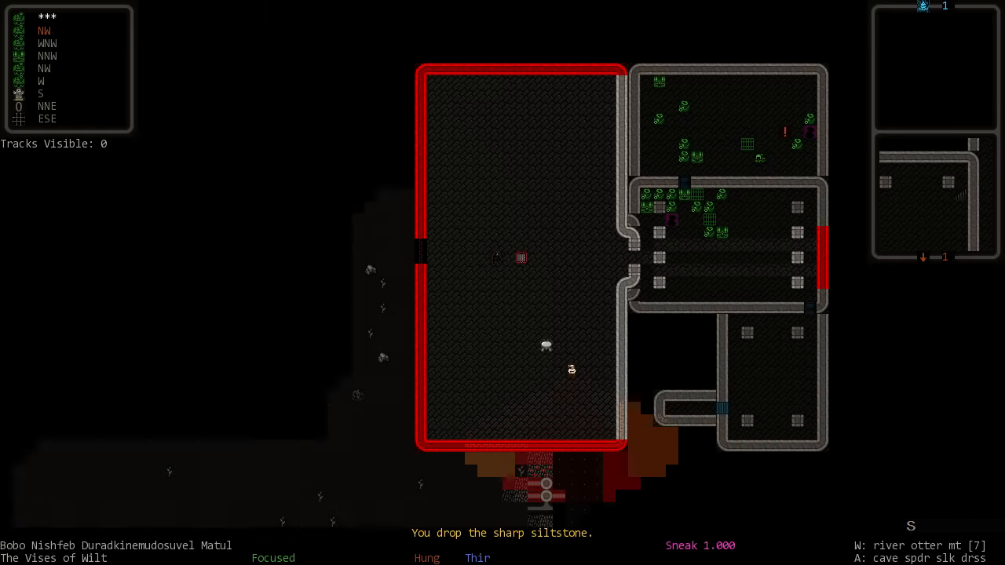
# Step: Glance at the wear list, walk one step west and bring up the recent-events log
pyautogui.press('W')
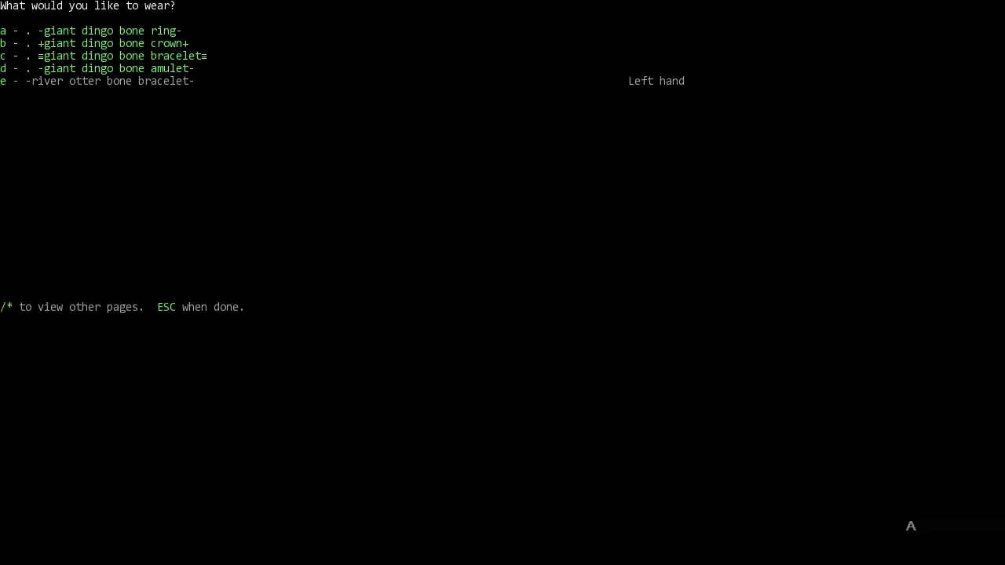
pyautogui.press('e')
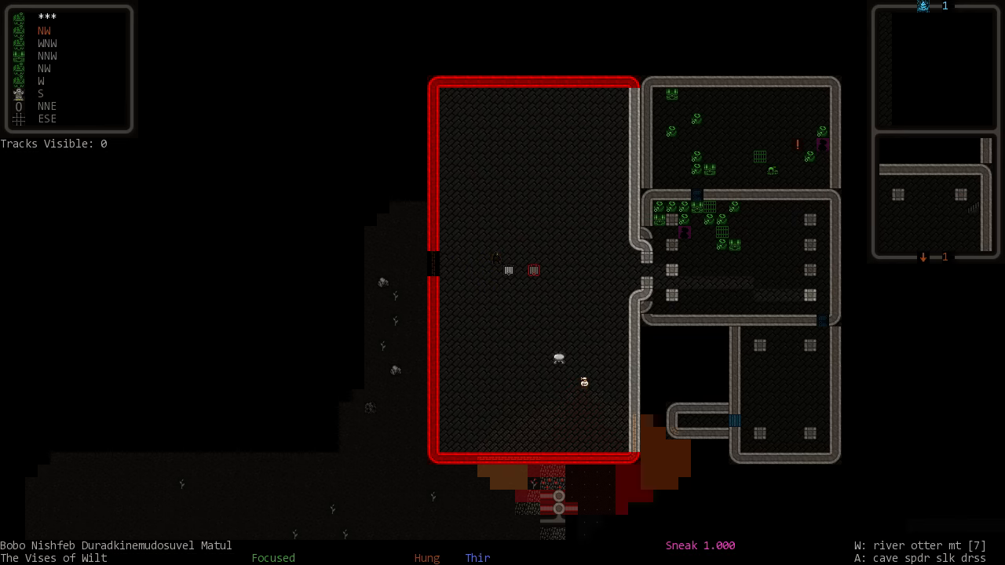
pyautogui.press('Numpad4')
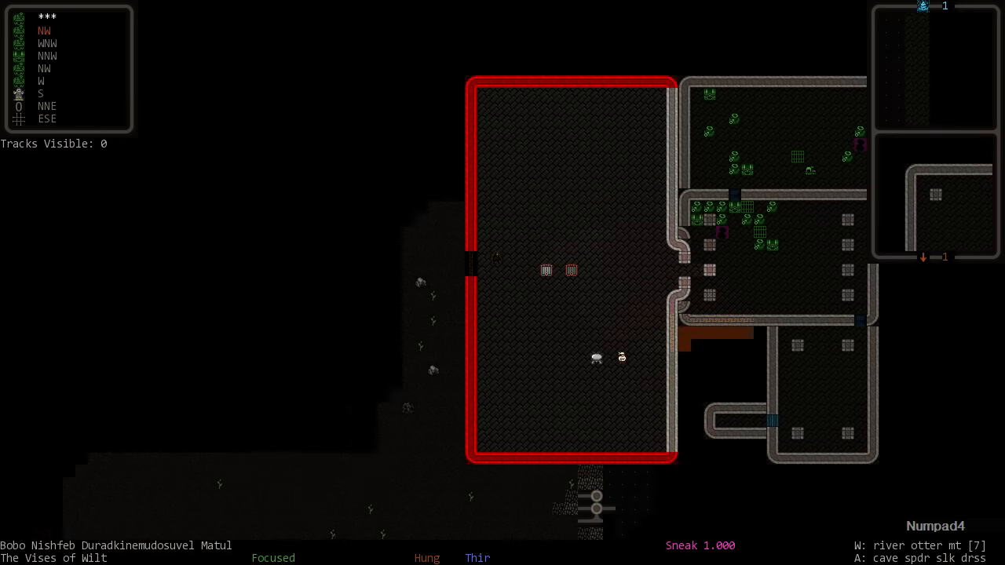
pyautogui.press('Numpad8')
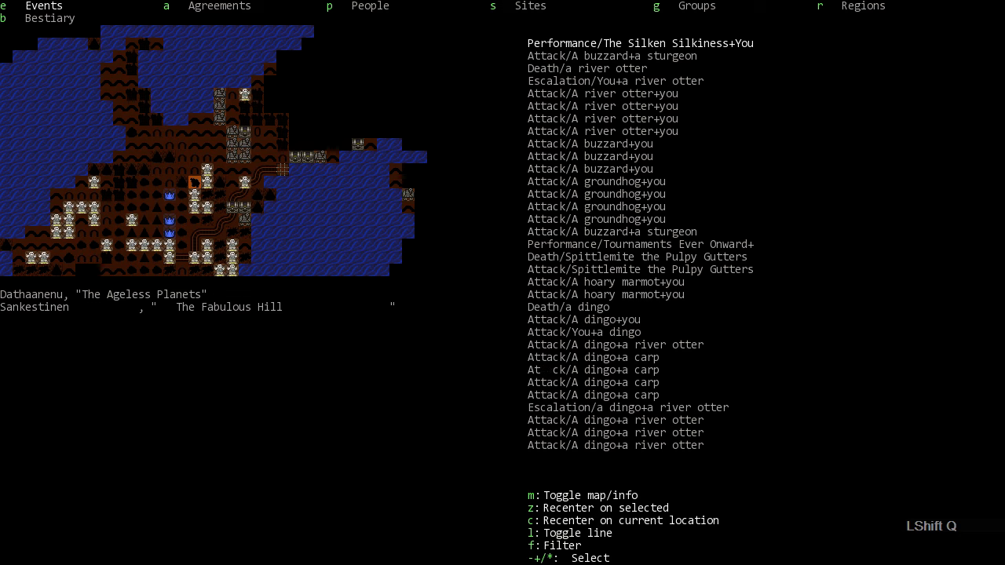
# Step: Look through the recorded events before travelling to The Fabulous Hill
pyautogui.press('Left')
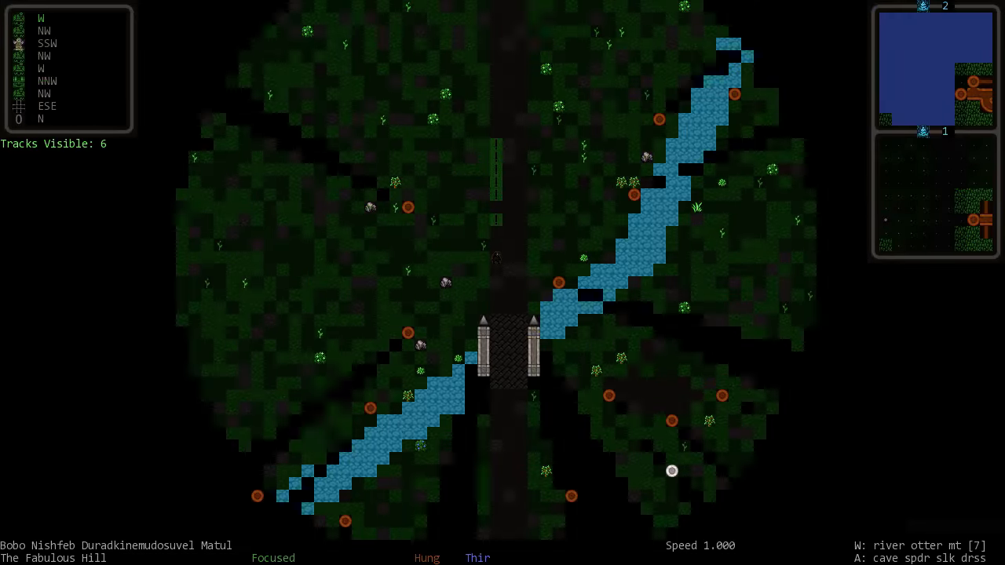
# Step: Check the inventory, eat some prickle berries and bring up the region travel map
pyautogui.press('i')
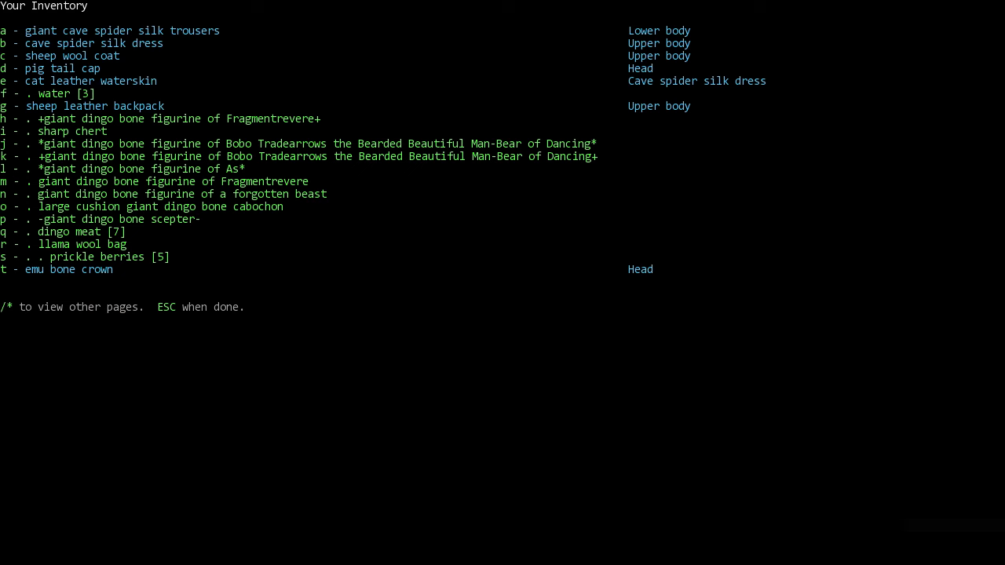
pyautogui.press('s')
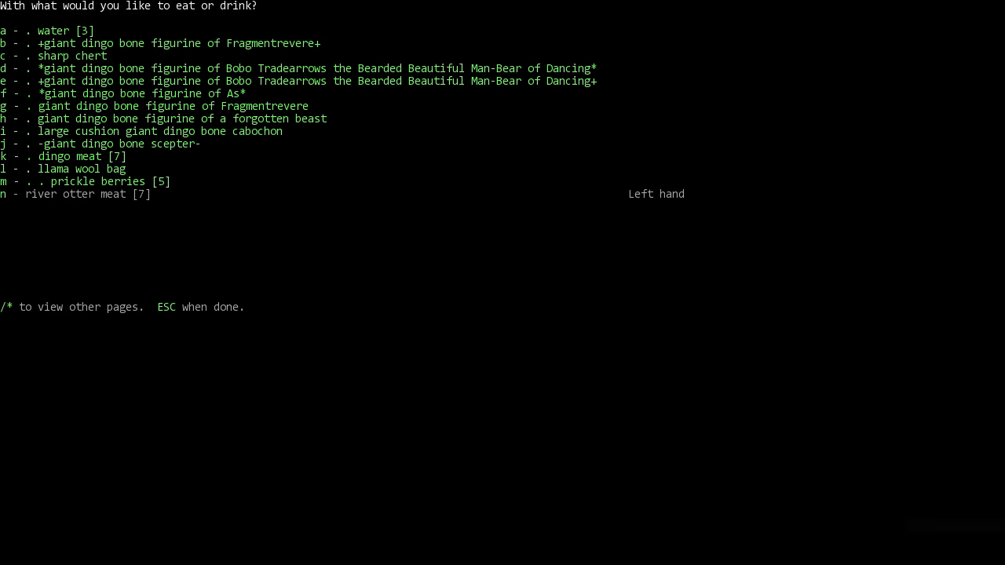
pyautogui.press('m')
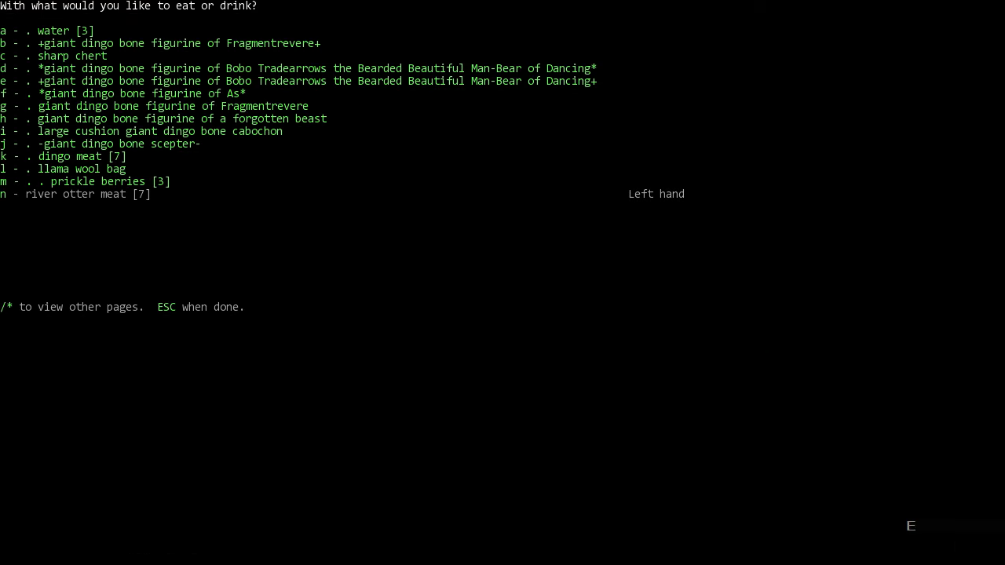
pyautogui.press('m')
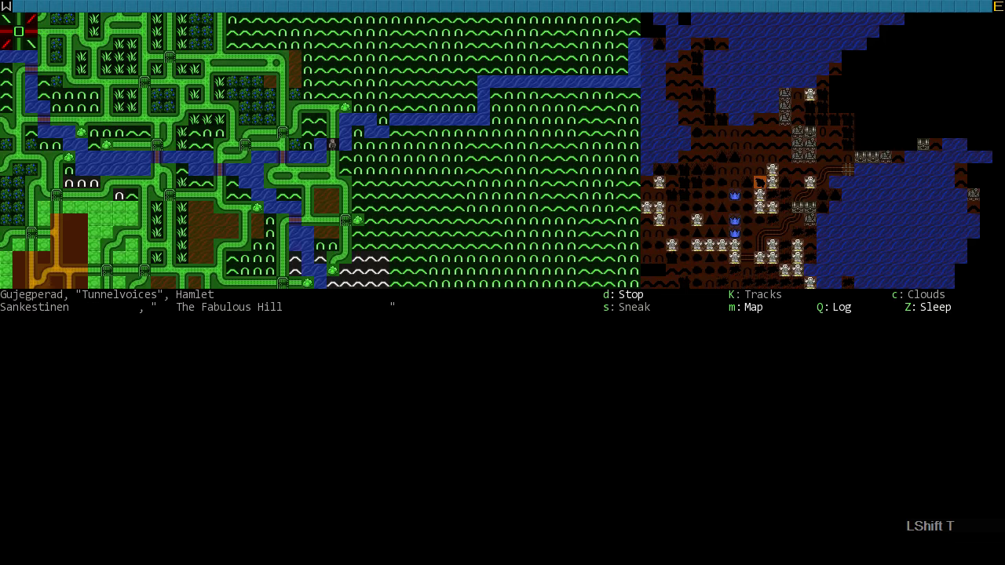
# Step: Travel southeast across the region until a river is discovered
pyautogui.press('Numpad3')
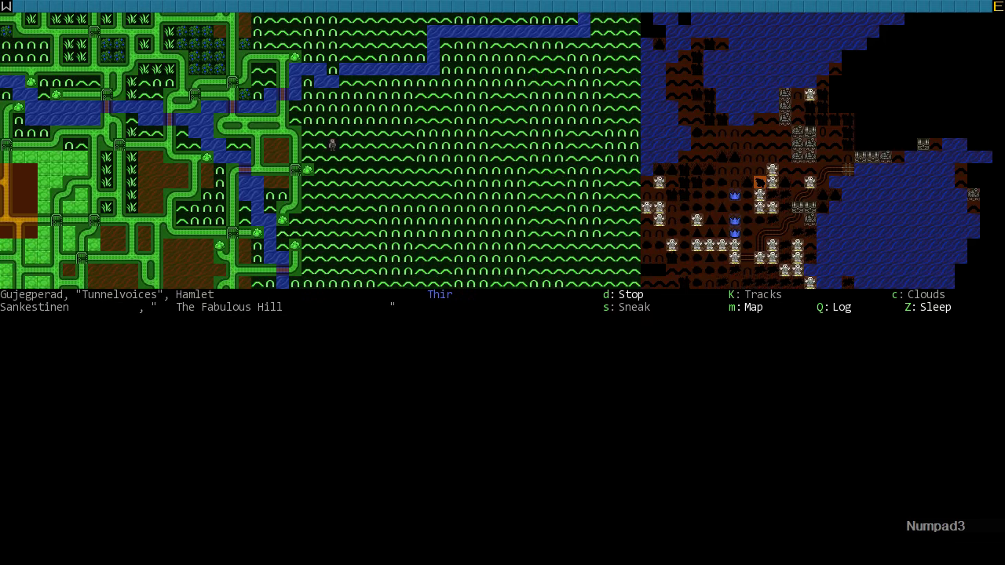
pyautogui.press('Numpad3')
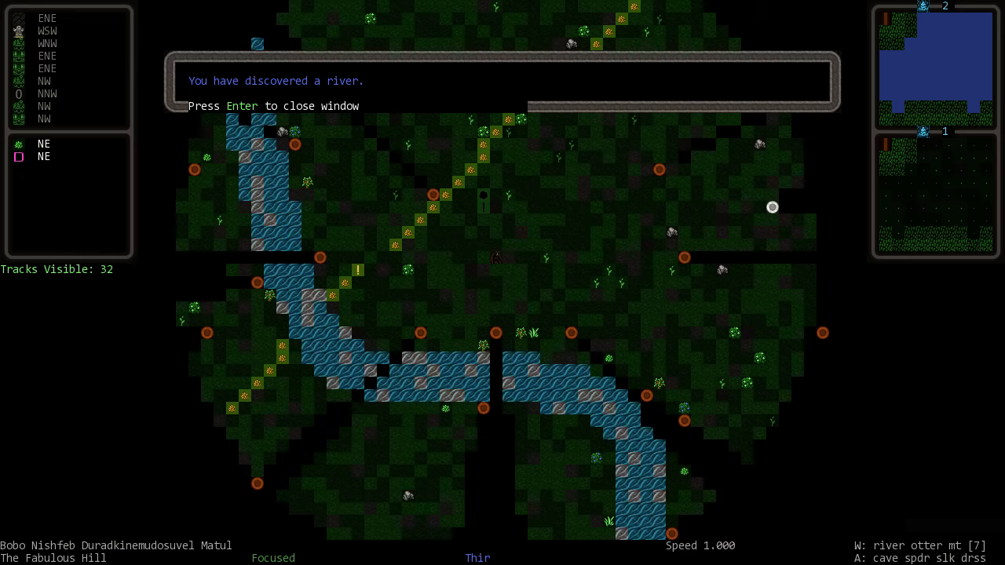
# Step: Dismiss the river discovery message and glance at the eat/drink and drop lists
pyautogui.press('Return')
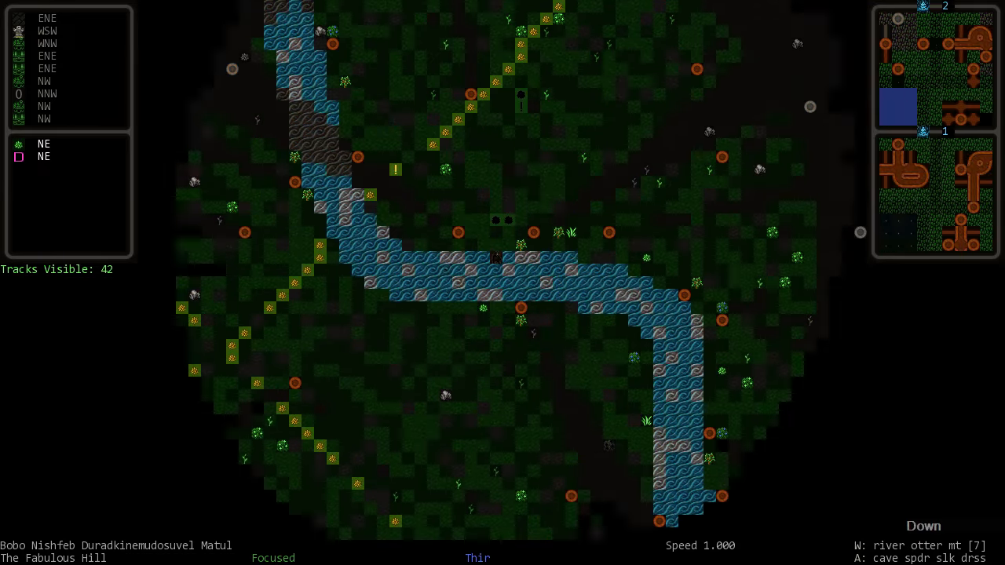
pyautogui.press('E')
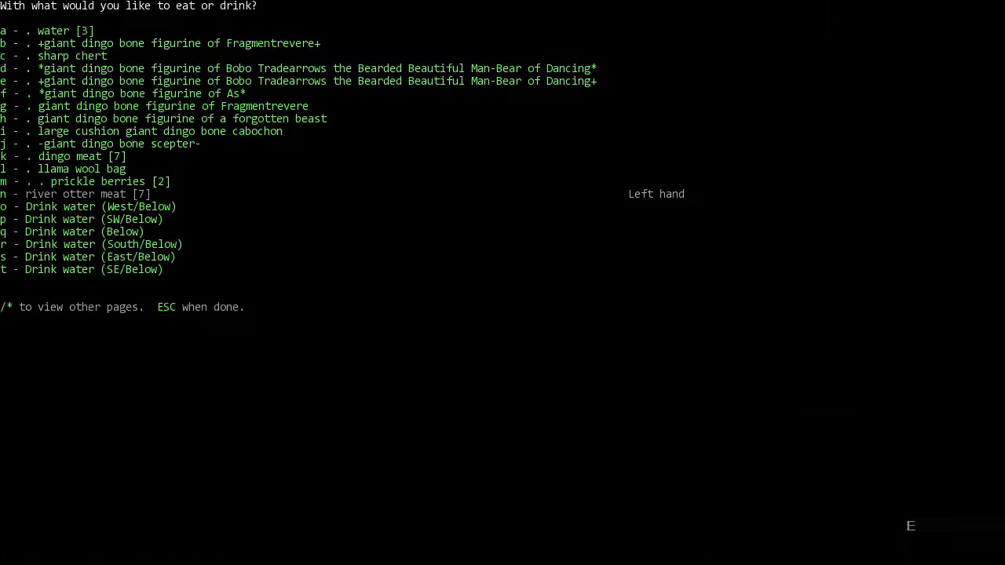
pyautogui.press('Escape')
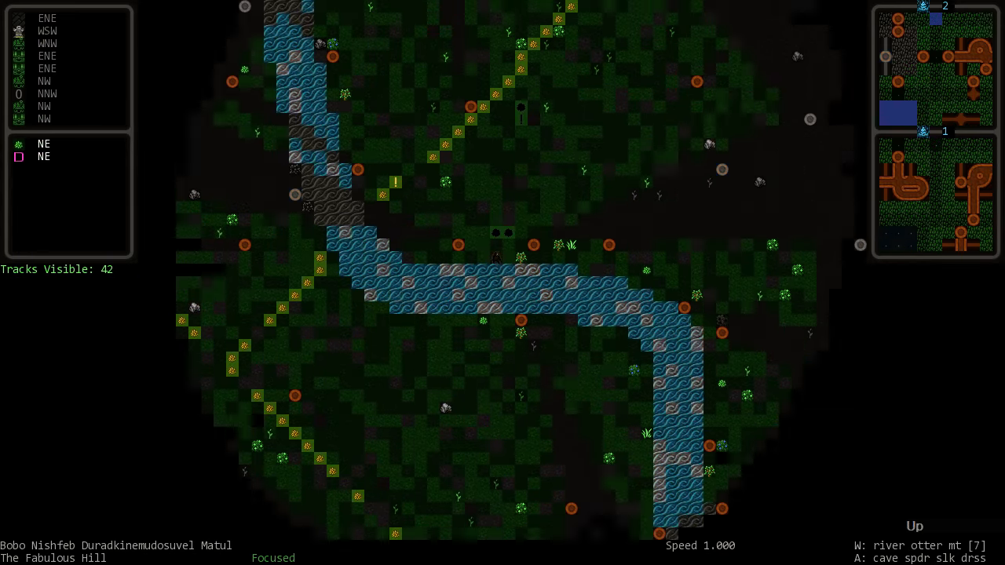
pyautogui.press('d')
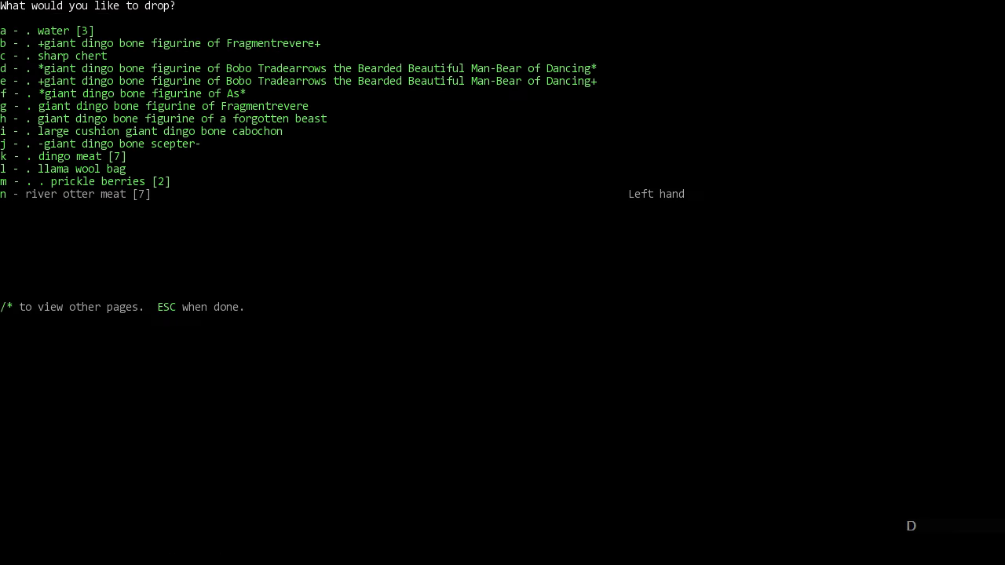
pyautogui.press('Escape')
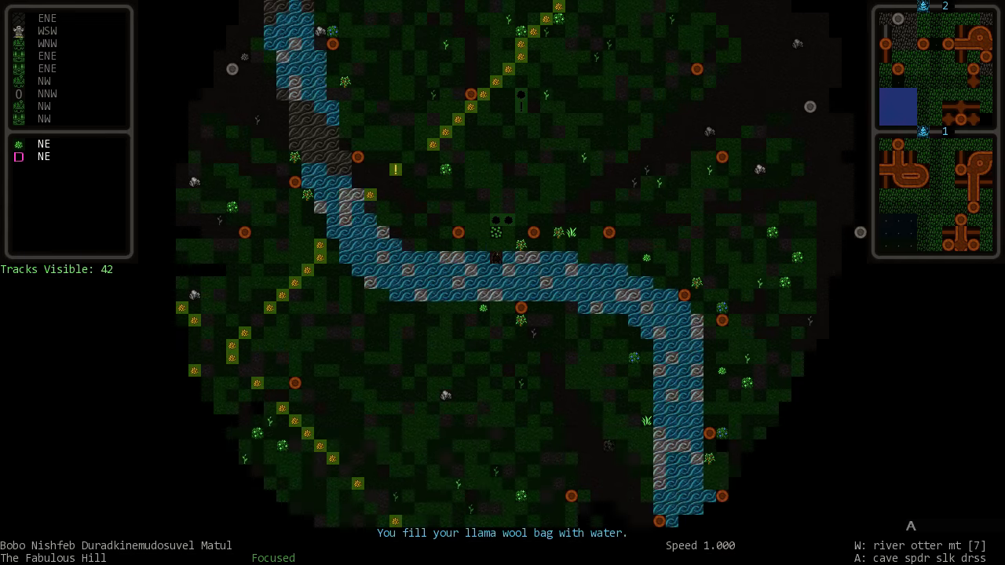
# Step: Confirm in the inventory that the llama wool bag now holds river water
pyautogui.press('i')
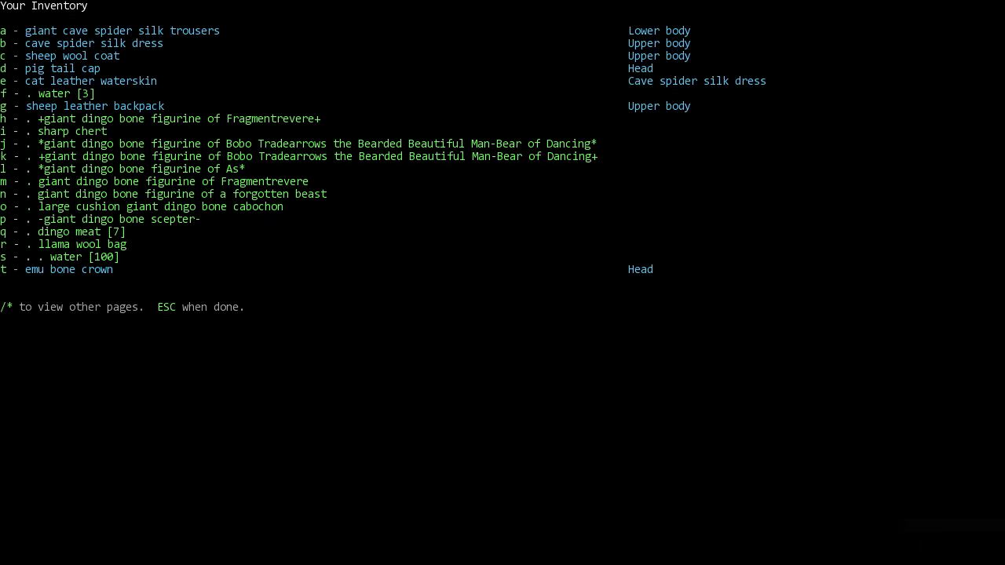
pyautogui.press('Escape')
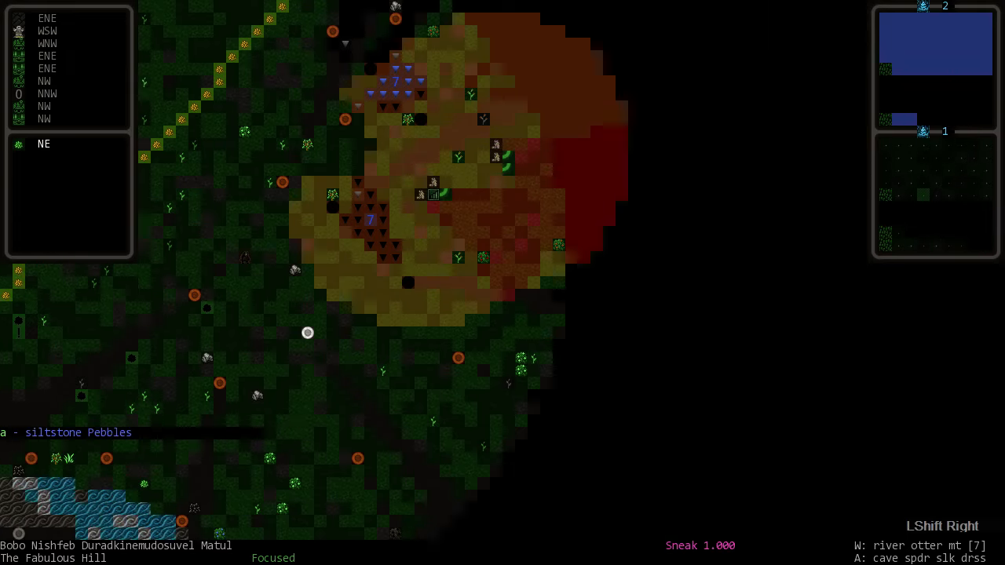
# Step: Sneak through the forest clearing up to the rabbits and engage the slim buck rabbit
pyautogui.press('Down')
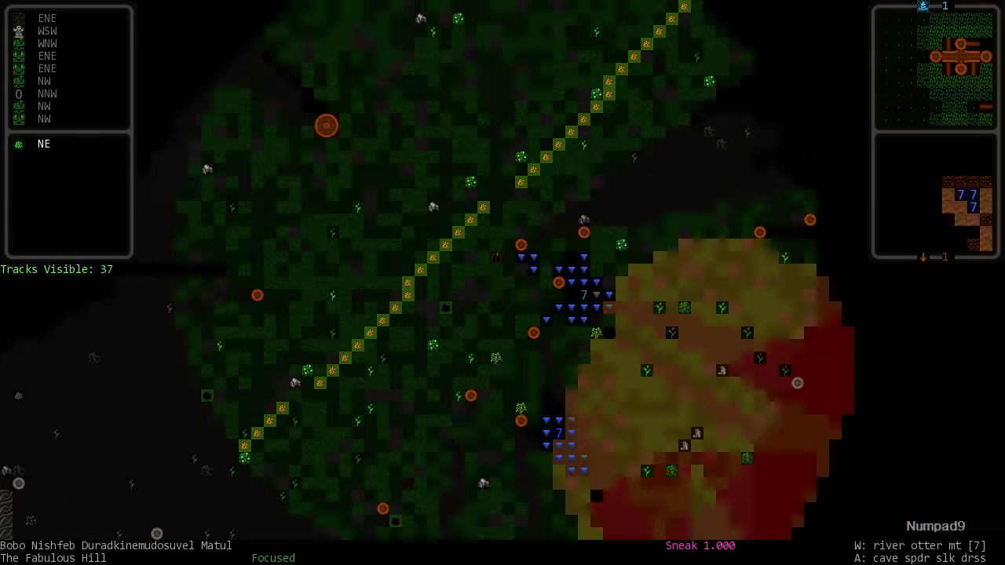
pyautogui.press('Numpad8')
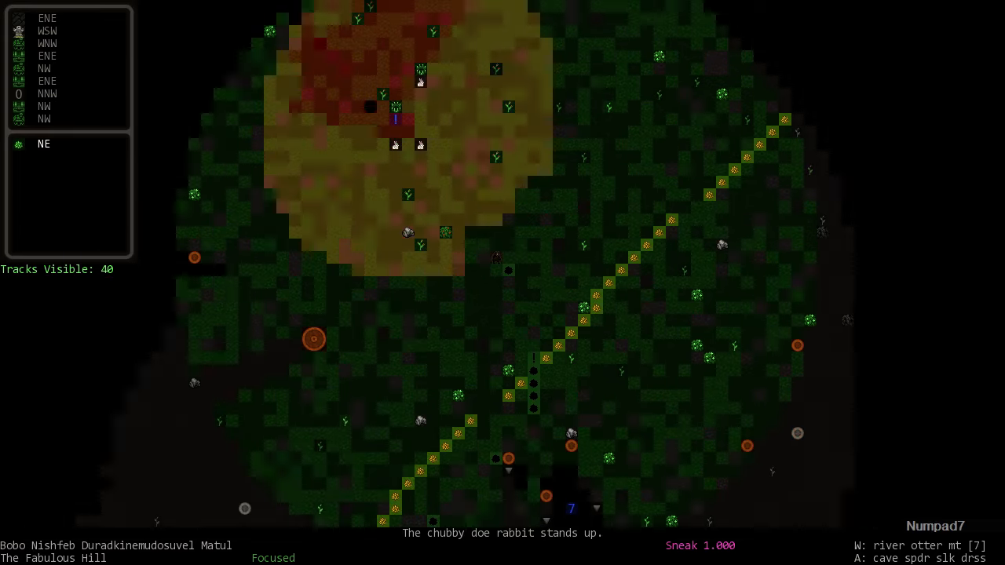
pyautogui.press('8')
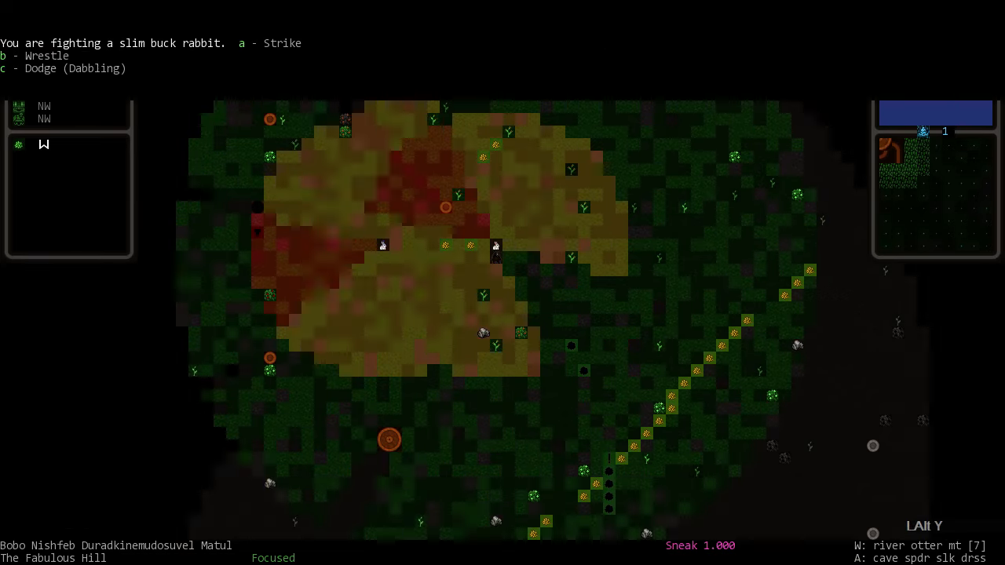
# Step: Bite the slim buck rabbit's head, shake it, then strike its upper body
pyautogui.press('a')
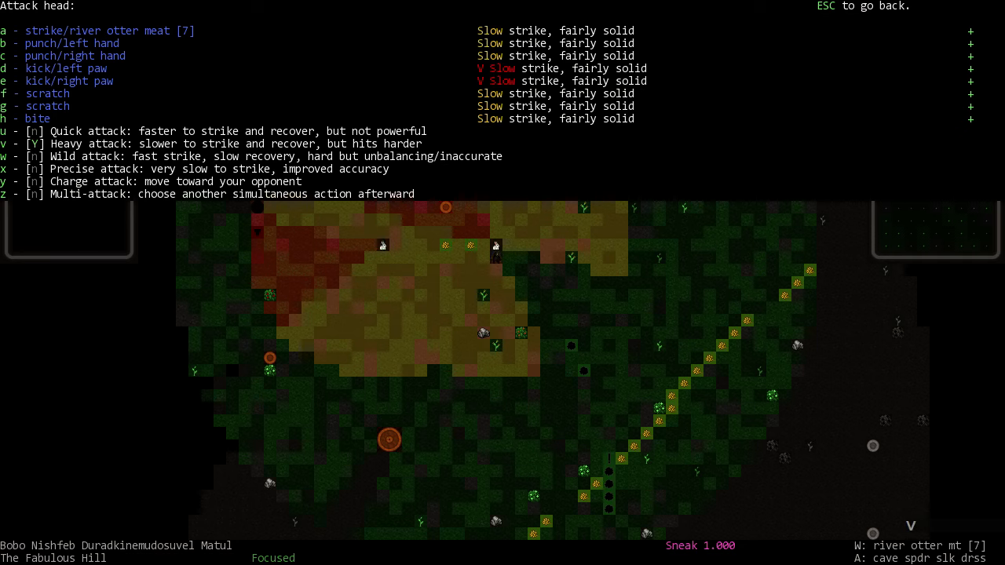
pyautogui.press('h')
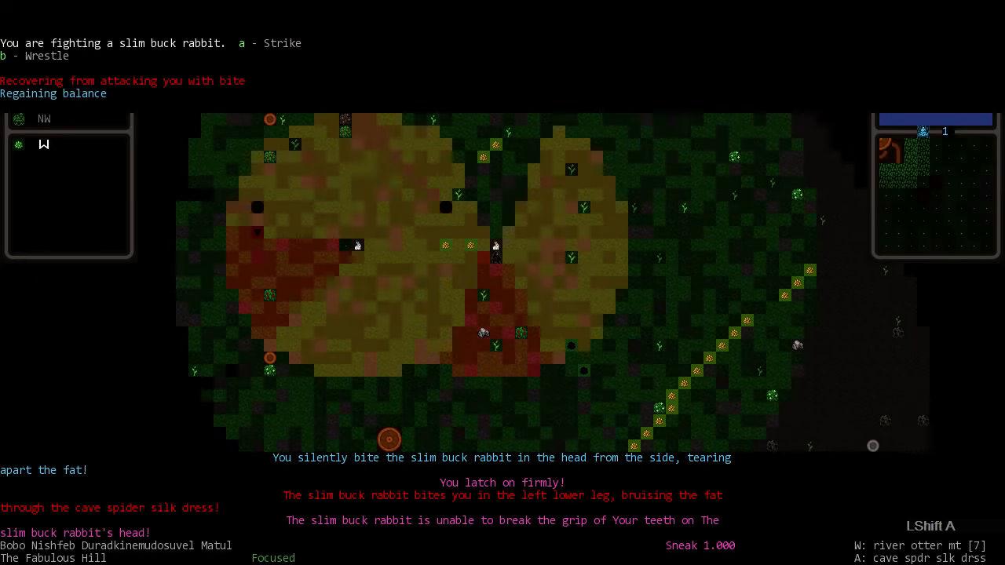
pyautogui.press('b')
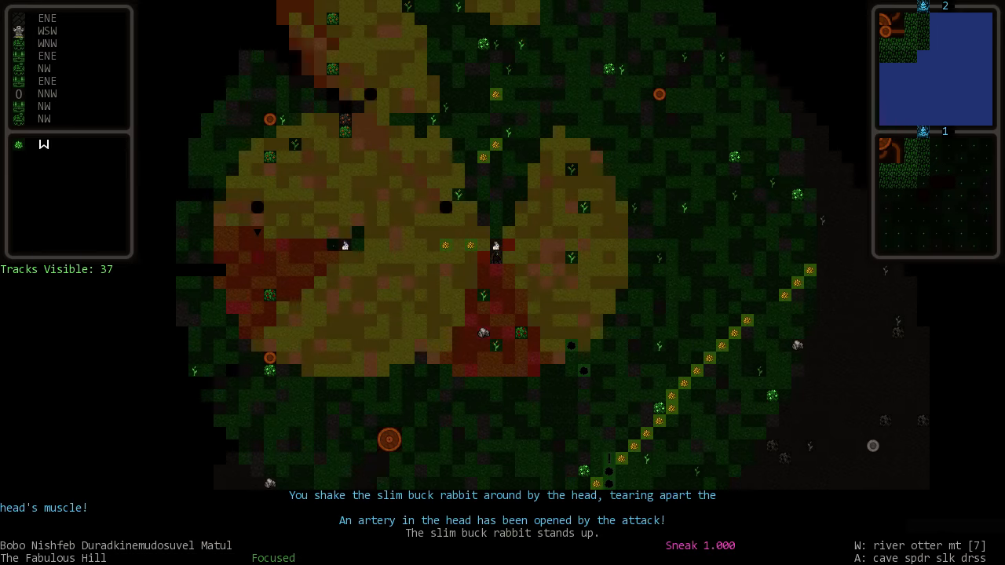
pyautogui.press('A')
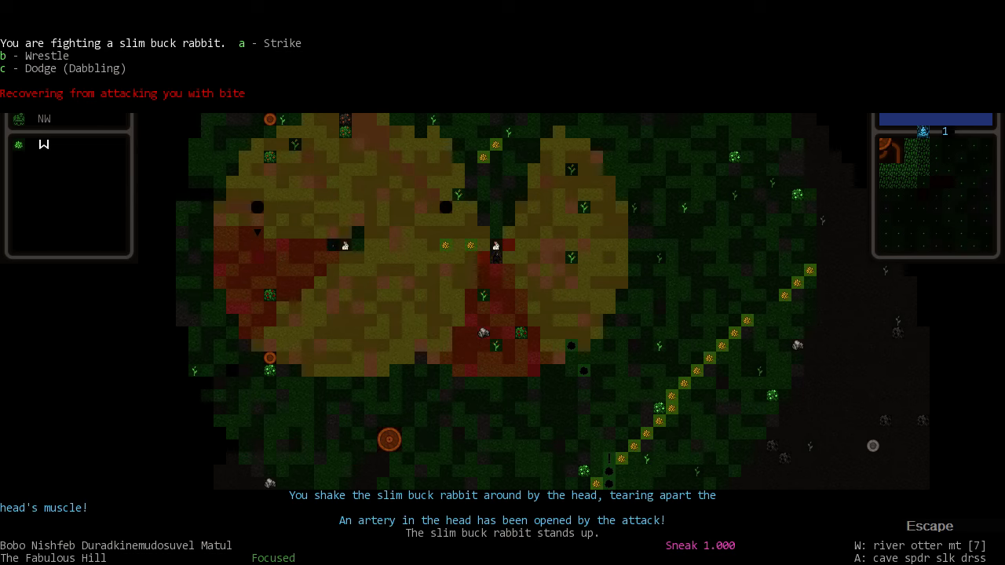
pyautogui.press('a')
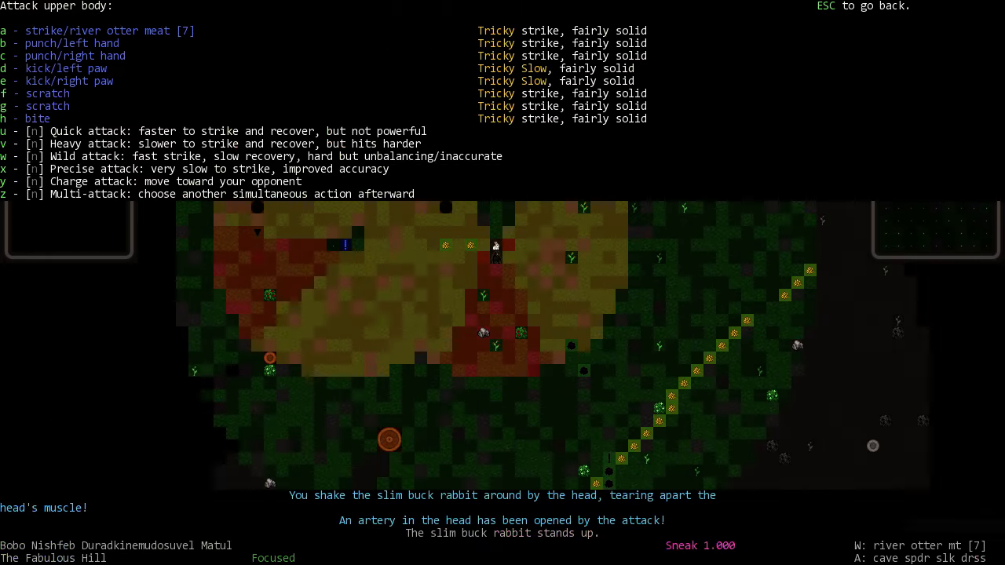
pyautogui.press('y')
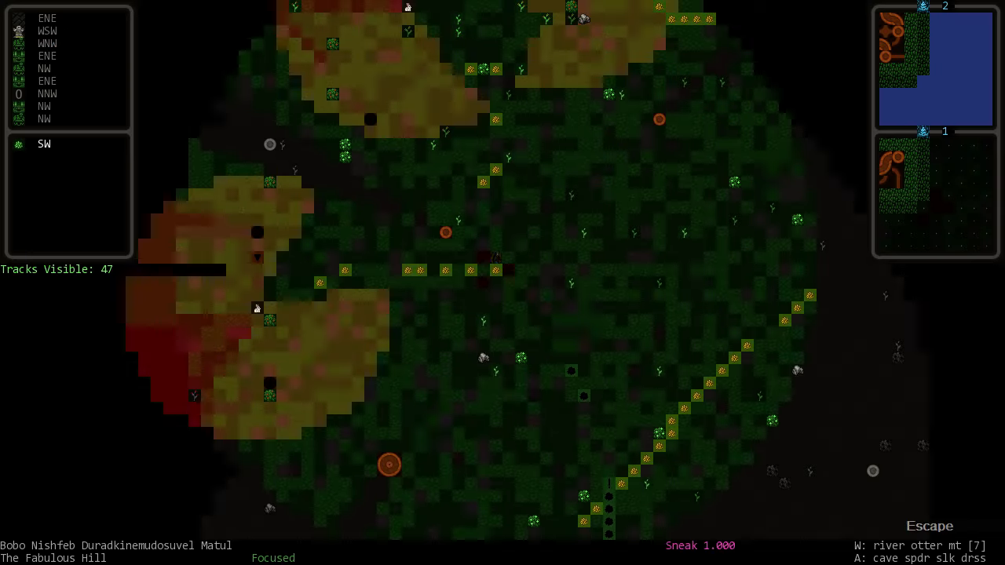
# Step: Review the adventurer's skills and traits, then leave the character overview
pyautogui.press('numpad9')
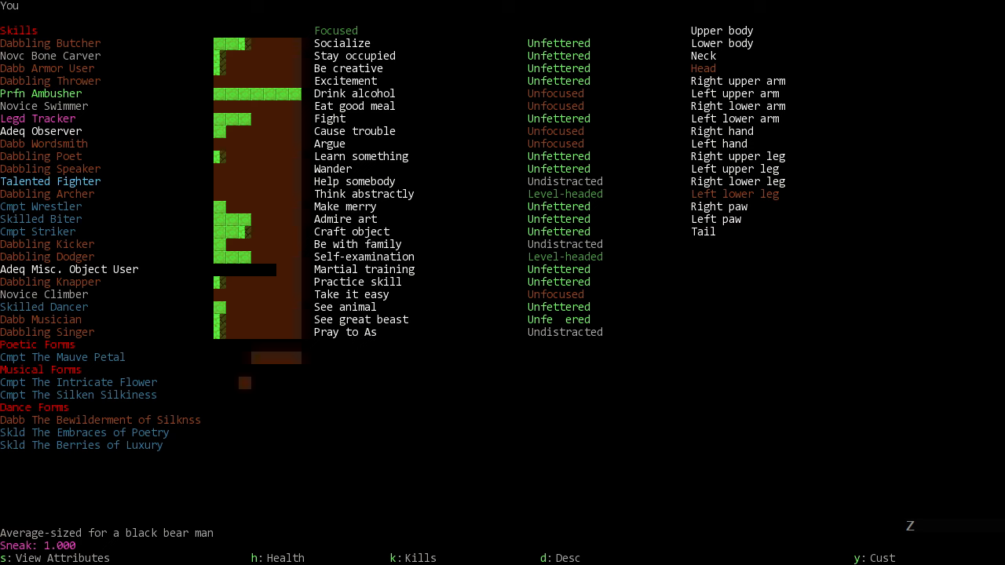
pyautogui.moveTo(553, 143)
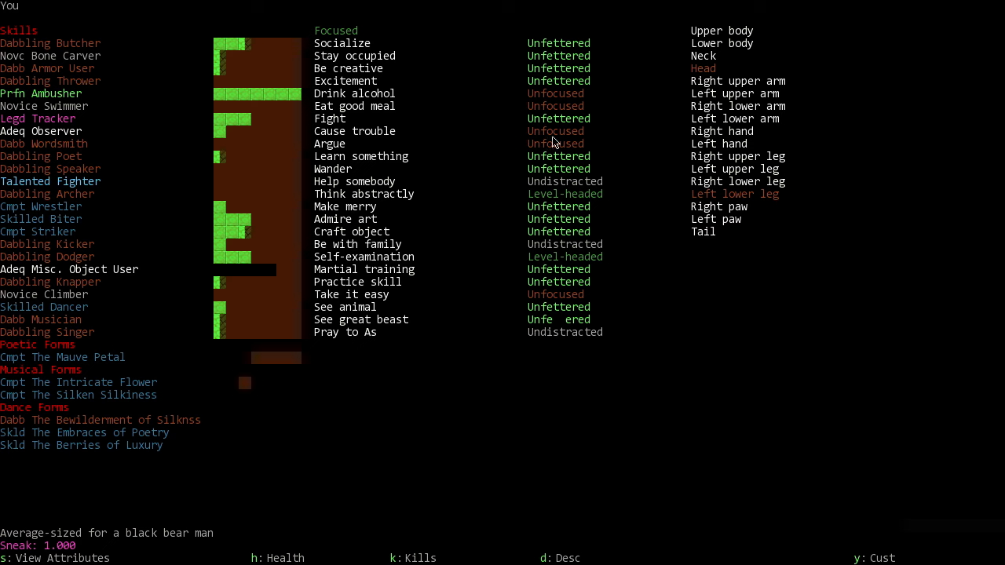
pyautogui.moveTo(500, 361)
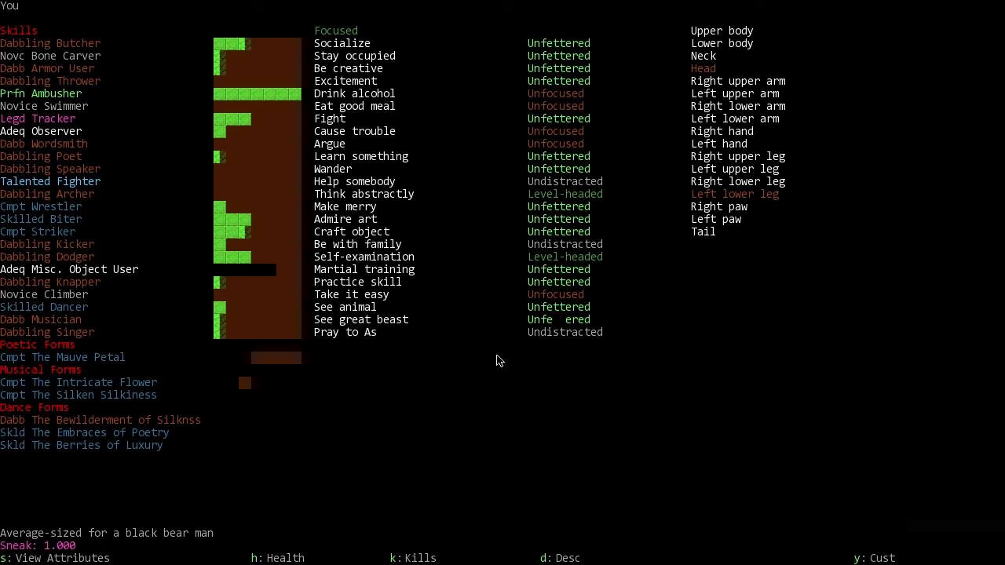
pyautogui.press('Escape')
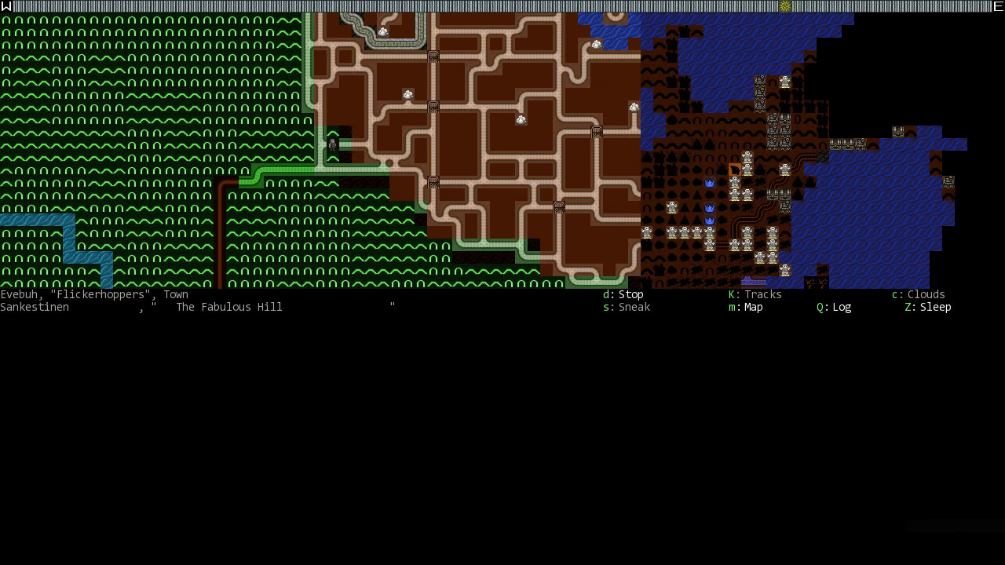
# Step: Travel northeast on the world map toward the town, then drop into the local area
pyautogui.press('Numpad9')
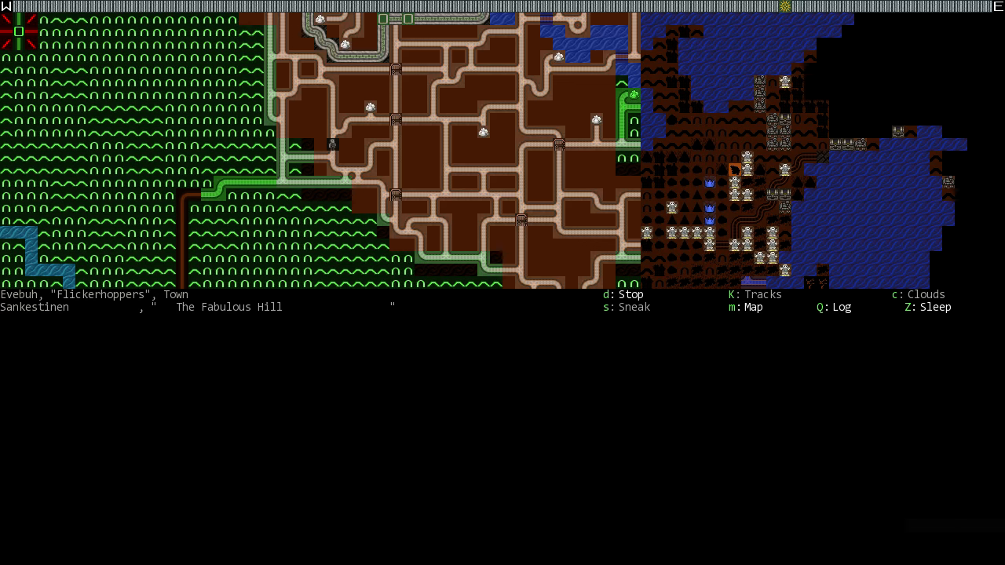
pyautogui.press('K')
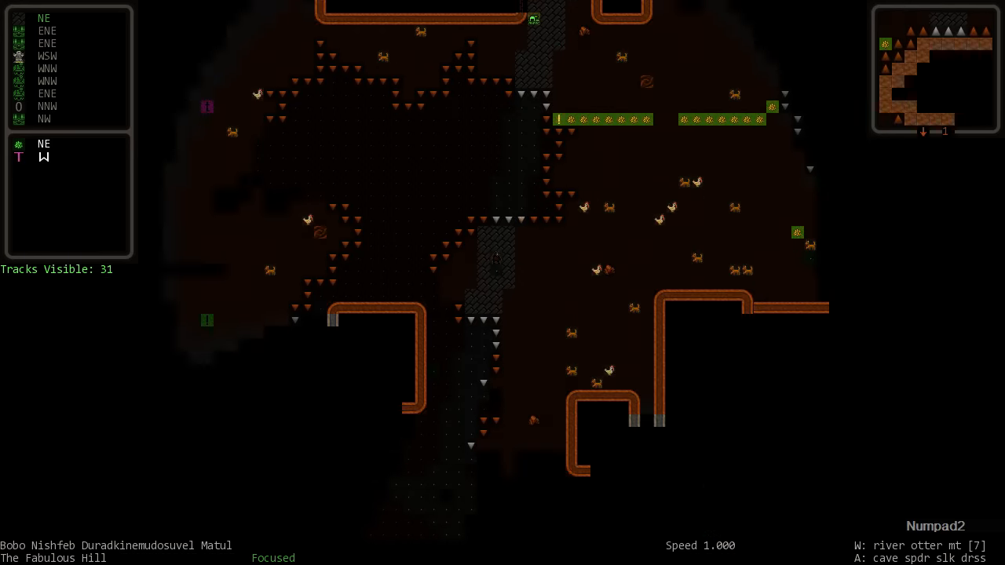
# Step: Walk to the leather goods shop and choose the human merchant to trade with
pyautogui.press('Numpad2')
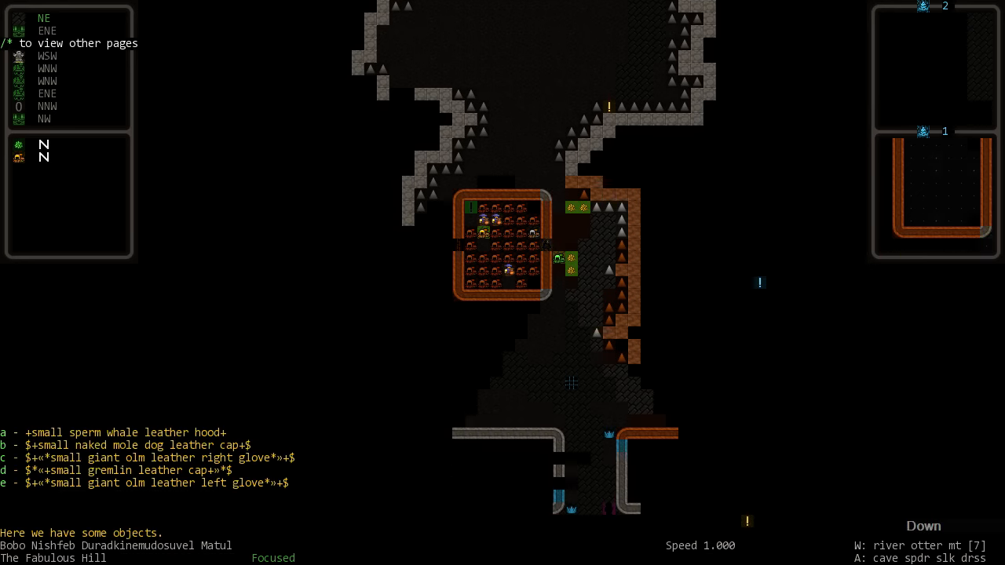
pyautogui.press('left')
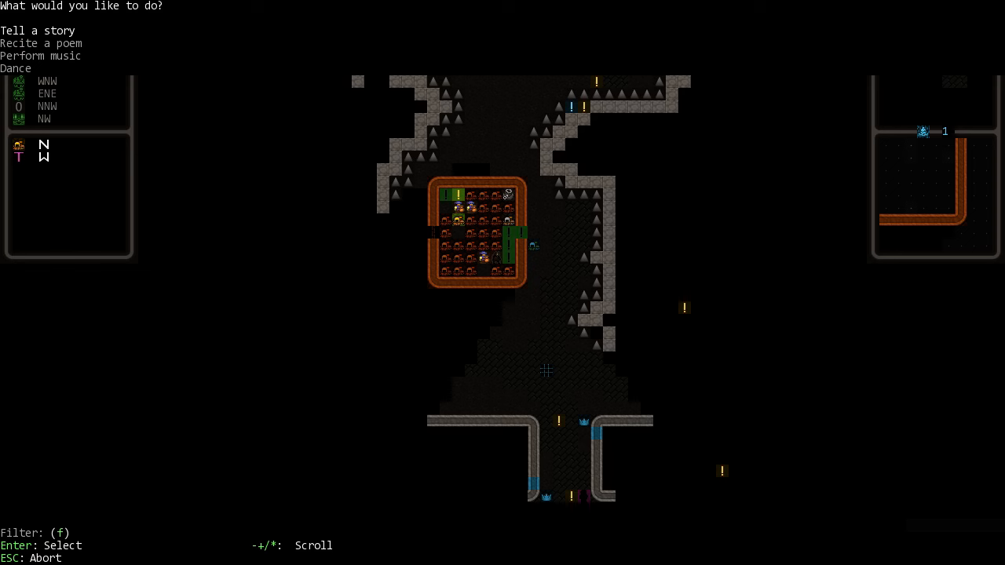
pyautogui.press('Escape')
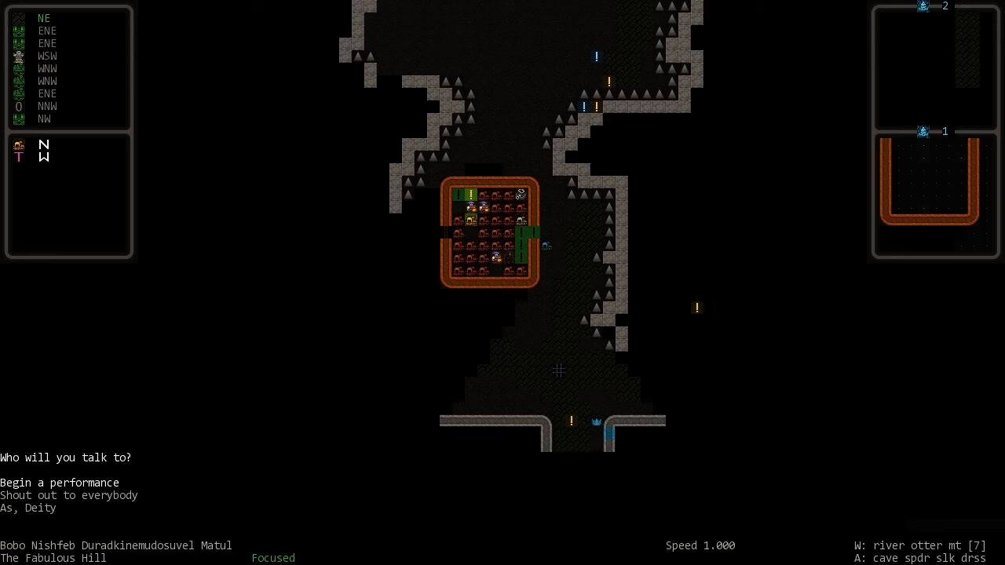
pyautogui.scroll(-3)
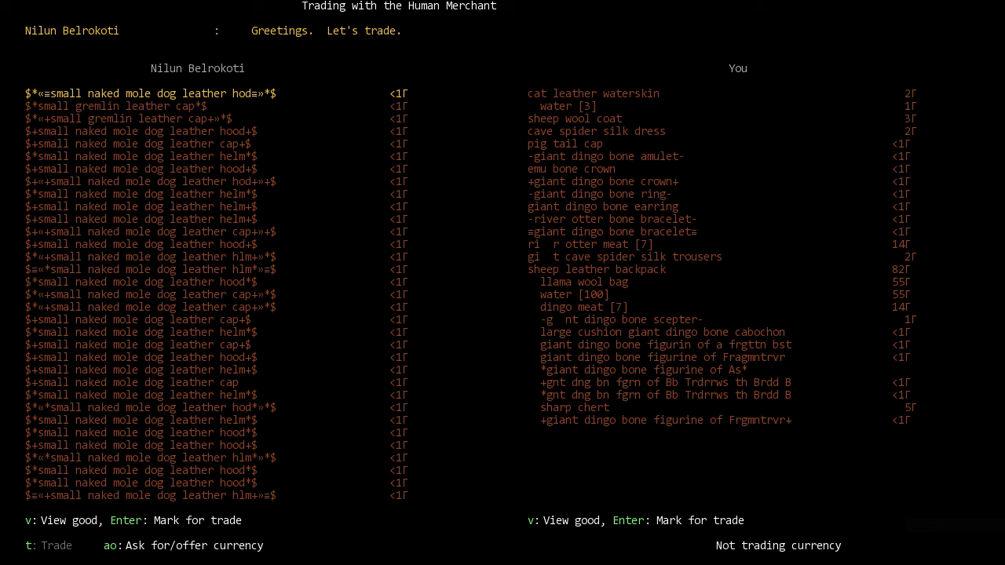
# Step: Browse the merchant's goods and ask him for currency in return
pyautogui.press('NumpadMultiply')
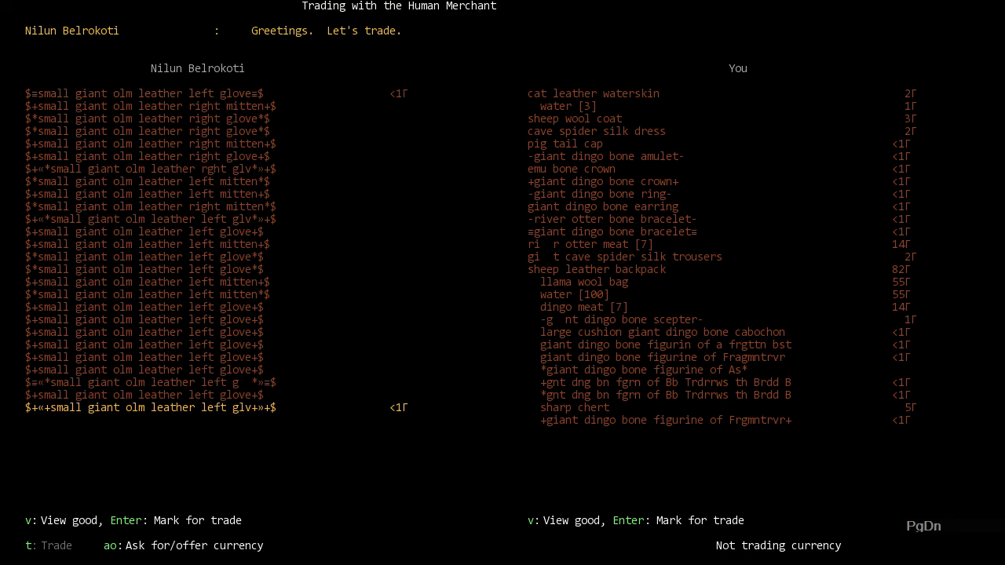
pyautogui.scroll(-3)
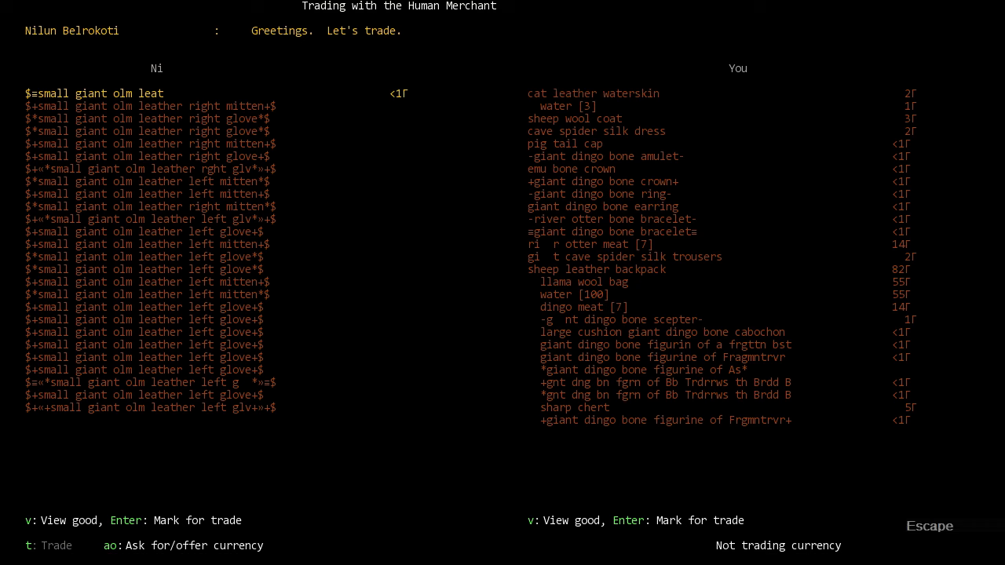
pyautogui.press('a')
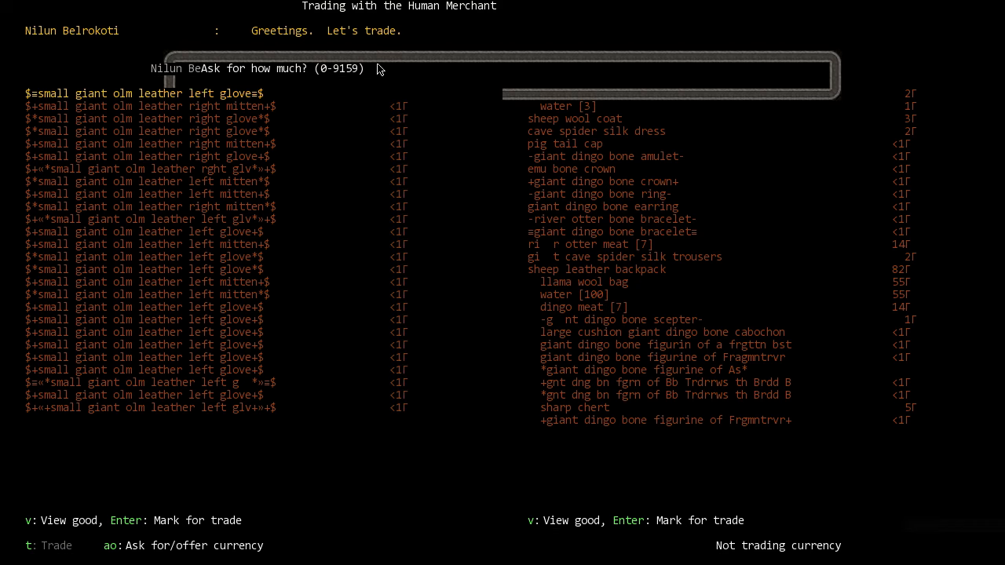
# Step: Offer the giant dingo bone figurine for 20 currency and propose the trade
pyautogui.press('Escape')
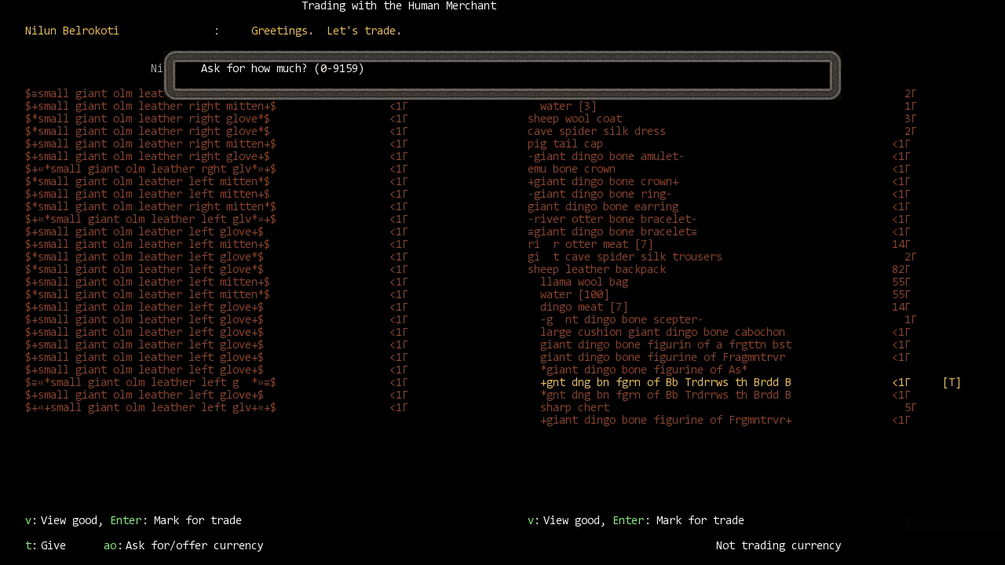
pyautogui.press('Return')
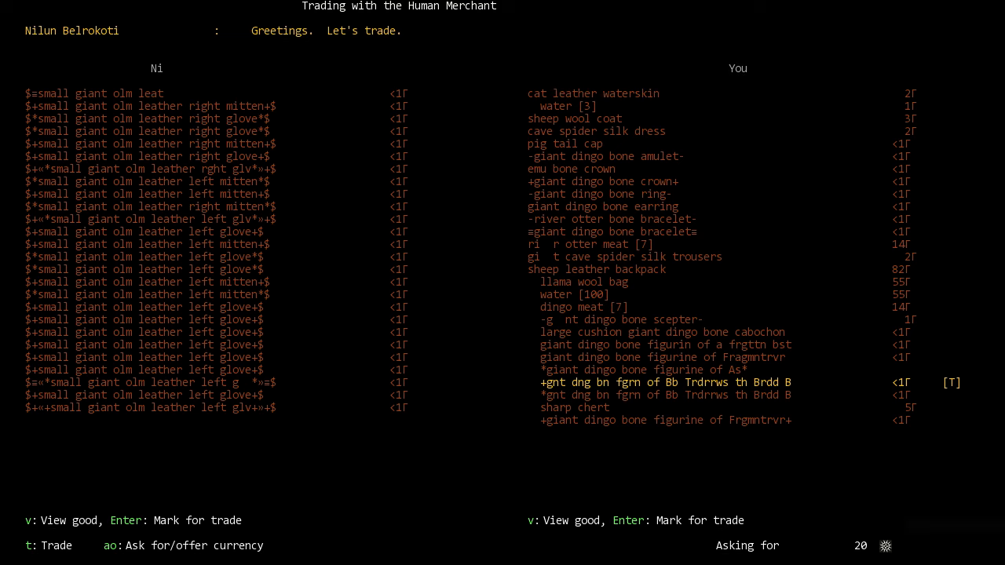
pyautogui.press('t')
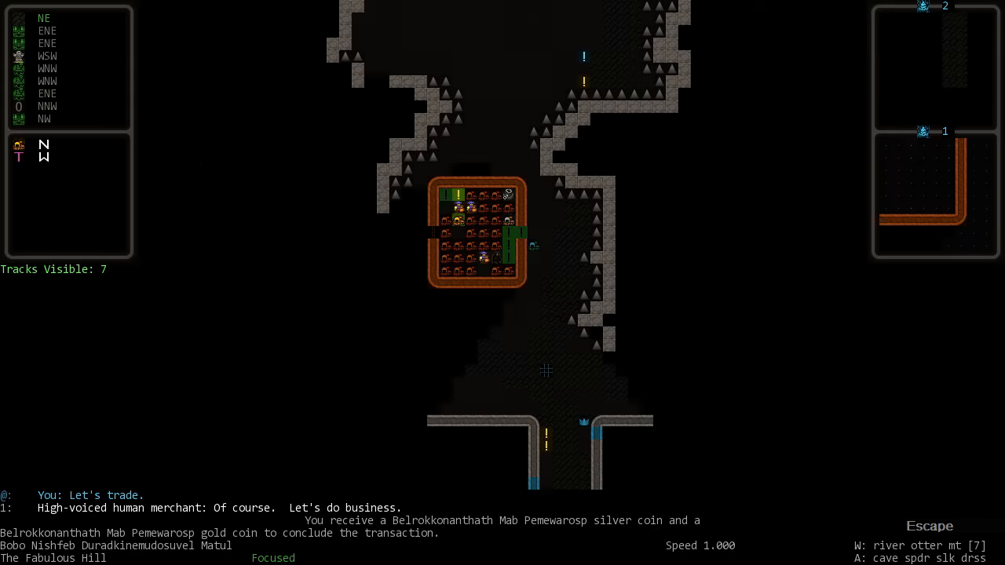
pyautogui.press('i')
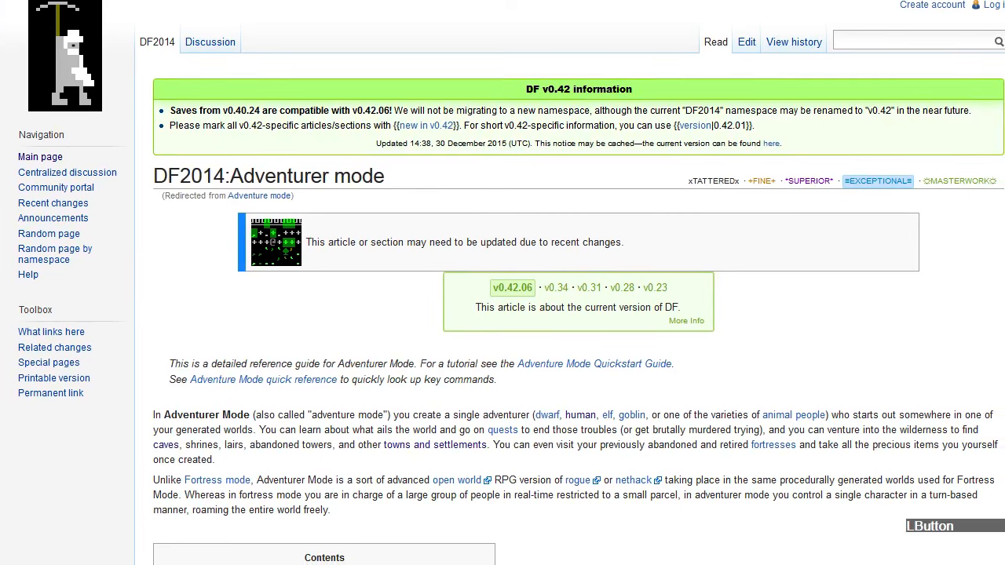
# Step: Search the wiki for 'coins' and read the Currency article
pyautogui.write('coins')
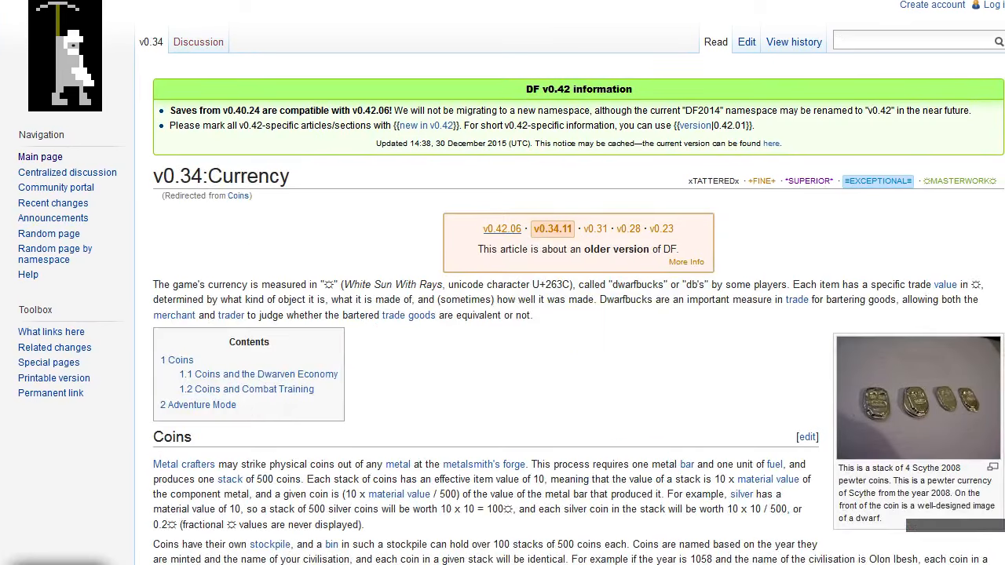
pyautogui.scroll(-3)
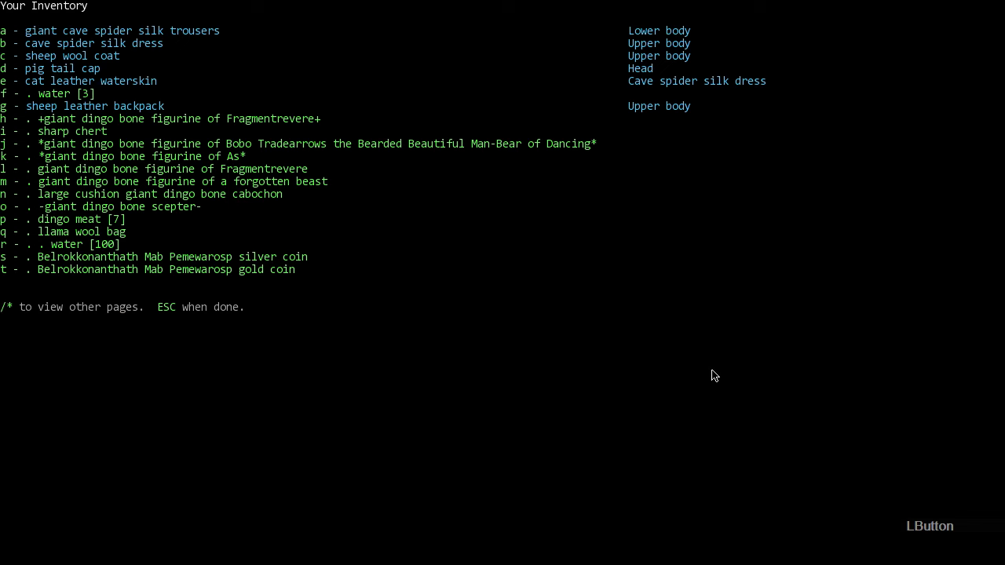
# Step: Talk to the merchant again and filter his options with 'tra' to reopen trading
pyautogui.press('Escape')
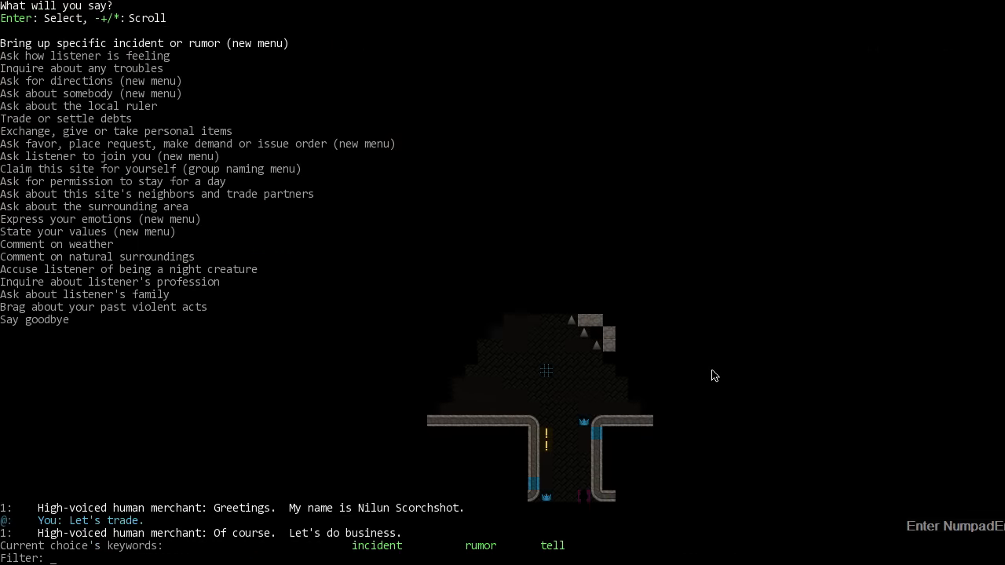
pyautogui.write('tra')
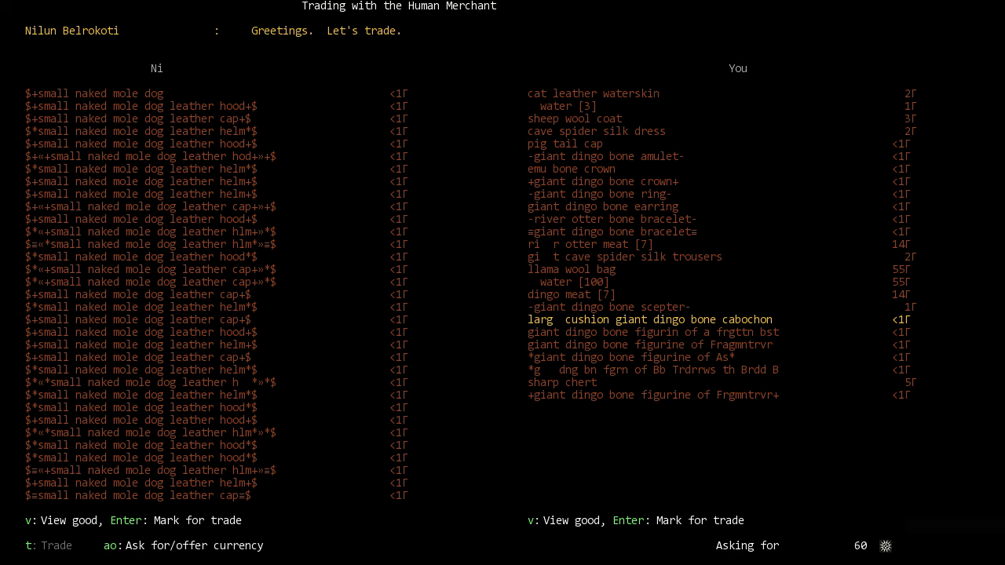
# Step: Request 120 in currency for the marked goods and propose the trade again
pyautogui.press('Down')
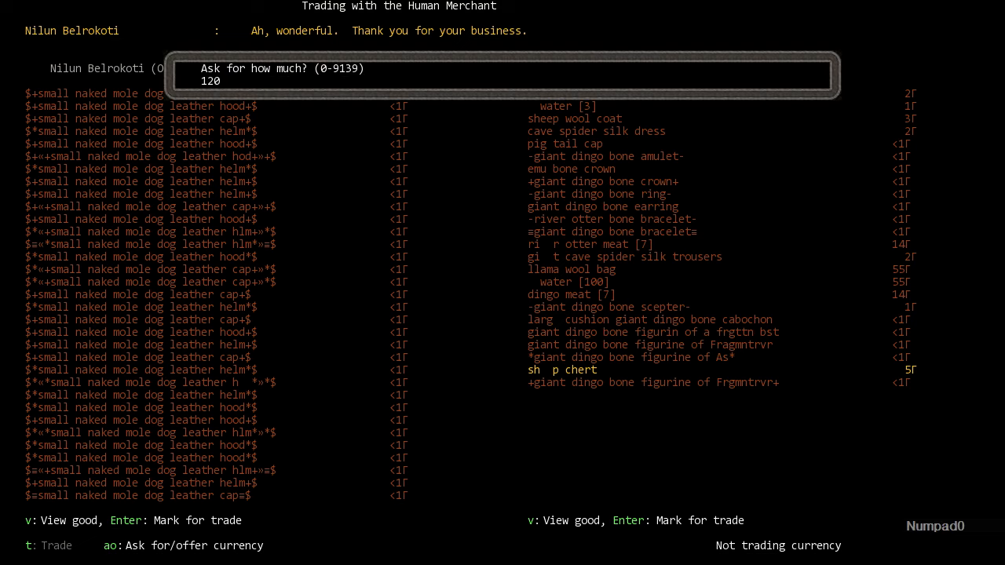
pyautogui.press('Return')
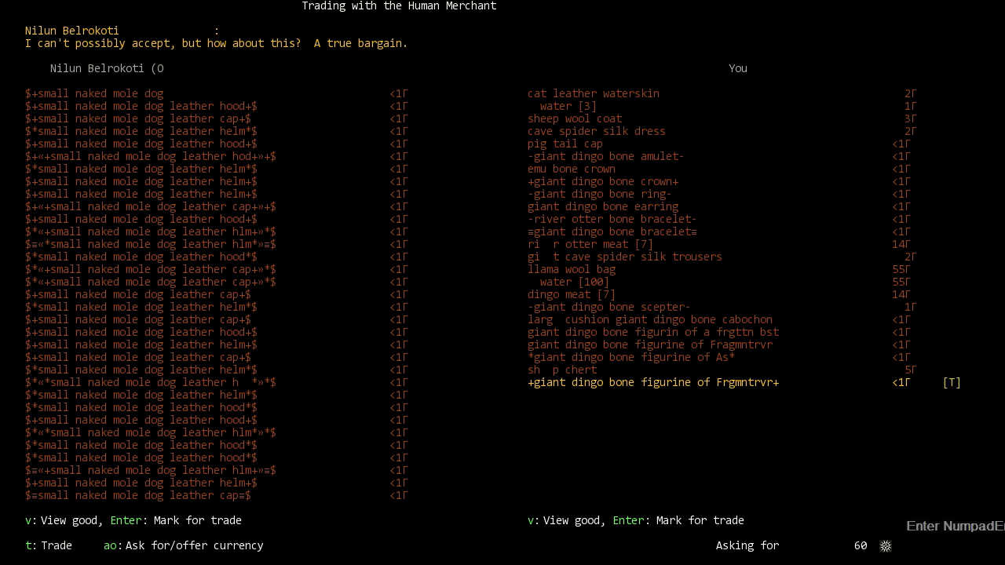
pyautogui.press('t')
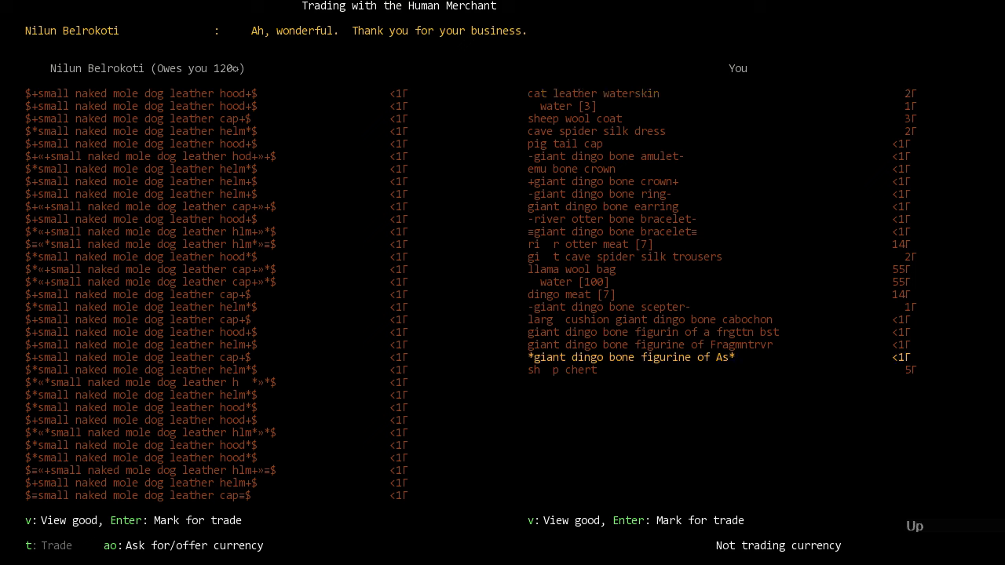
# Step: Sell both giant dingo bone figurines for currency, accepting the merchant's counteroffers
pyautogui.press('Enter')
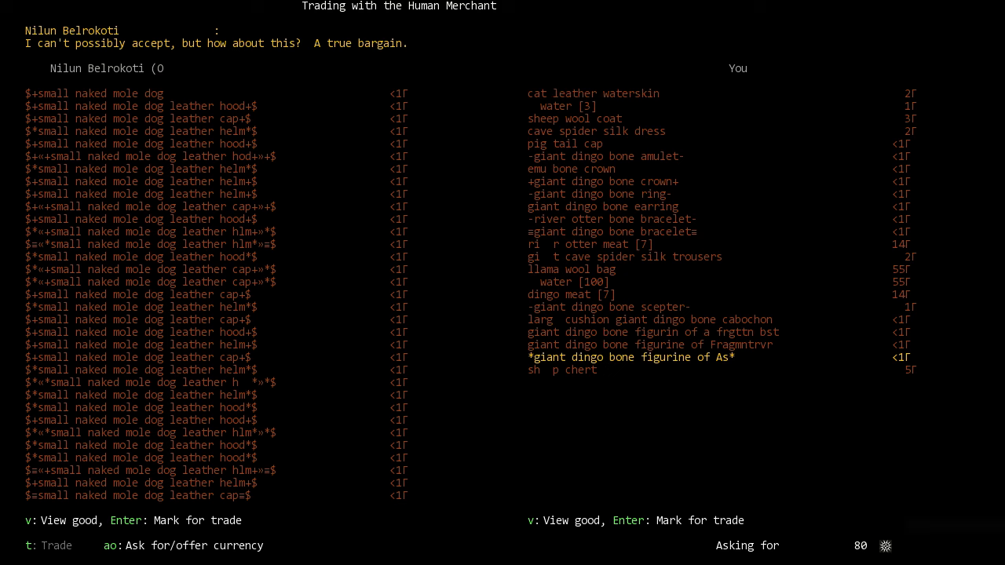
pyautogui.press('t')
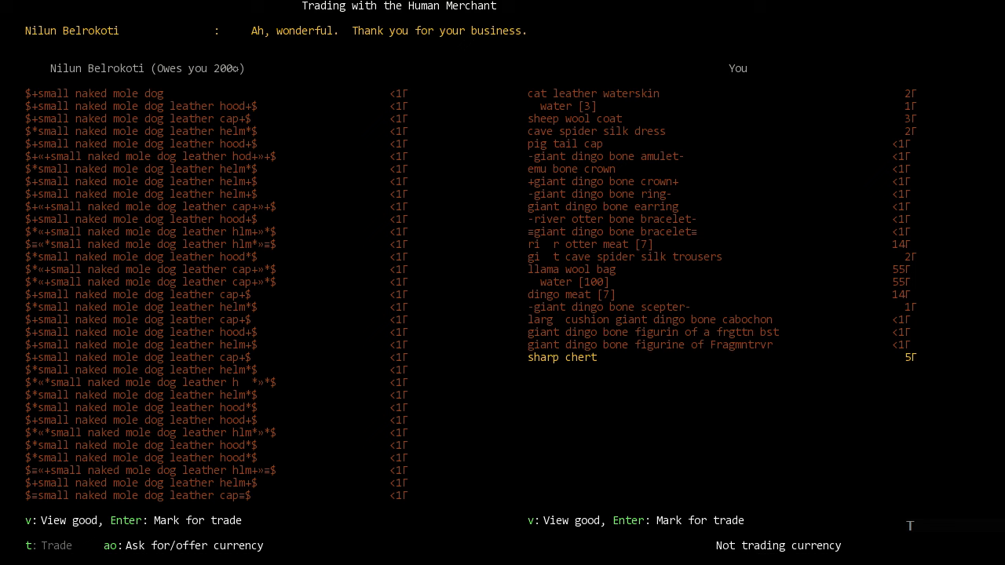
pyautogui.press('Up')
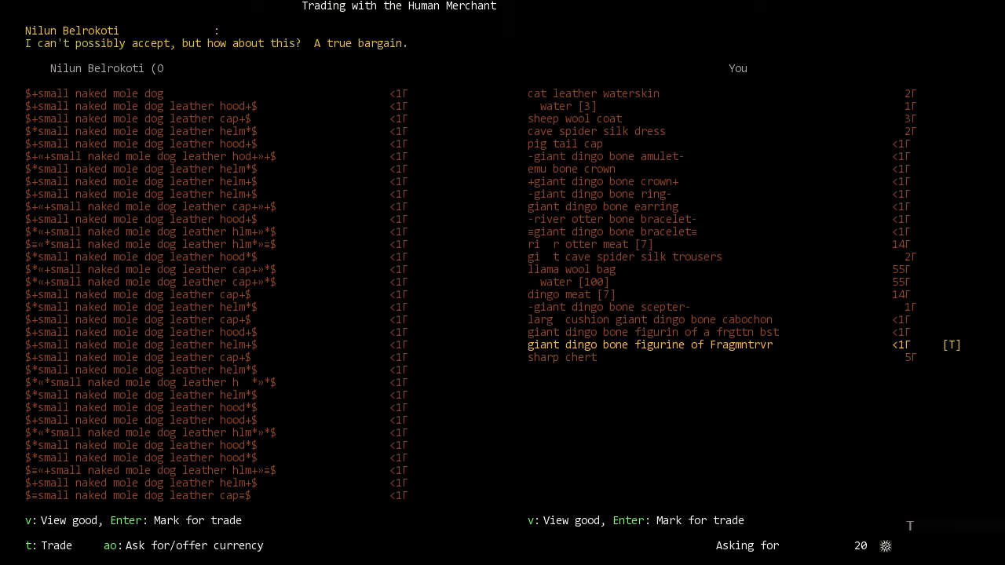
pyautogui.press('Enter')
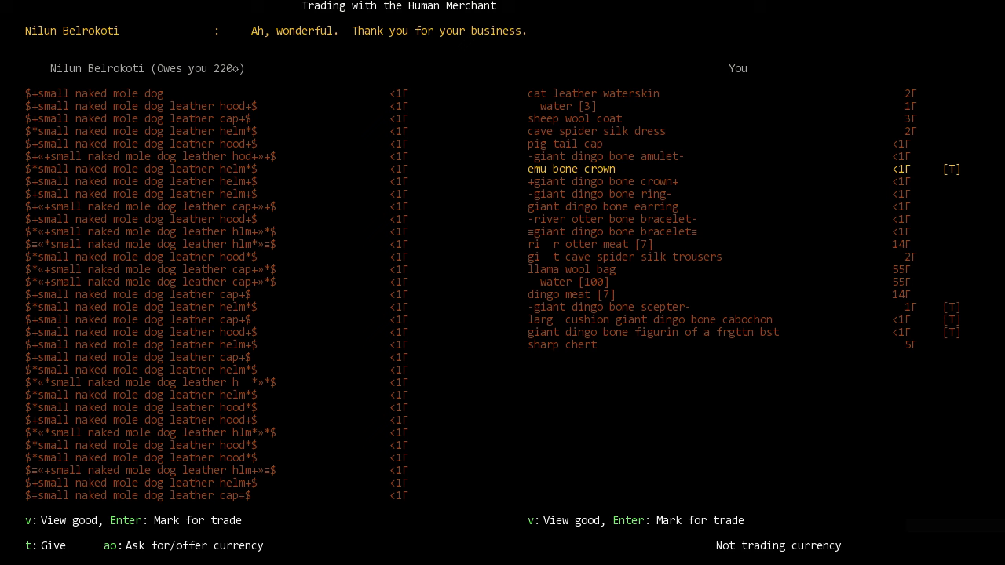
# Step: Mark the sheep wool coat, crown, cabochon, scepter and figurine for trade
pyautogui.press('up')
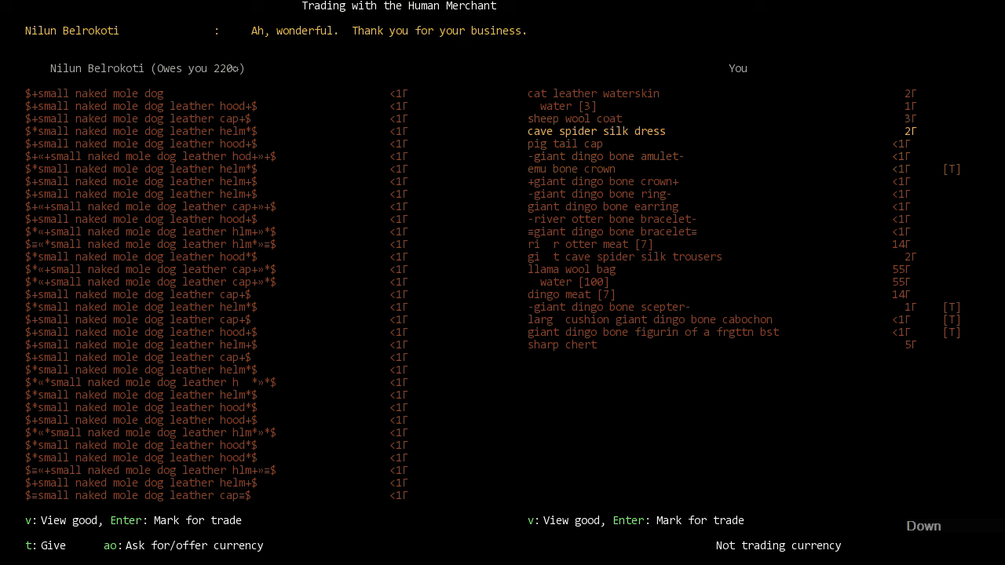
pyautogui.press('up')
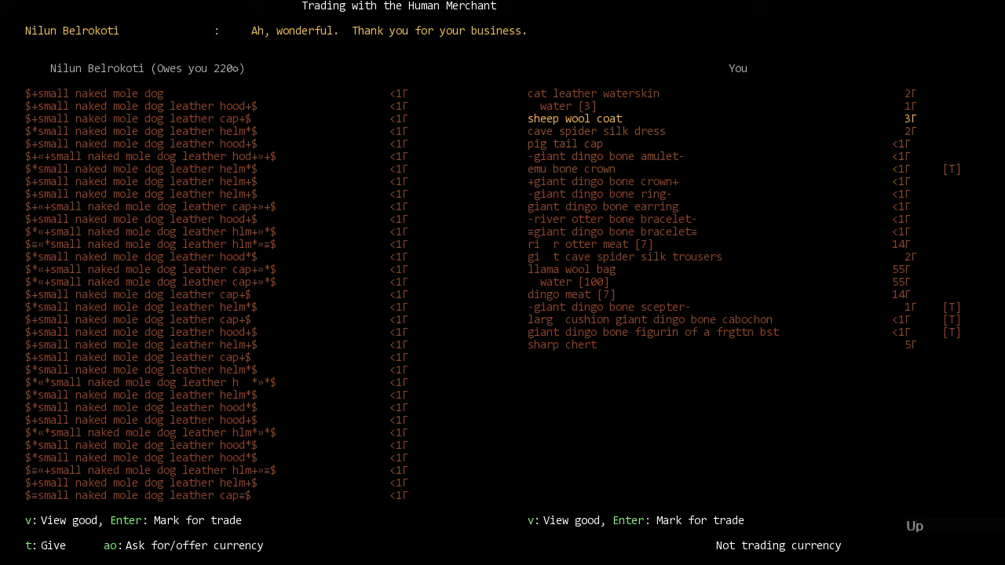
pyautogui.press('Down')
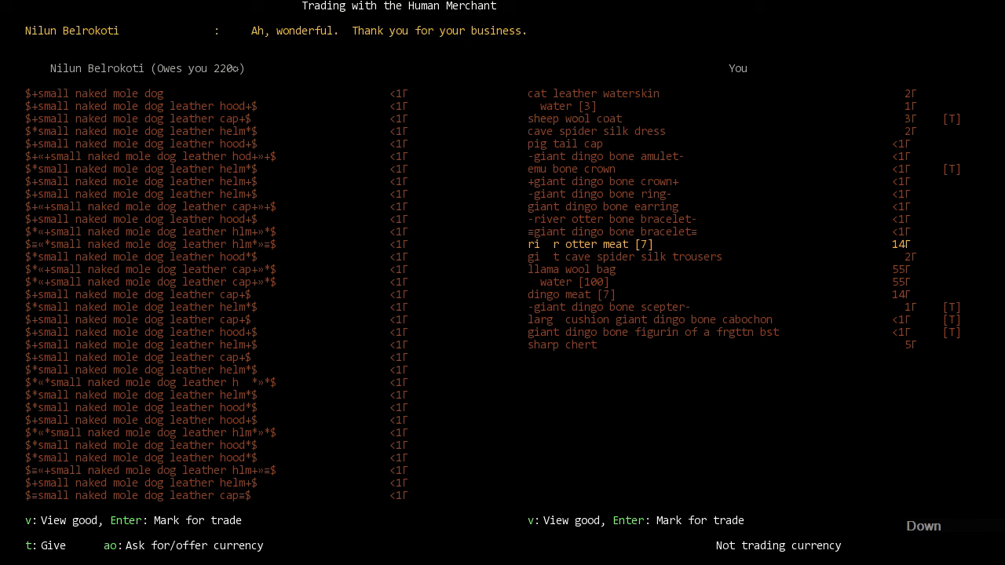
pyautogui.press('down')
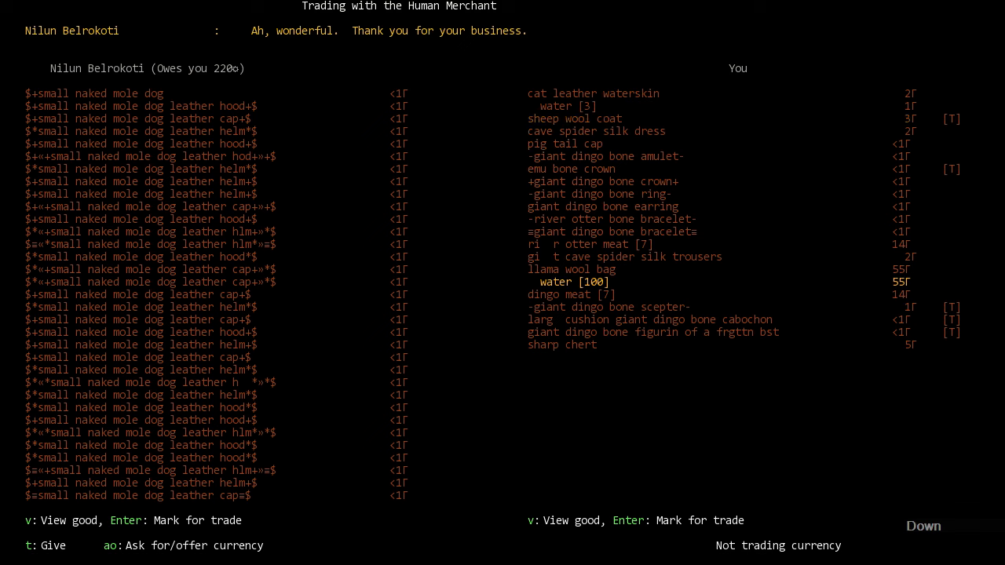
pyautogui.press('Down')
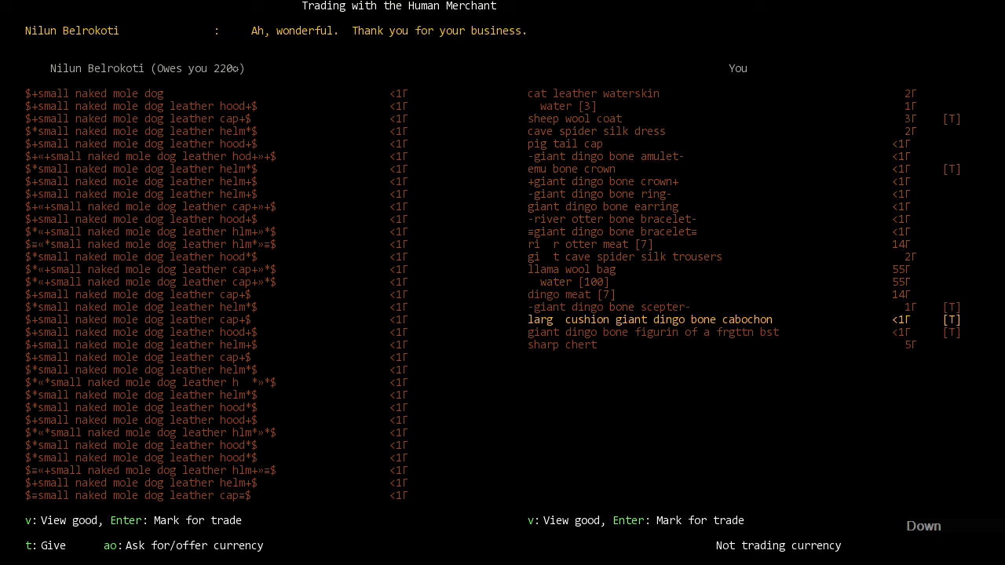
pyautogui.press('Down')
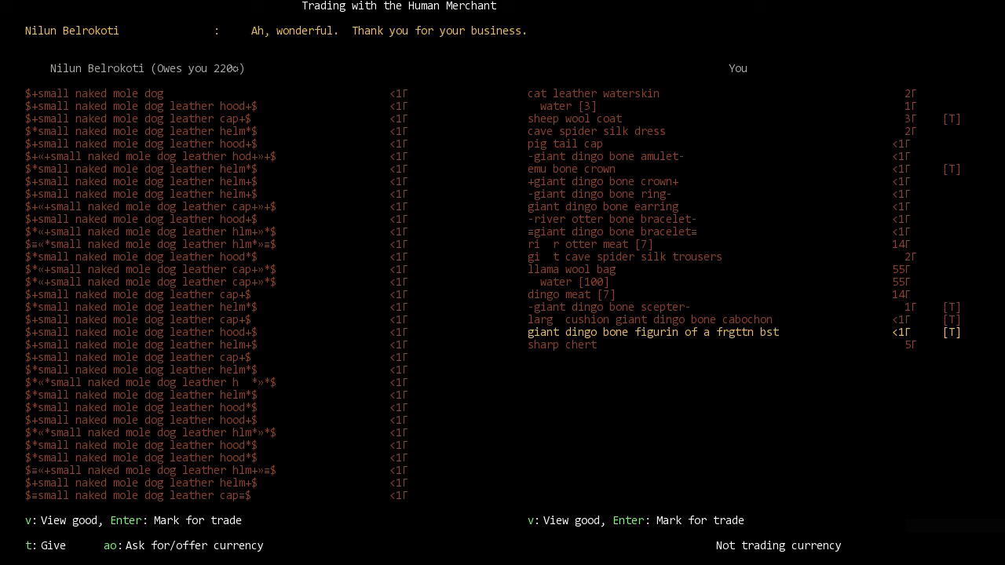
# Step: Ask 155 currency for the marked goods and propose the trade, drawing a refusal
pyautogui.press('a')
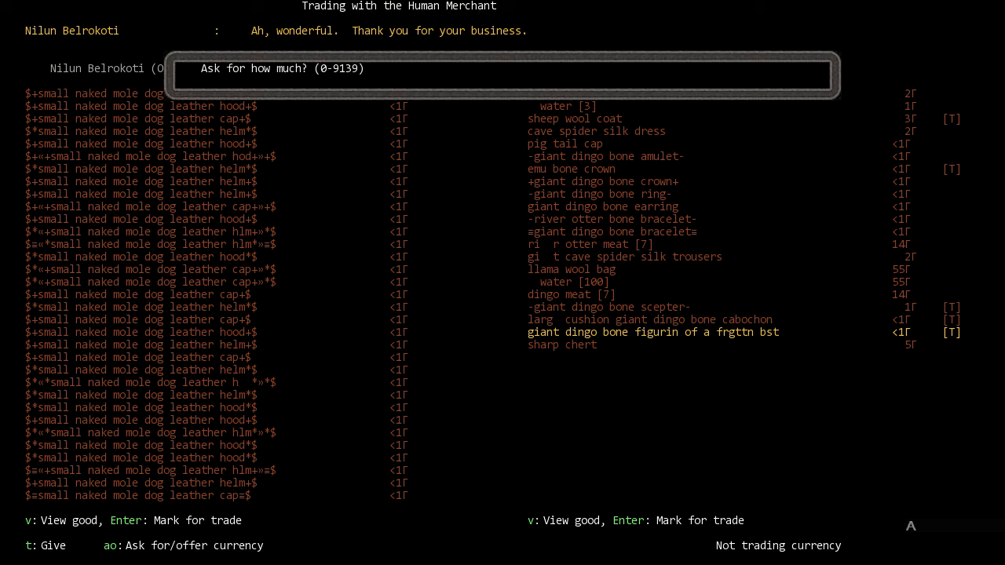
pyautogui.press('Return')
pyautogui.write('155')
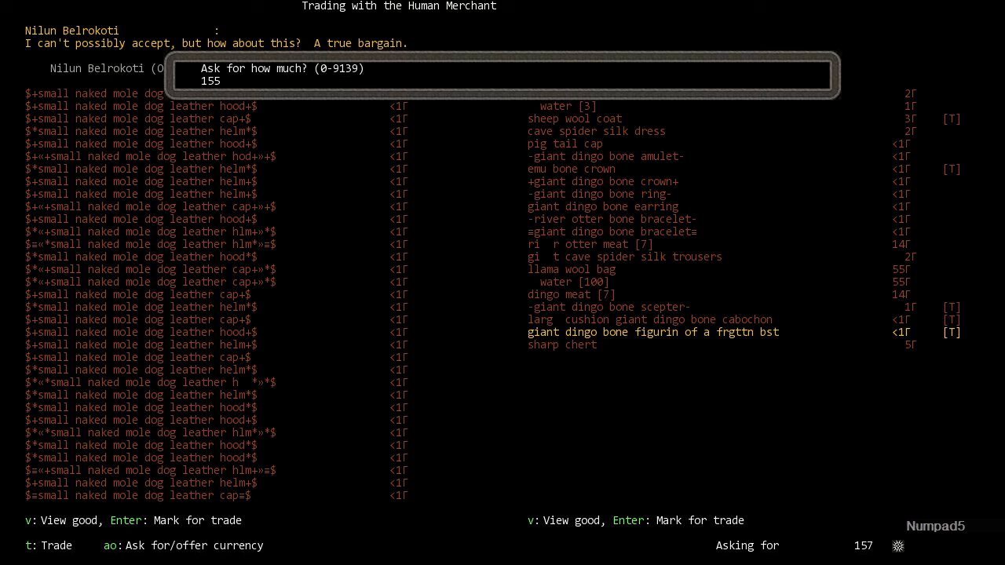
pyautogui.press('Return')
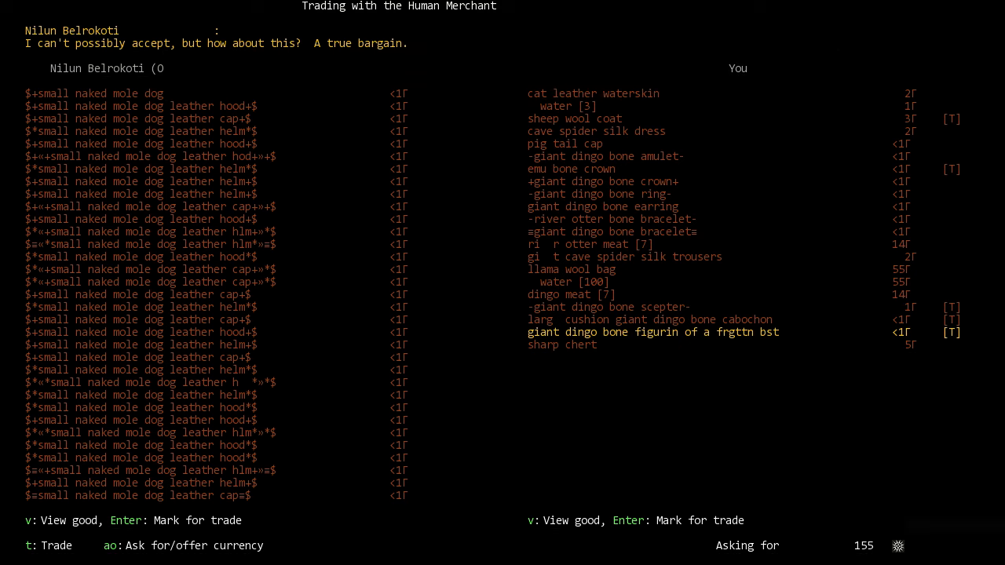
pyautogui.press('t')
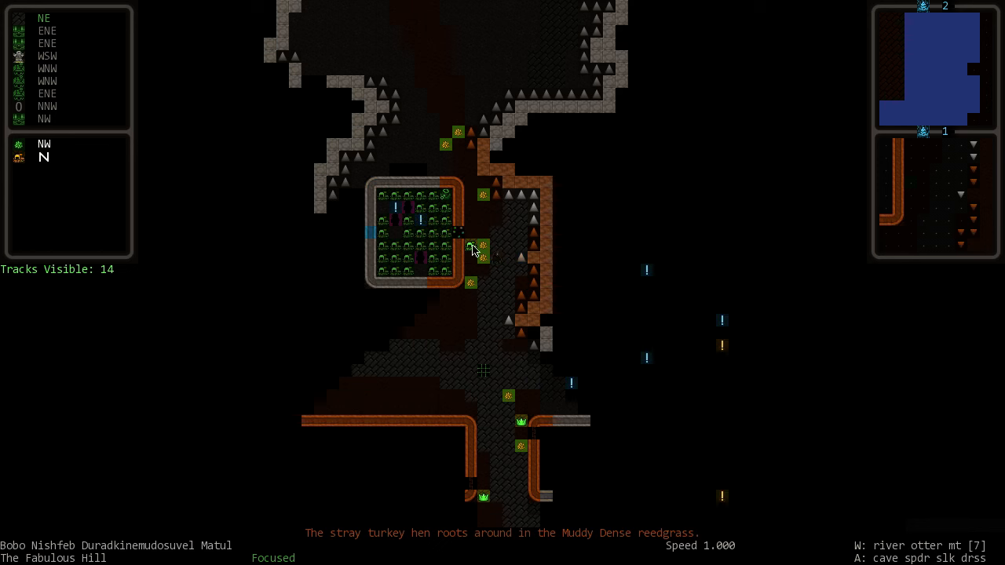
# Step: Walk south into the shop and examine the silk bag holding 33 plump helmets
pyautogui.press('shift+k')
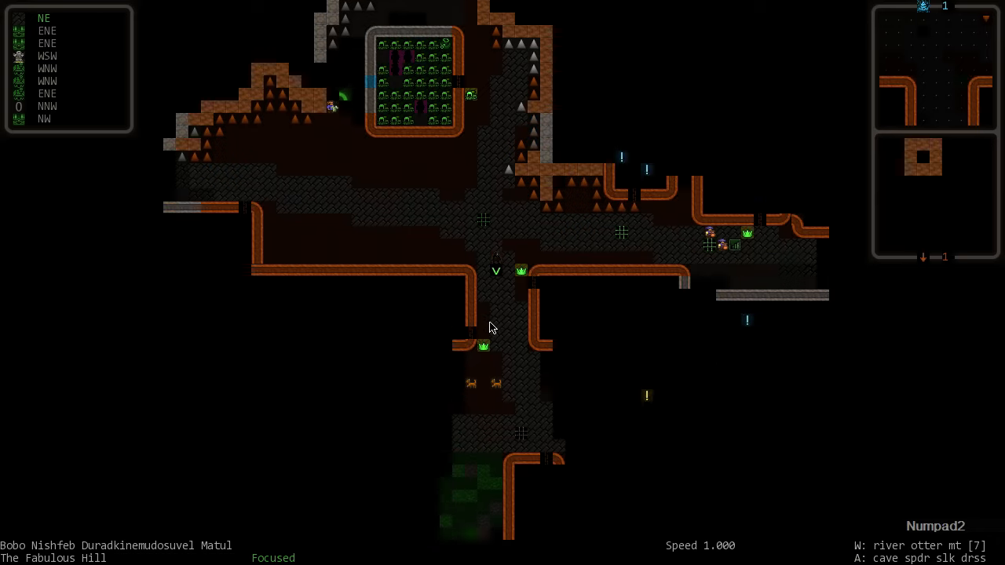
pyautogui.scroll(-3)
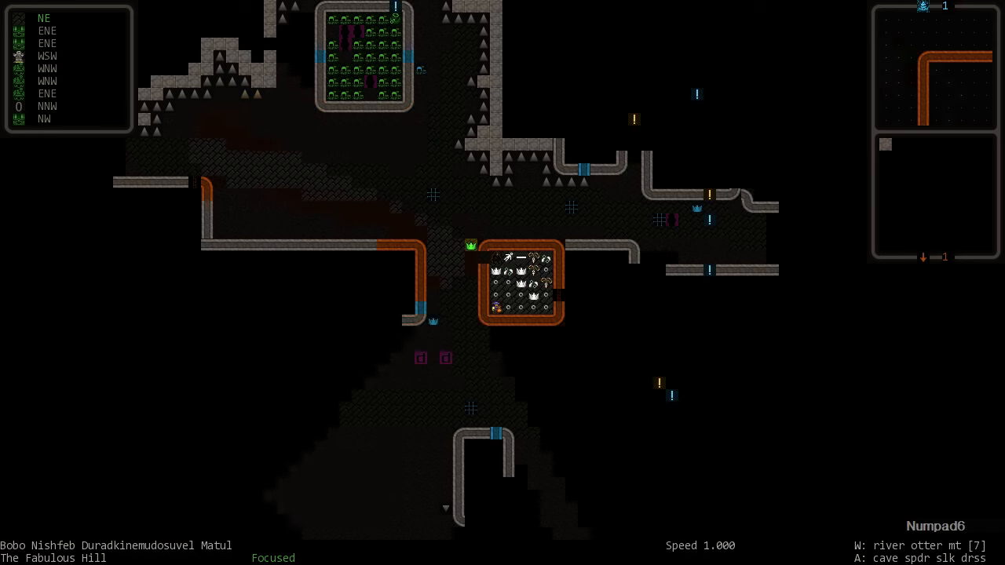
pyautogui.press('Numpad2')
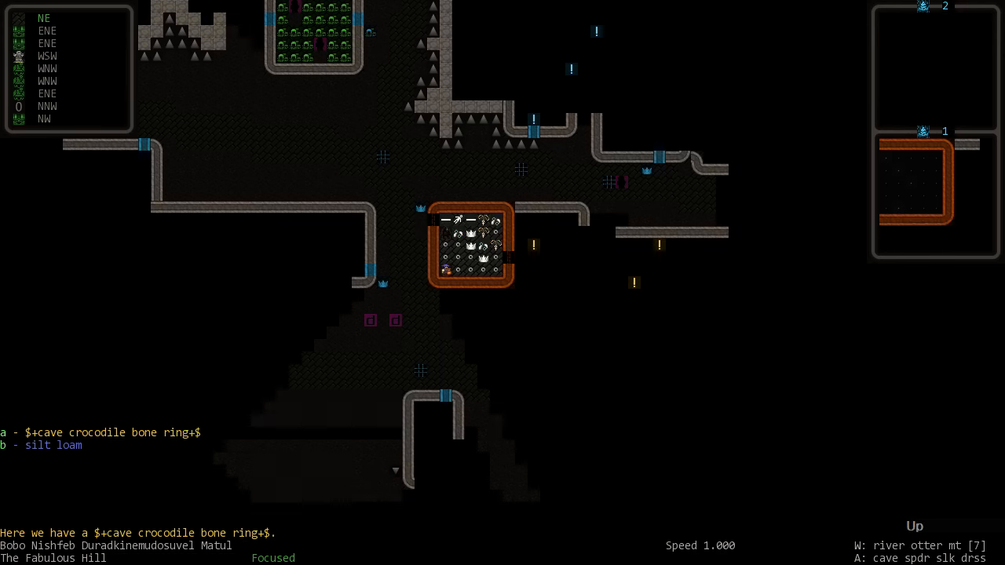
pyautogui.hscroll(3)
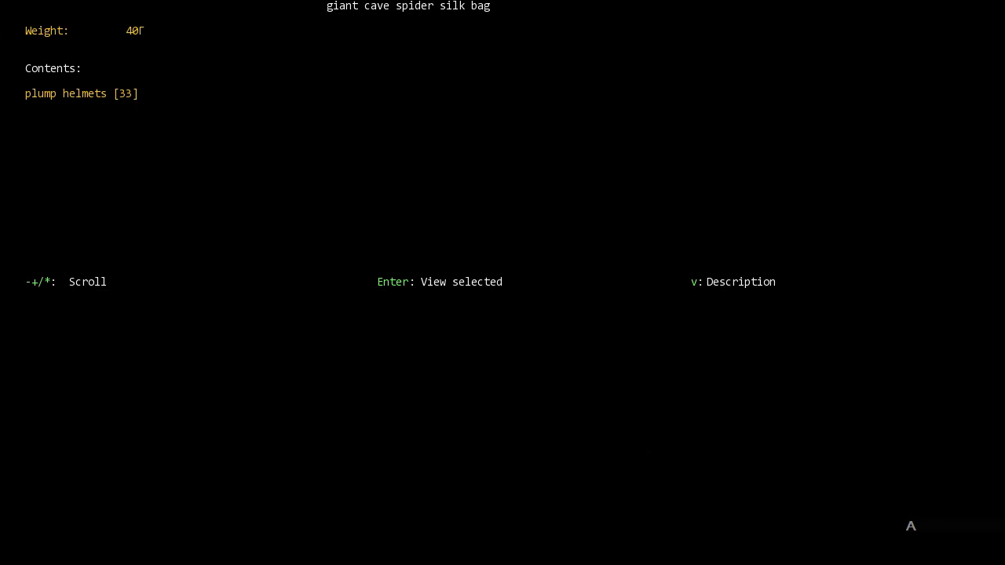
# Step: Leave the bag's contents view and start talking to the nearby merchant
pyautogui.press('Escape')
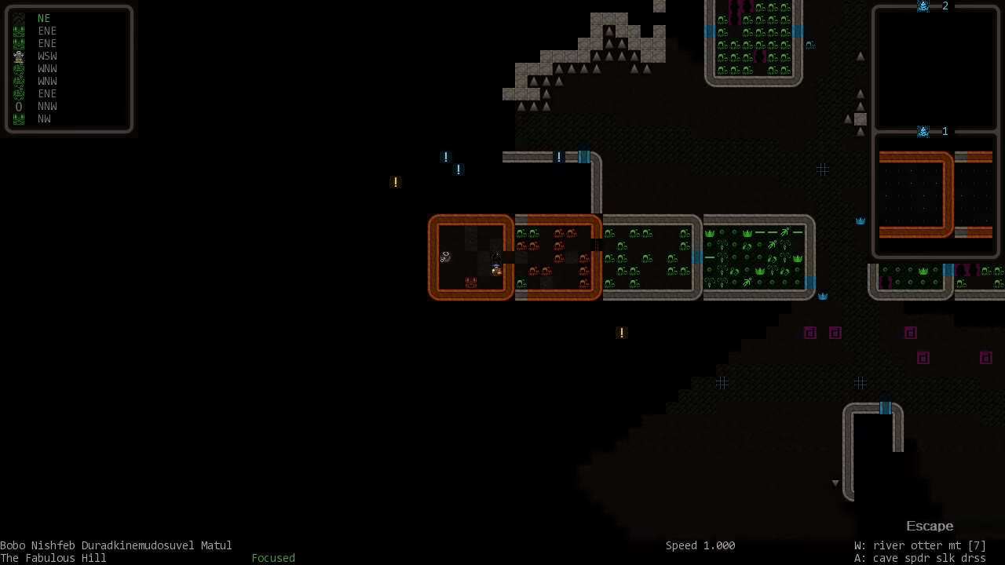
pyautogui.press('k')
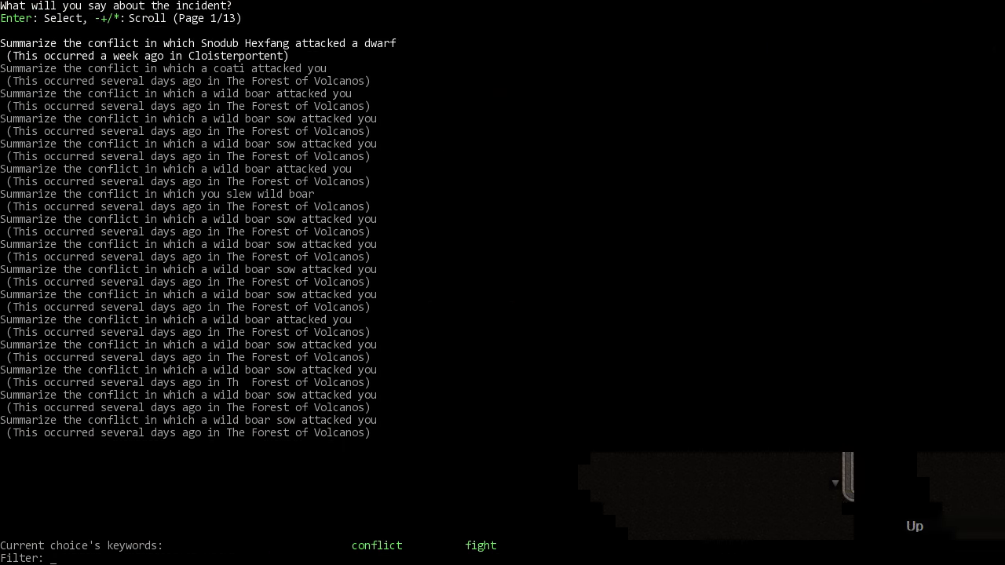
# Step: Choose Trade or settle debts, glance over the bone amulets and scepters, then leave
pyautogui.write('tra')
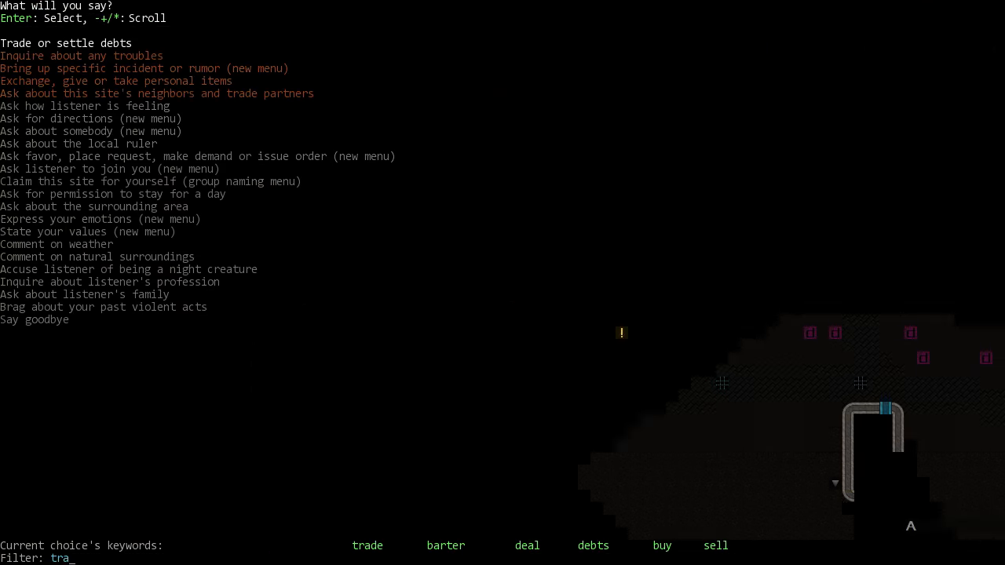
pyautogui.press('Return')
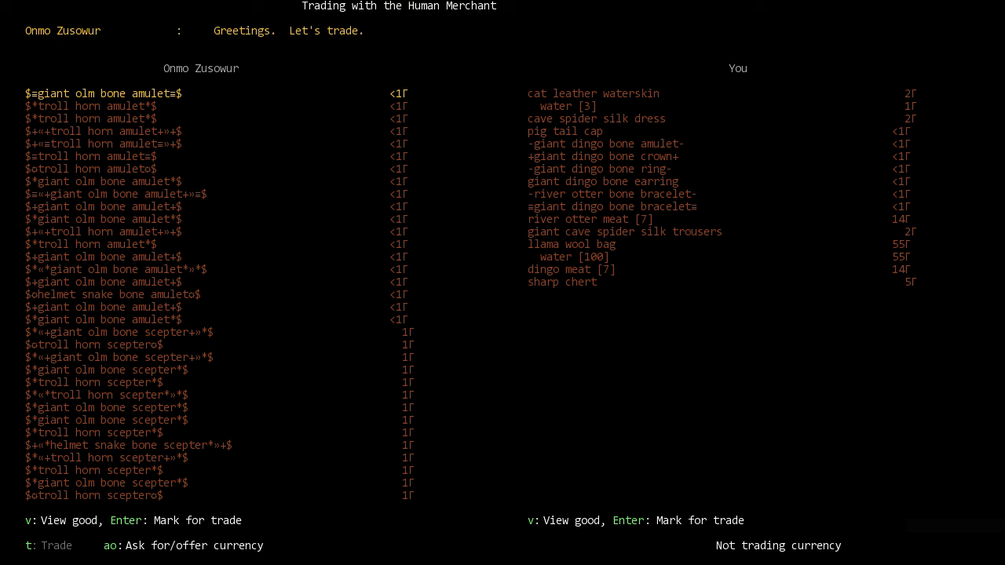
pyautogui.press('Return')
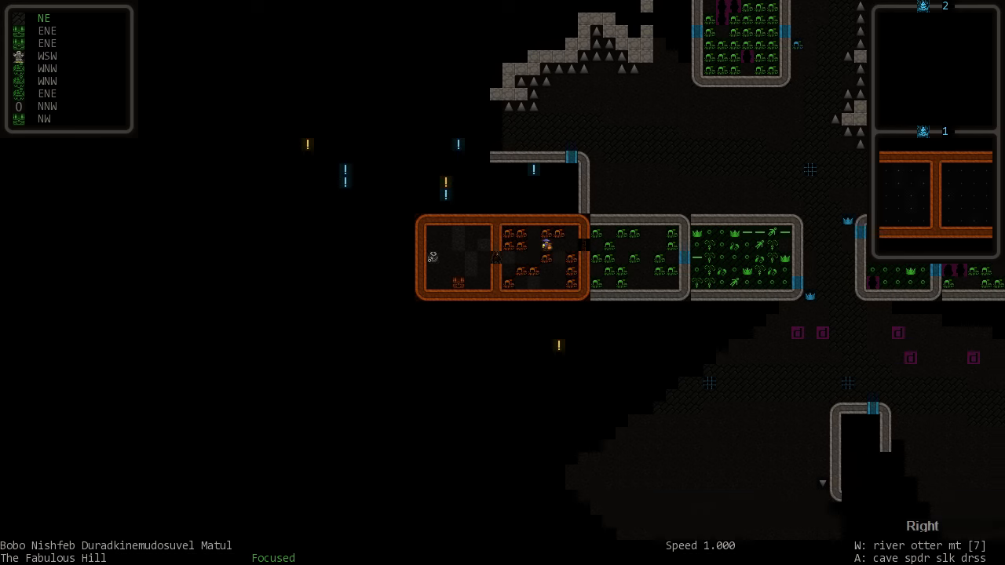
# Step: Move closer to the high-voiced merchant and reopen the conversation menu
pyautogui.hscroll(-3)
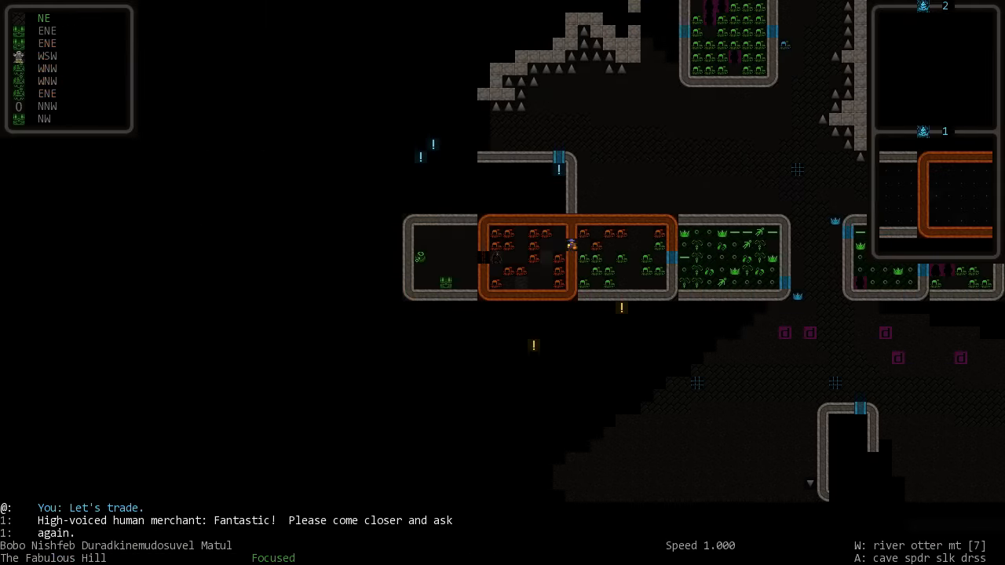
pyautogui.hscroll(3)
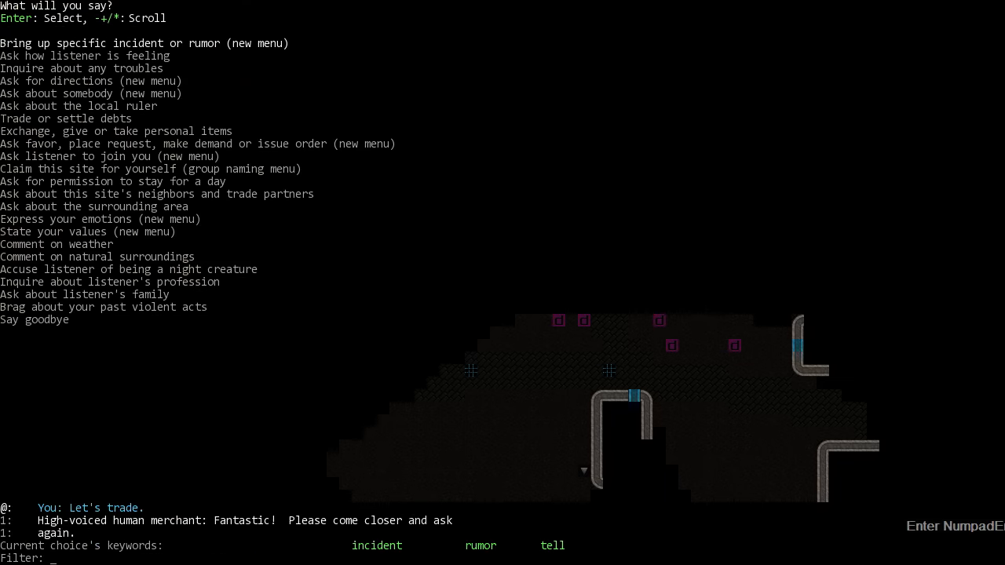
# Step: Trade with the jeweler, offering currency from your 395 for the troll horn bracelet
pyautogui.write('tra')
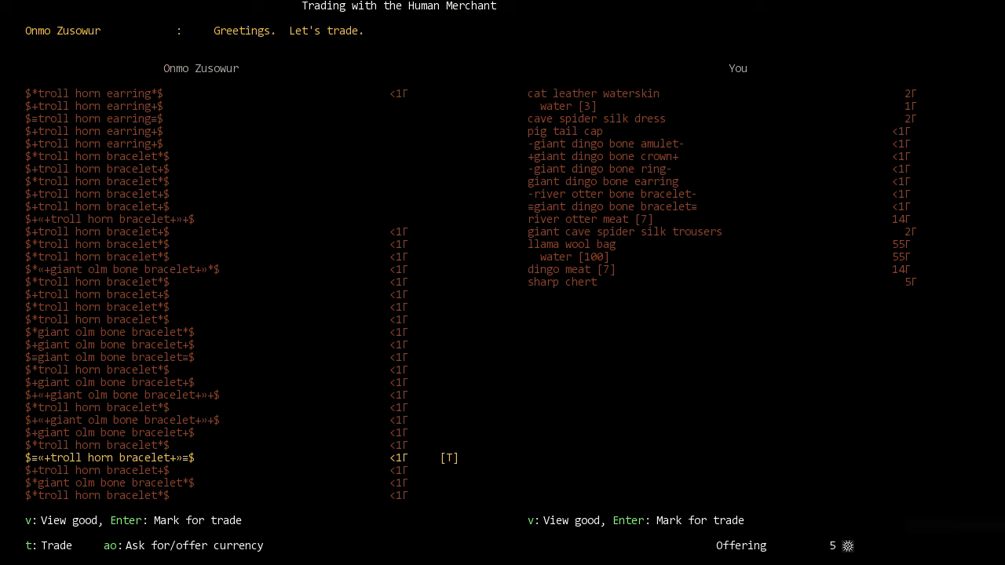
pyautogui.press('t')
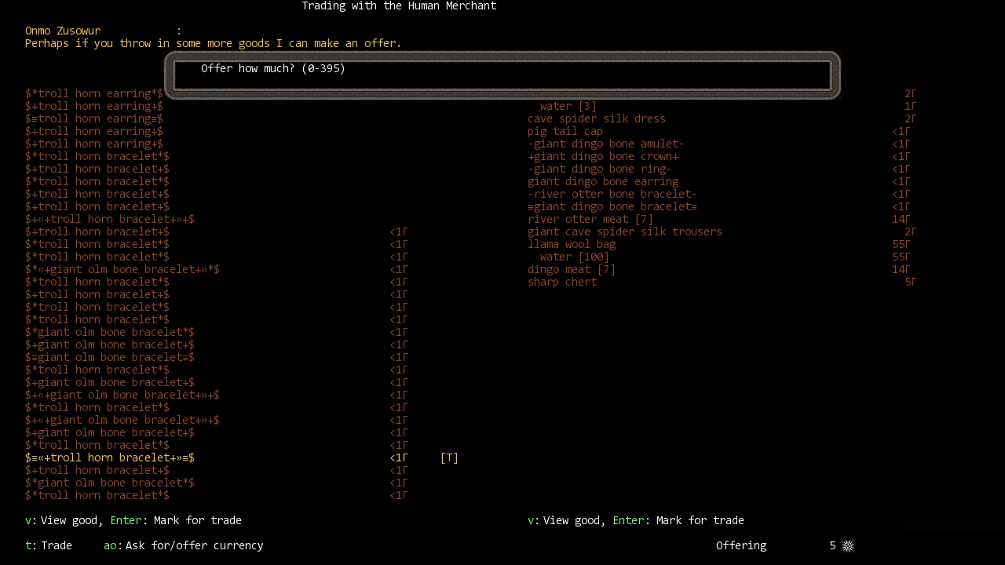
pyautogui.press('Return')
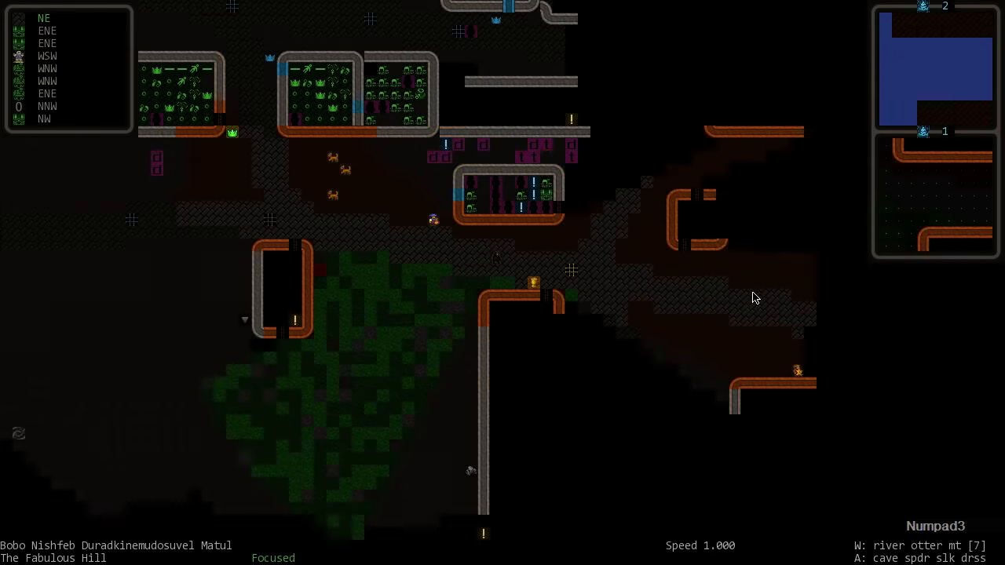
# Step: Walk the werebeast adventurer from The Fabulous Hill into The Garlic of Berries tavern hall
pyautogui.scroll(3)
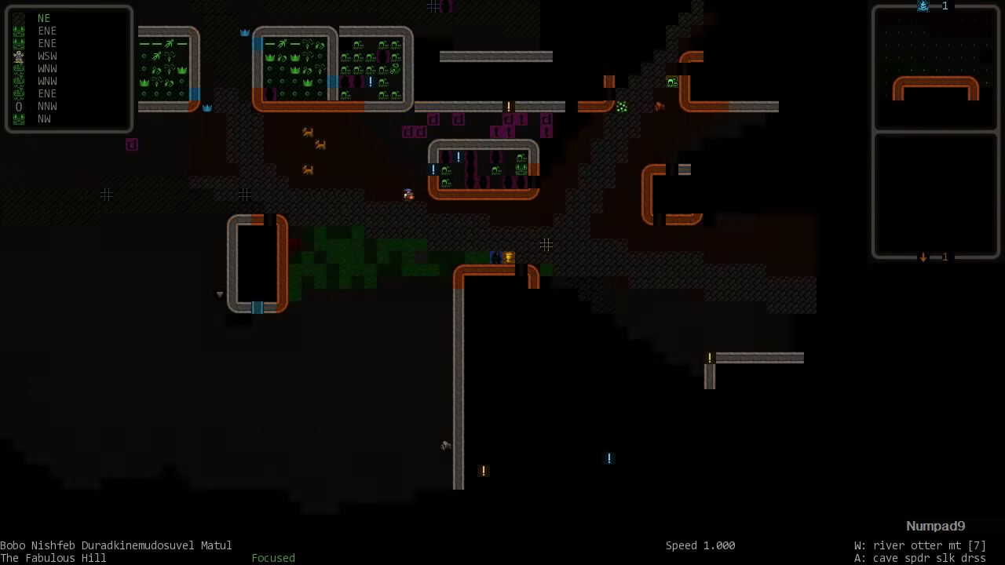
pyautogui.scroll(-3)
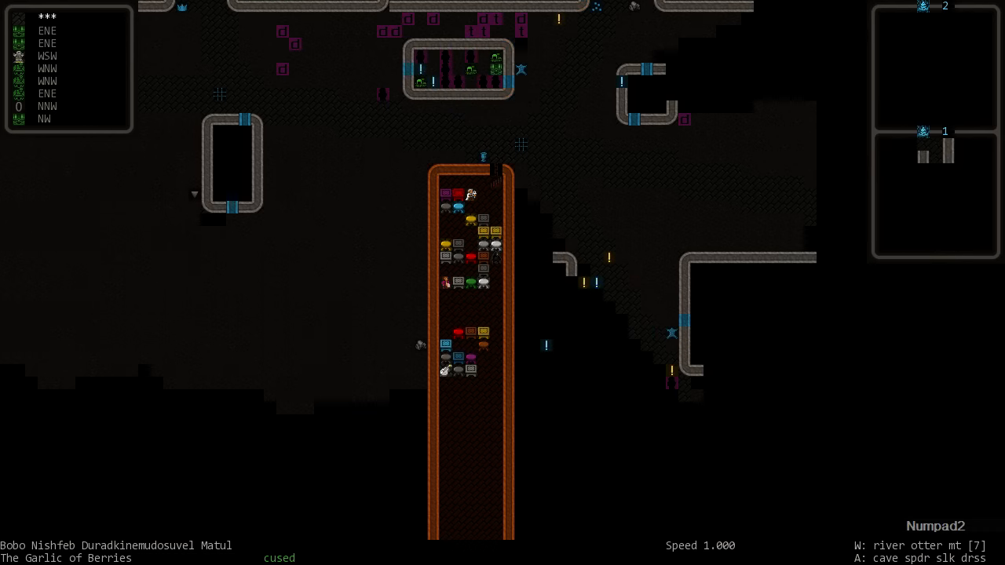
pyautogui.press('Numpad4')
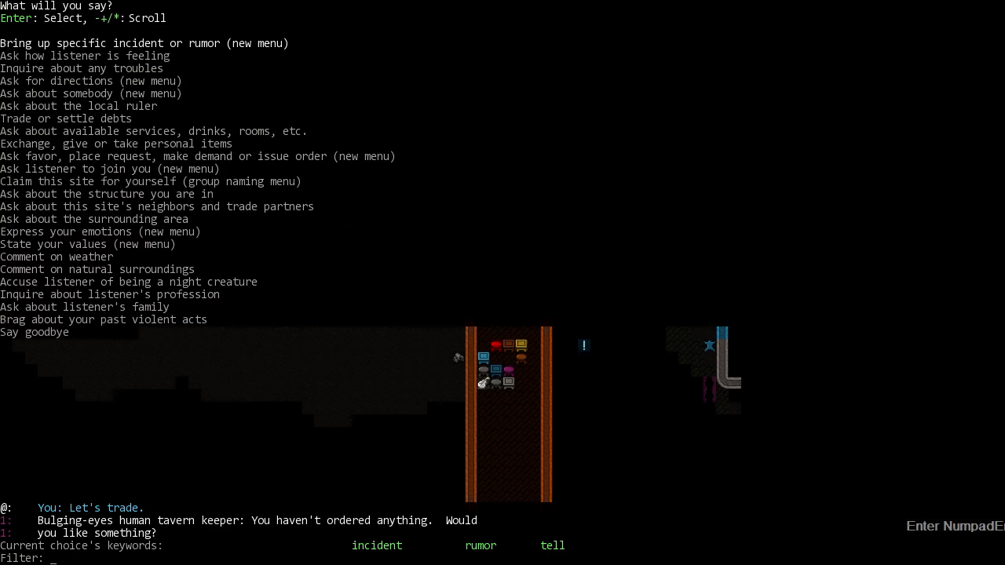
# Step: Filter the tavern keeper's trade talk by 'order', learn nothing was ordered, then view the inventory
pyautogui.write('order')
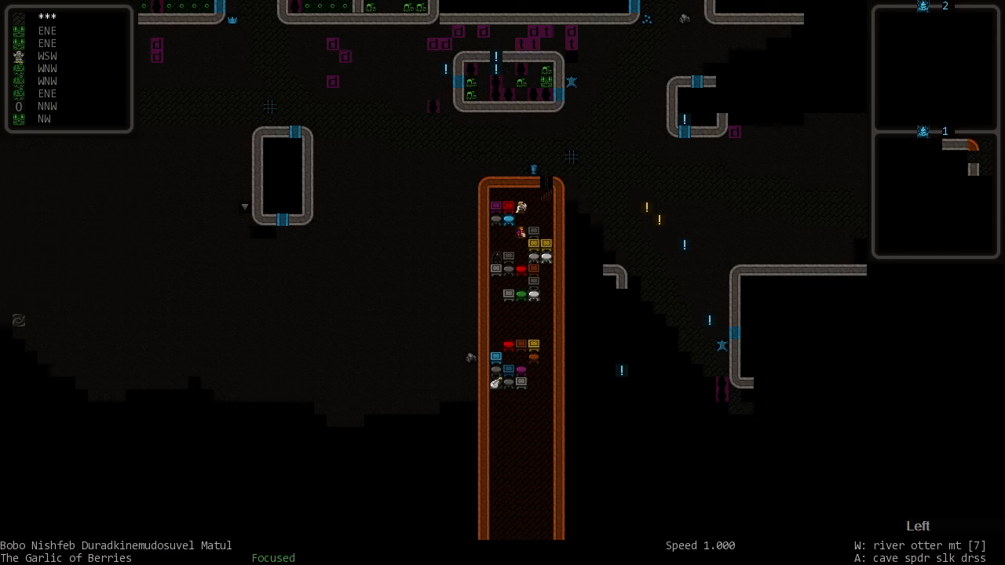
pyautogui.hscroll(3)
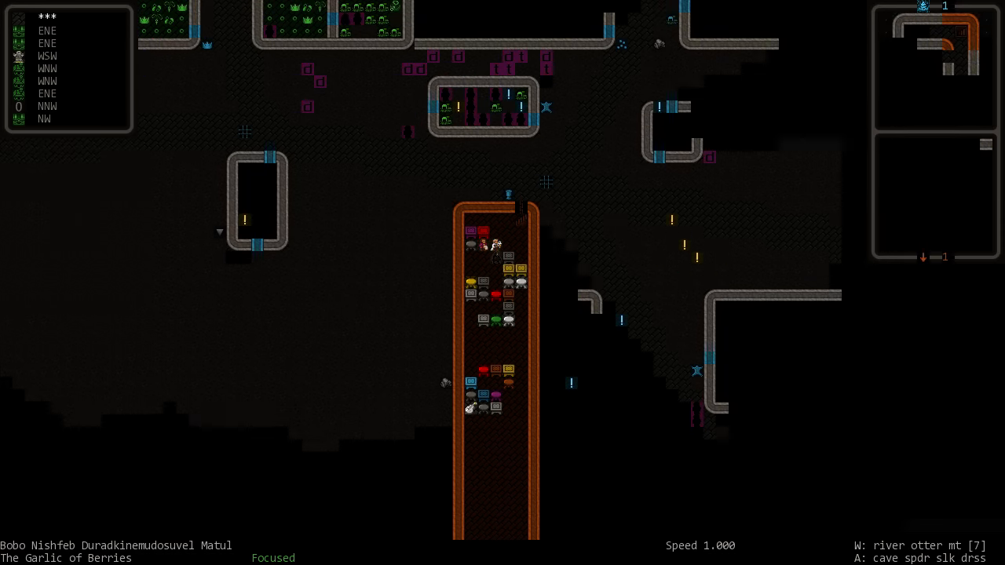
pyautogui.press('i')
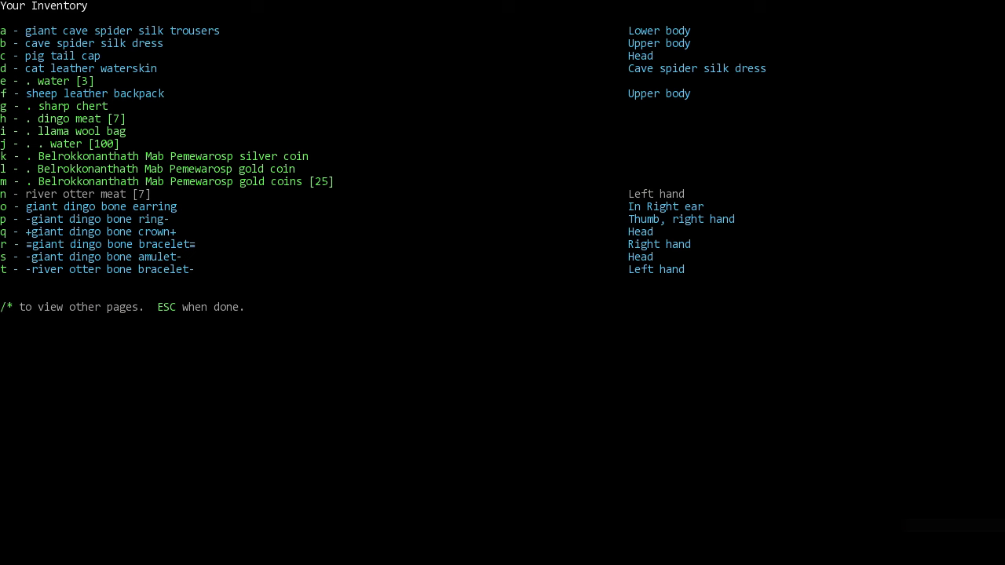
# Step: Close the carried-items list and move the adventurer further down the tavern hall
pyautogui.press('Escape')
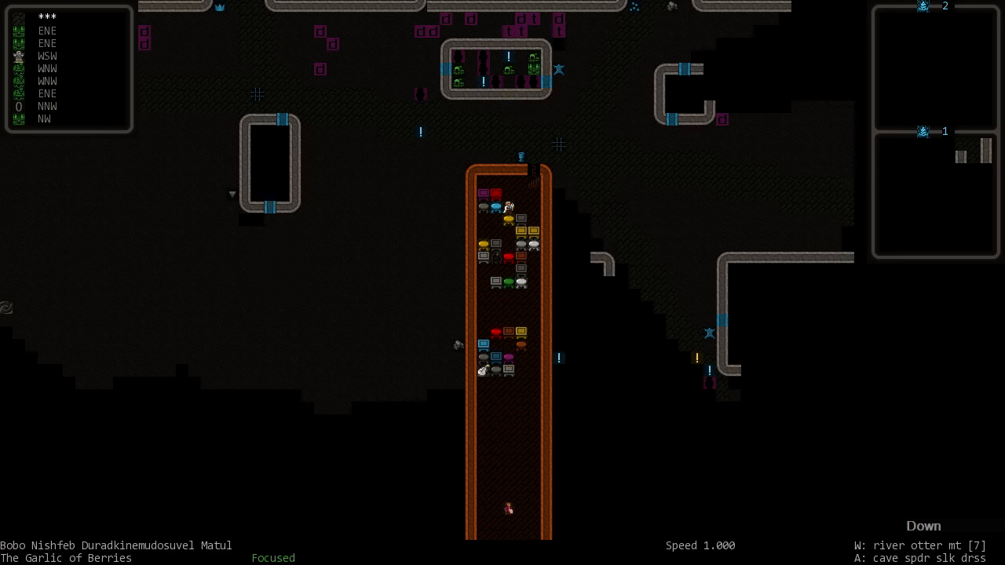
pyautogui.scroll(-3)
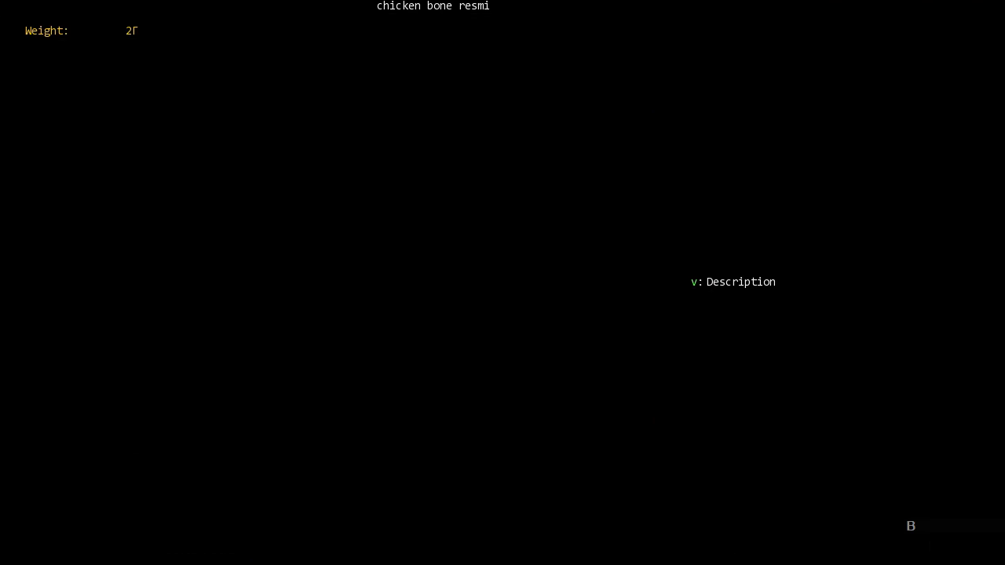
# Step: Dismiss the chicken bone resmi detail screen and return to the tavern floor
pyautogui.press('v')
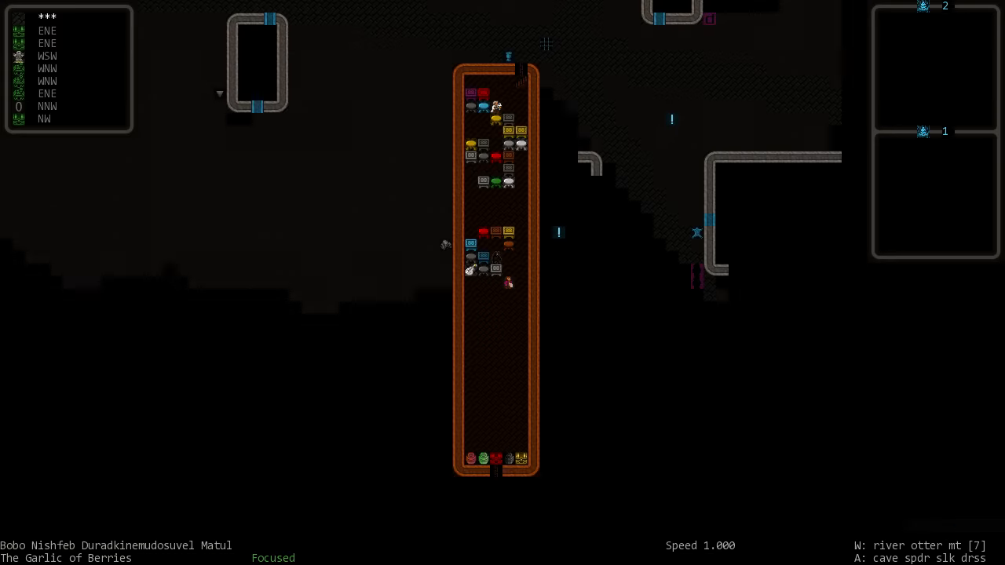
# Step: Page through carried items including the mug of prickle berry wine, then list what can be eaten or drunk
pyautogui.press('i')
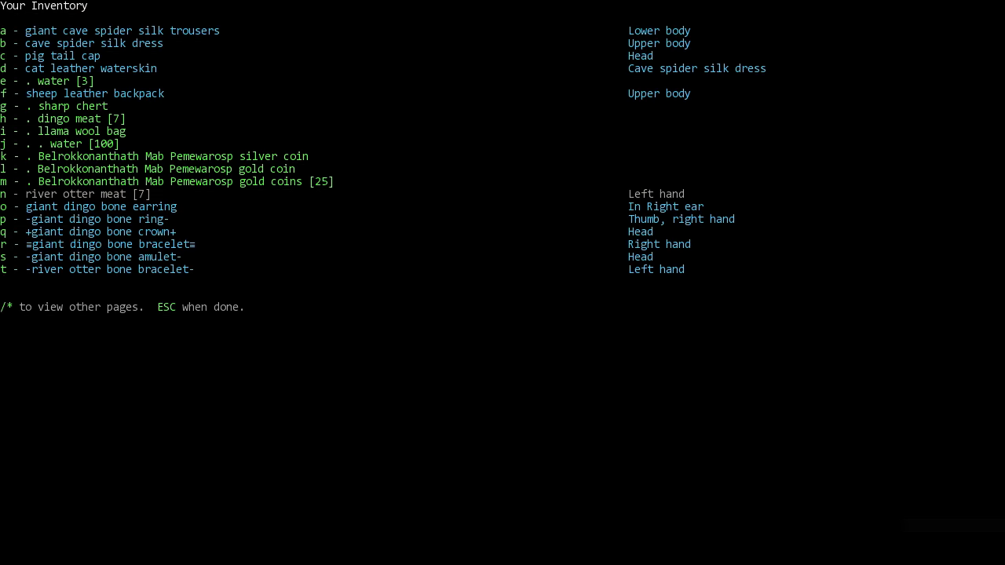
pyautogui.press('*')
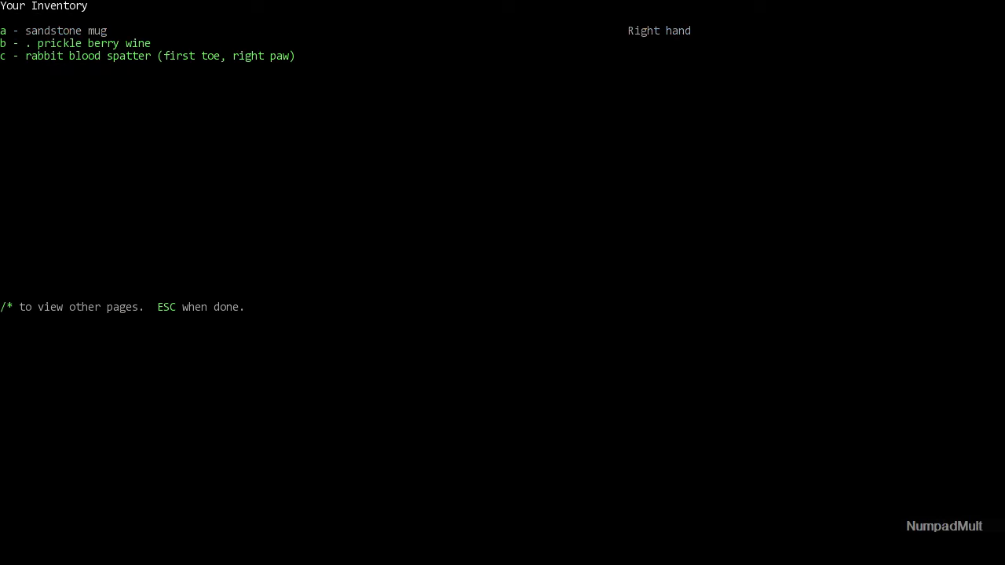
pyautogui.press('a')
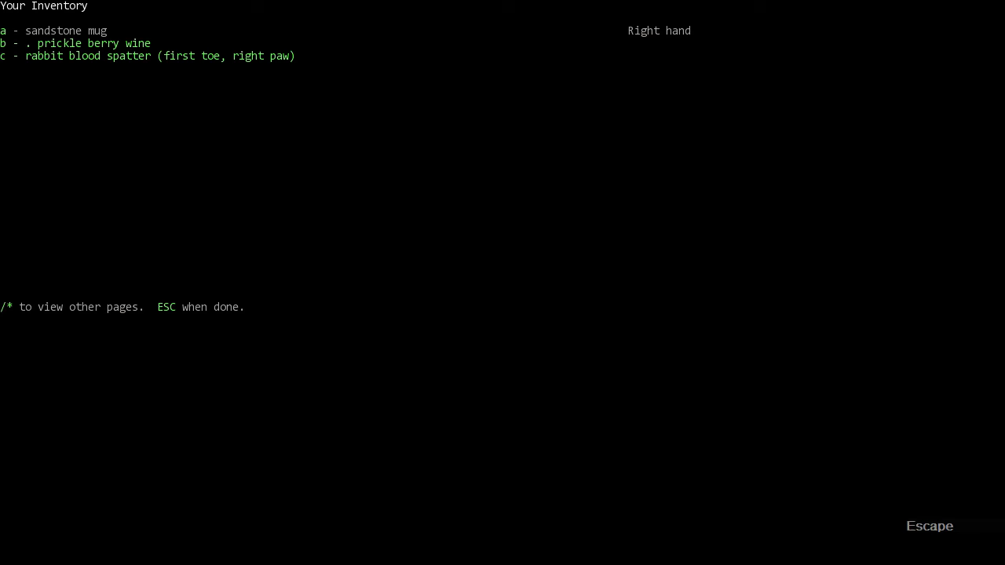
pyautogui.press('e')
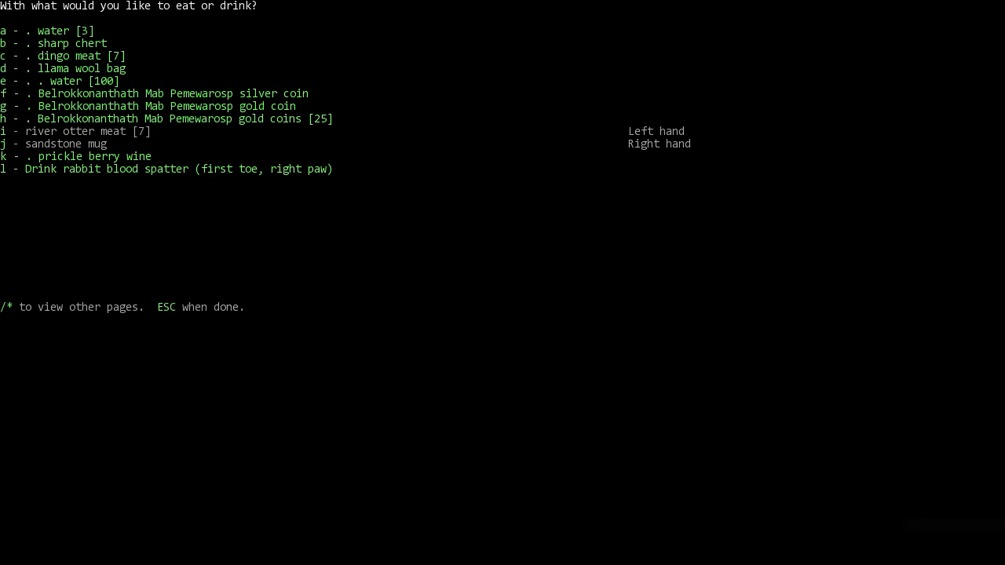
pyautogui.press('k')
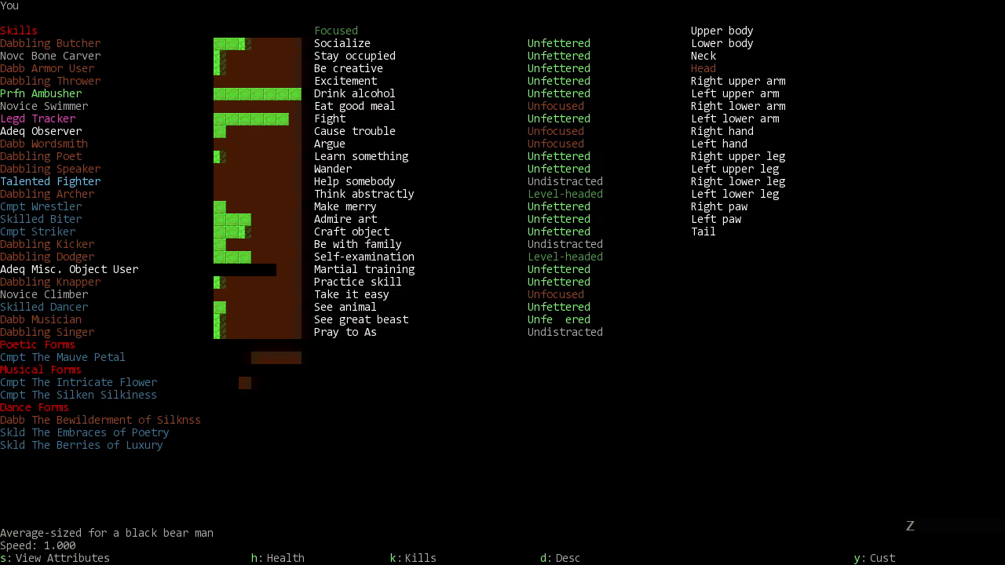
pyautogui.moveTo(499, 103)
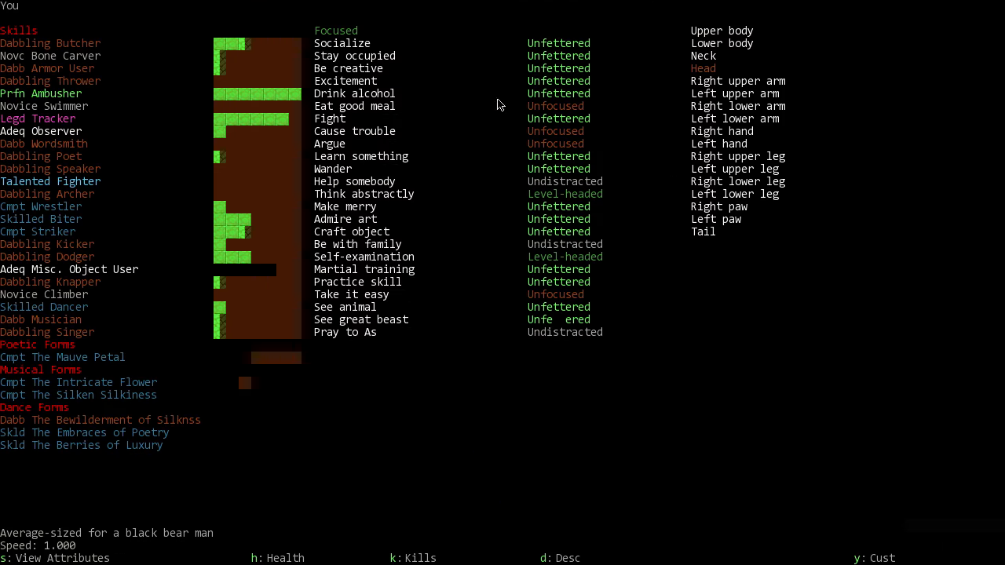
pyautogui.moveTo(726, 378)
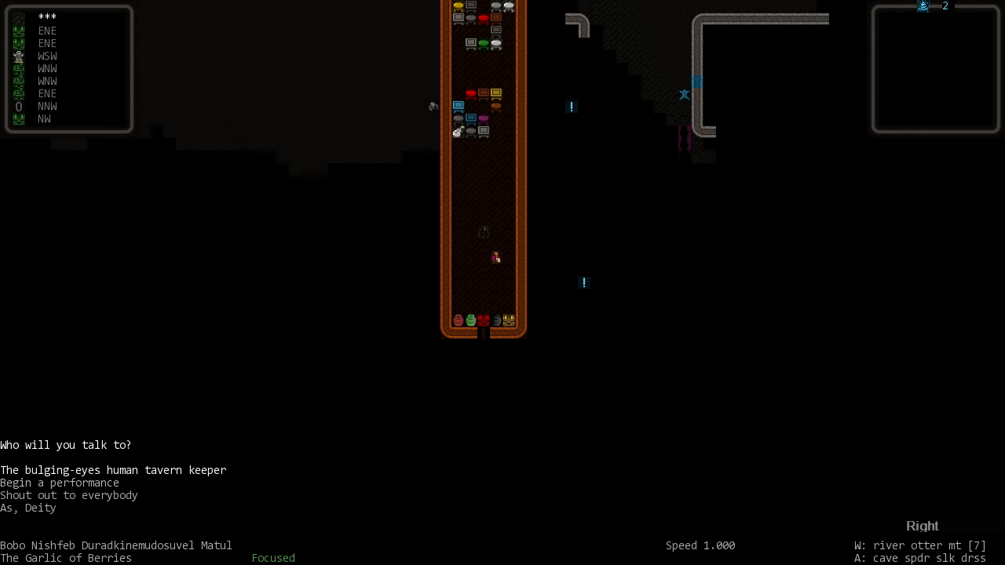
# Step: Begin talking with the bulging-eyes human tavern keeper, filter topics by 'pre', then clear the filter
pyautogui.press('Return')
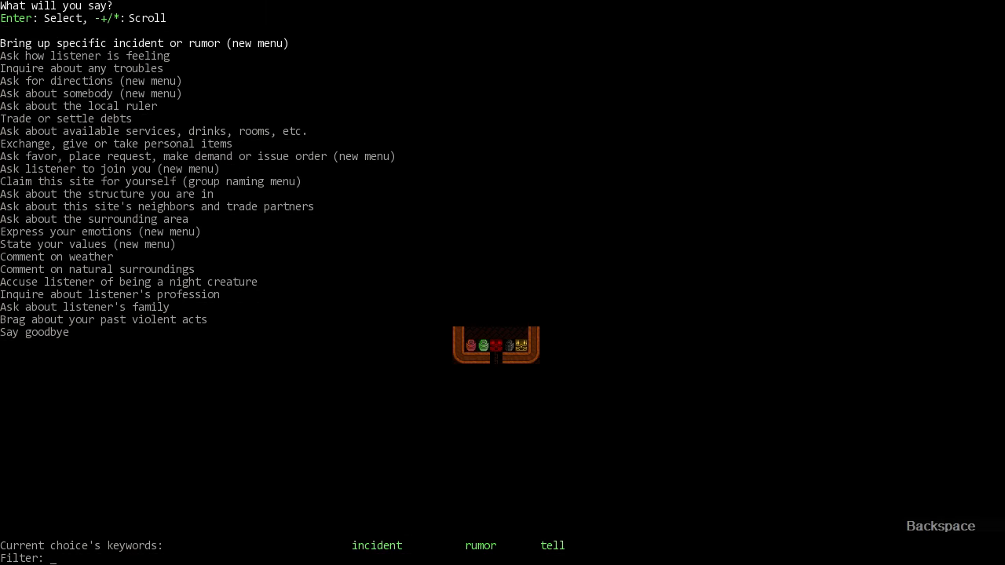
pyautogui.write('pre')
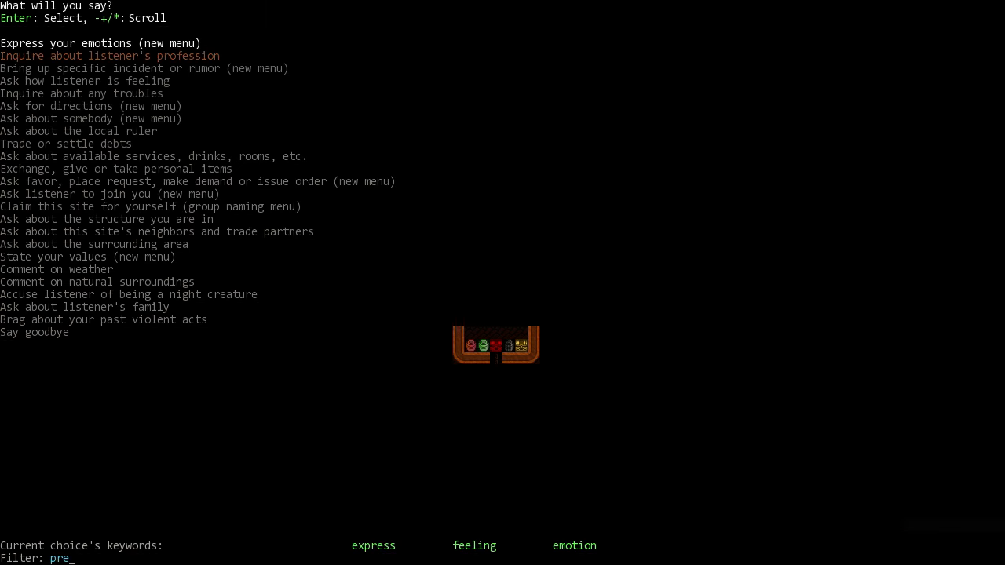
pyautogui.press('backspace')
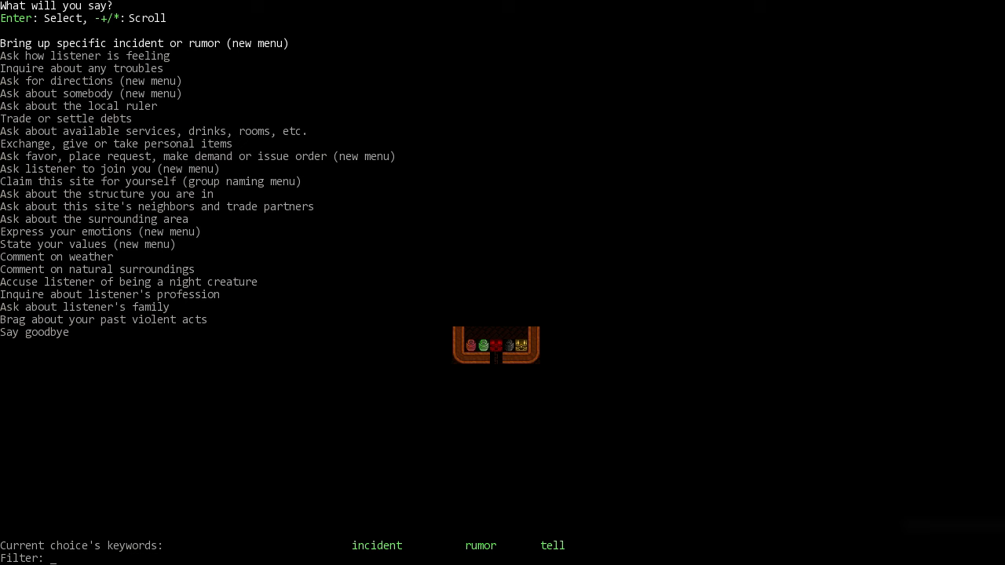
pyautogui.moveTo(81, 94)
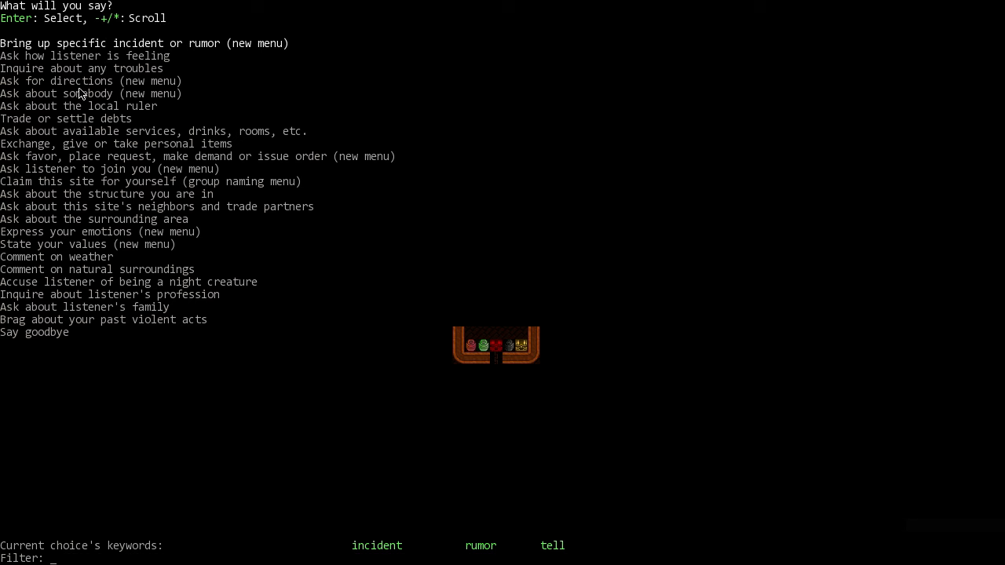
pyautogui.moveTo(49, 133)
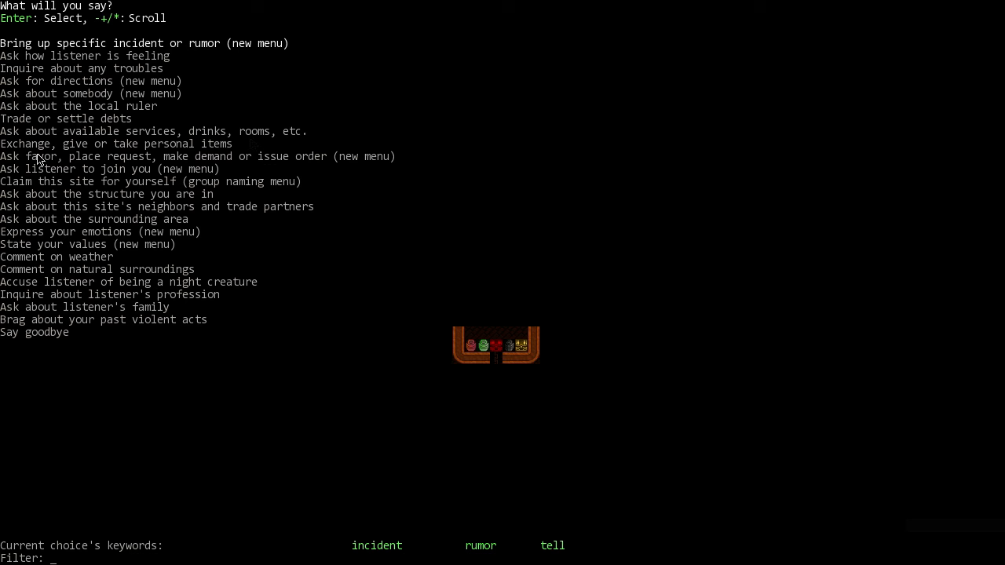
pyautogui.moveTo(25, 182)
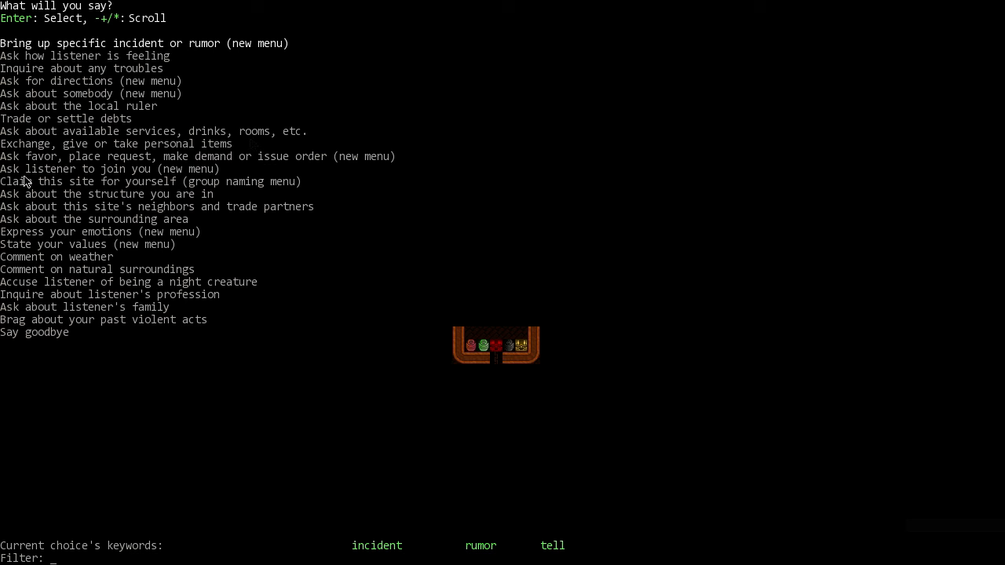
pyautogui.moveTo(118, 204)
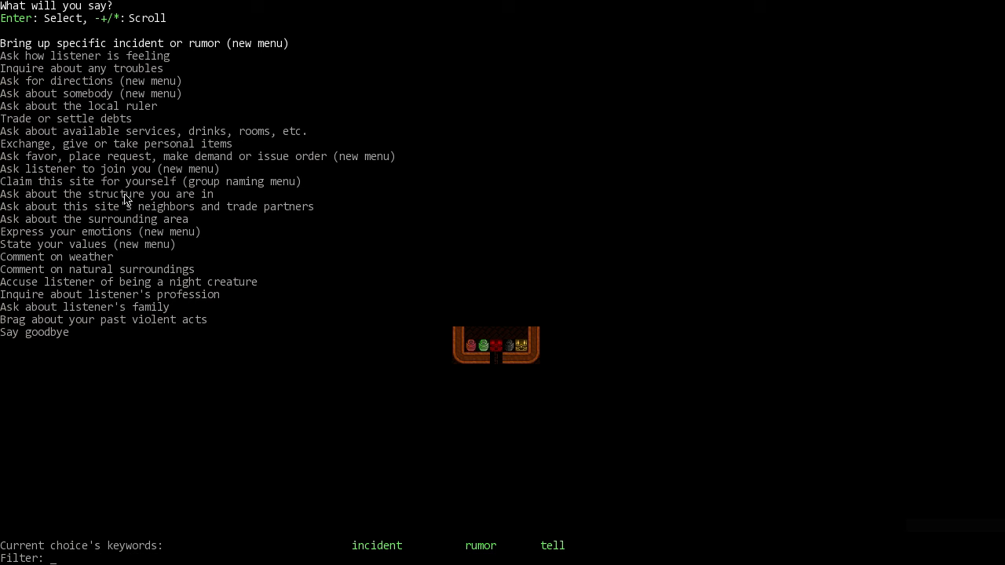
pyautogui.moveTo(116, 229)
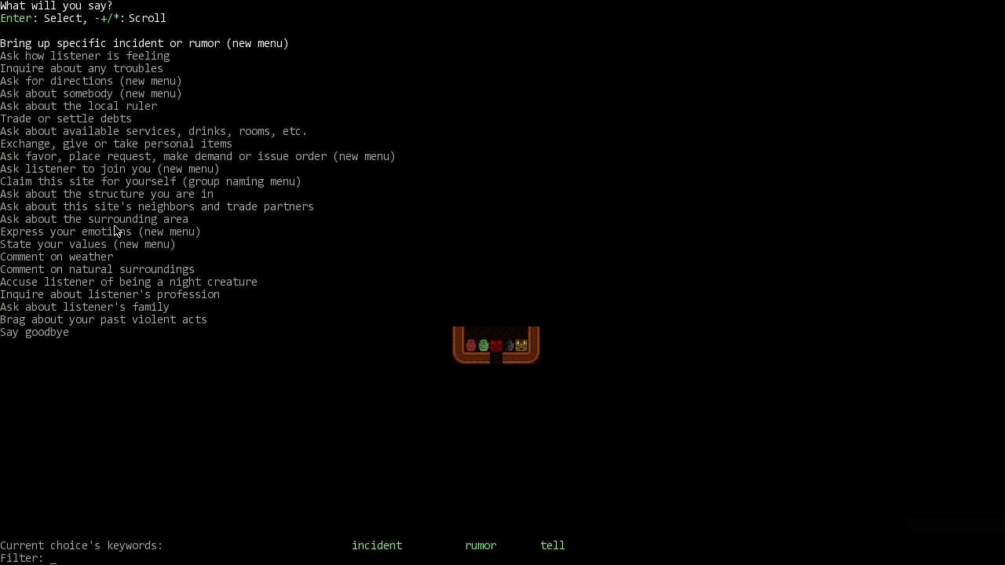
pyautogui.moveTo(72, 264)
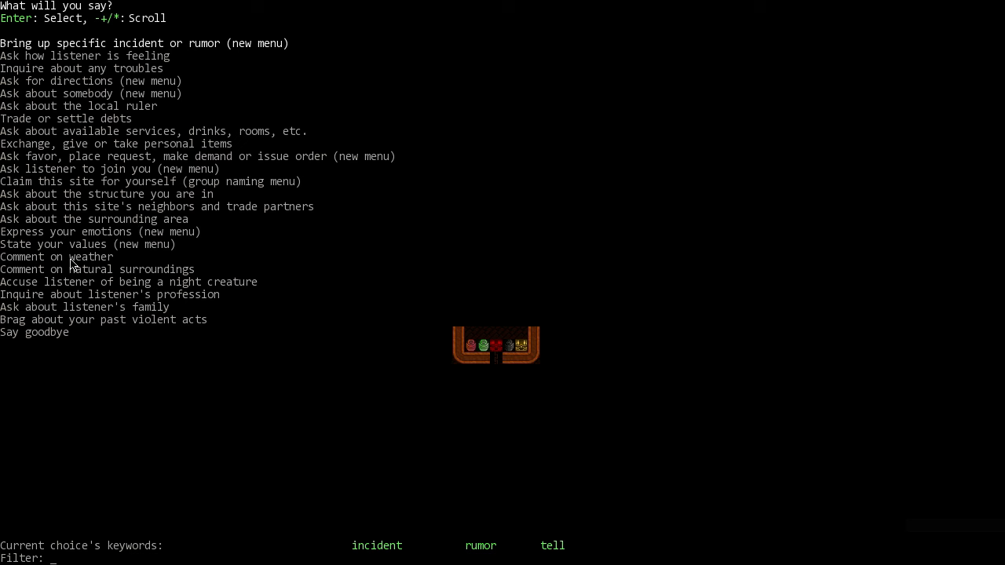
pyautogui.moveTo(160, 257)
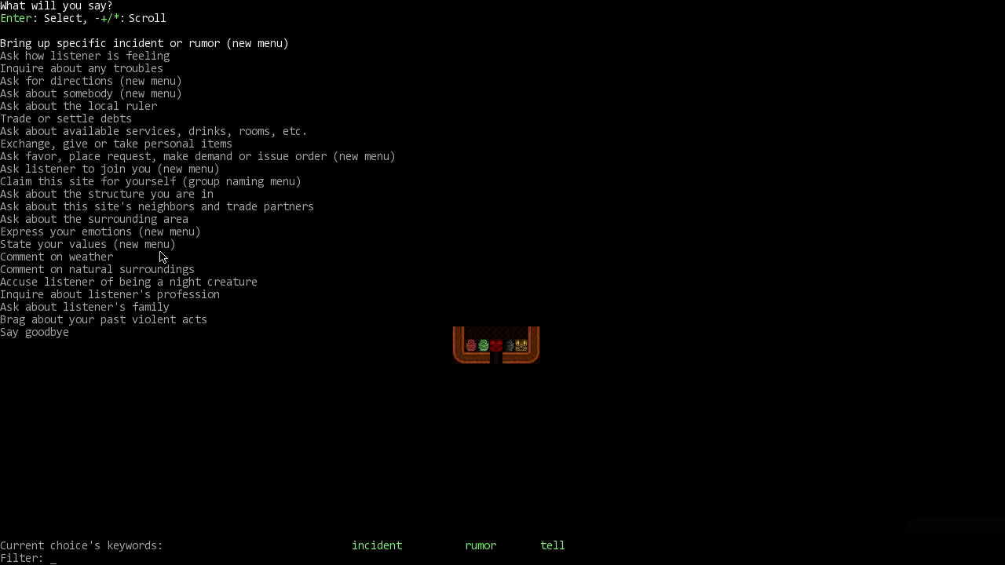
pyautogui.moveTo(164, 189)
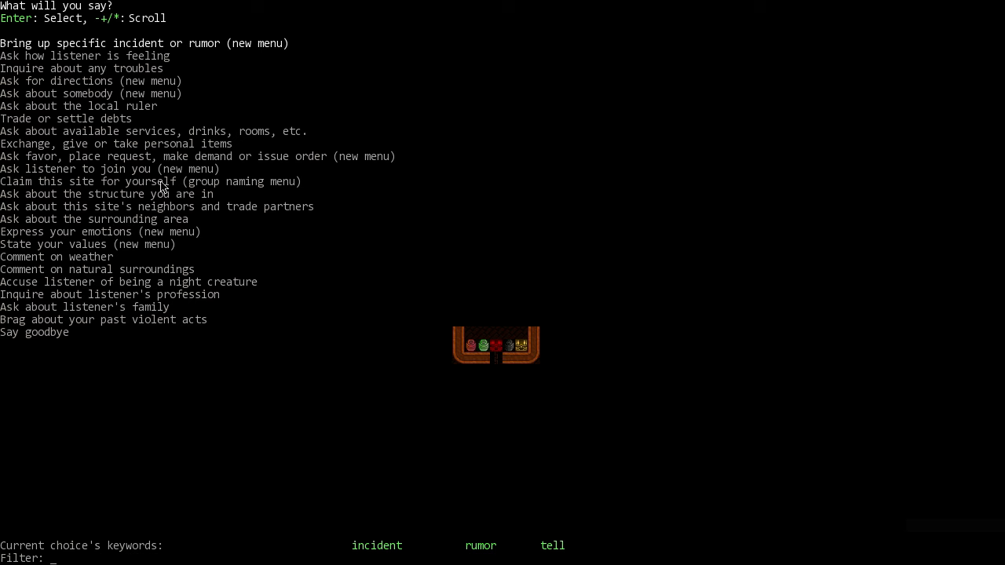
pyautogui.moveTo(110, 307)
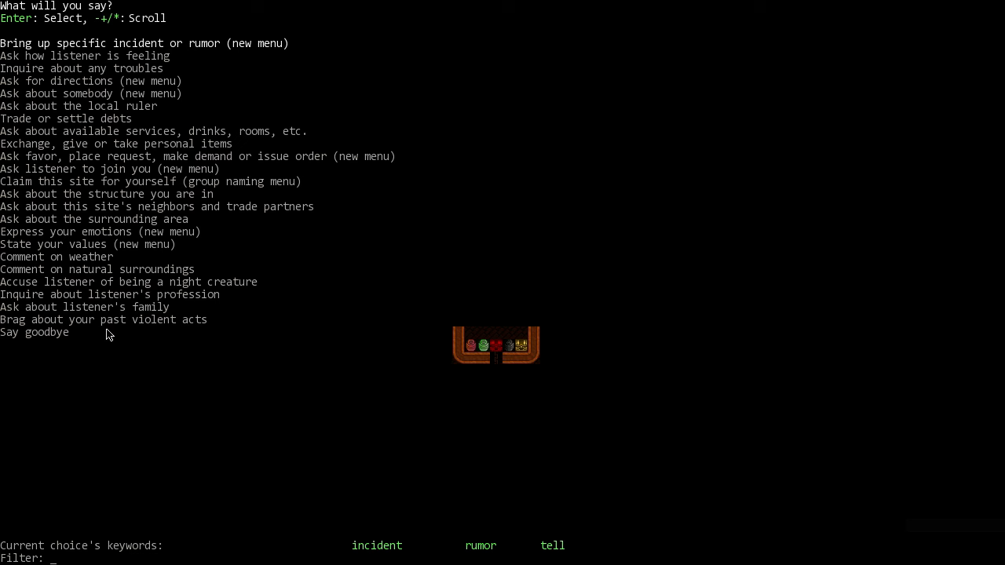
pyautogui.moveTo(113, 371)
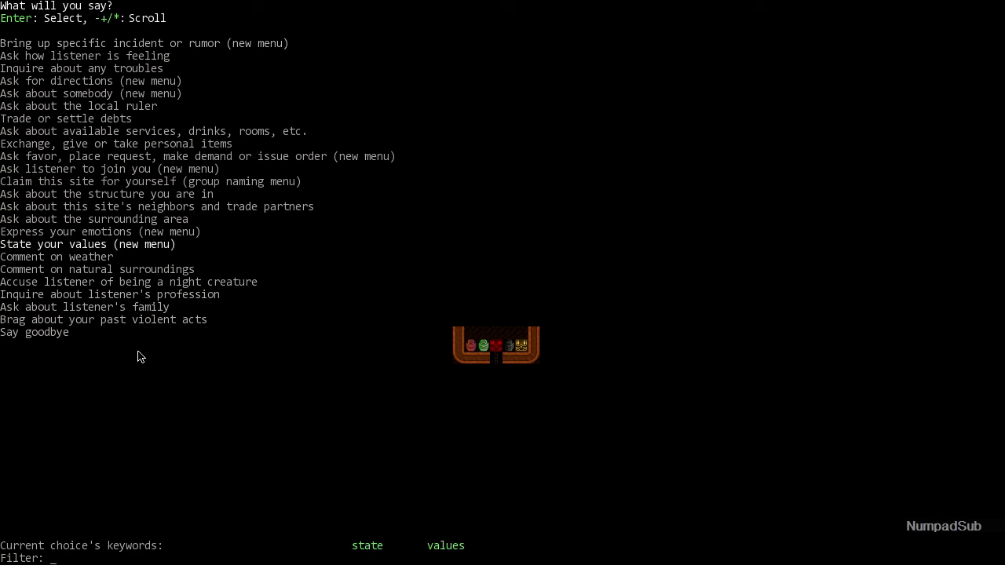
# Step: Tell the tavern keeper of great excitement while performing The Silken Silkiness
pyautogui.press('up')
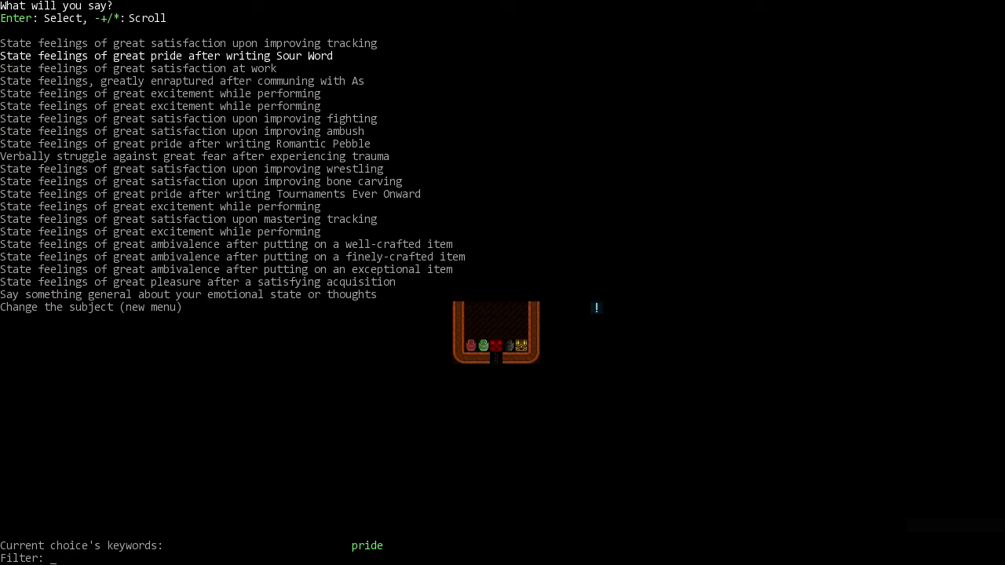
pyautogui.press('down')
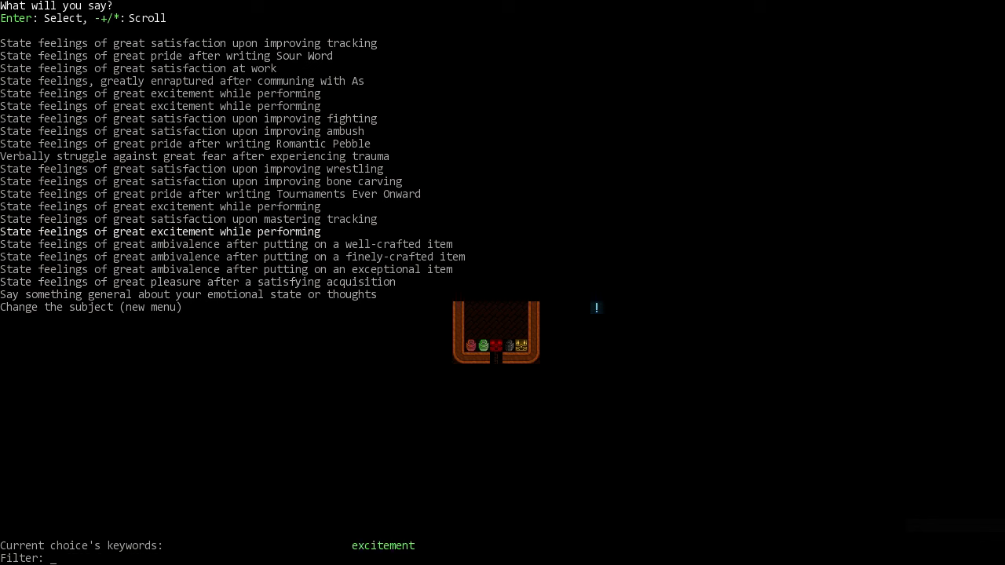
pyautogui.press('Return')
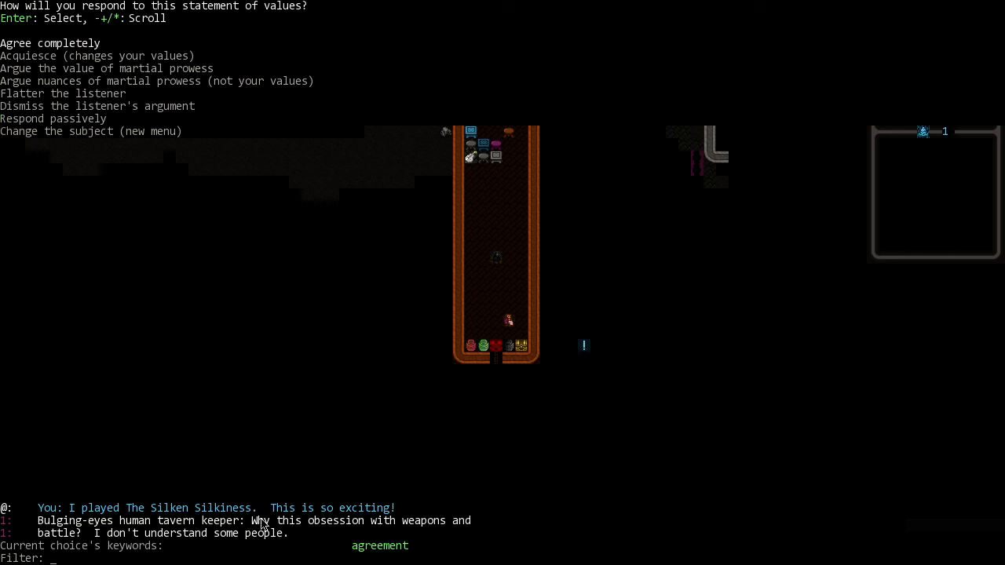
pyautogui.moveTo(329, 347)
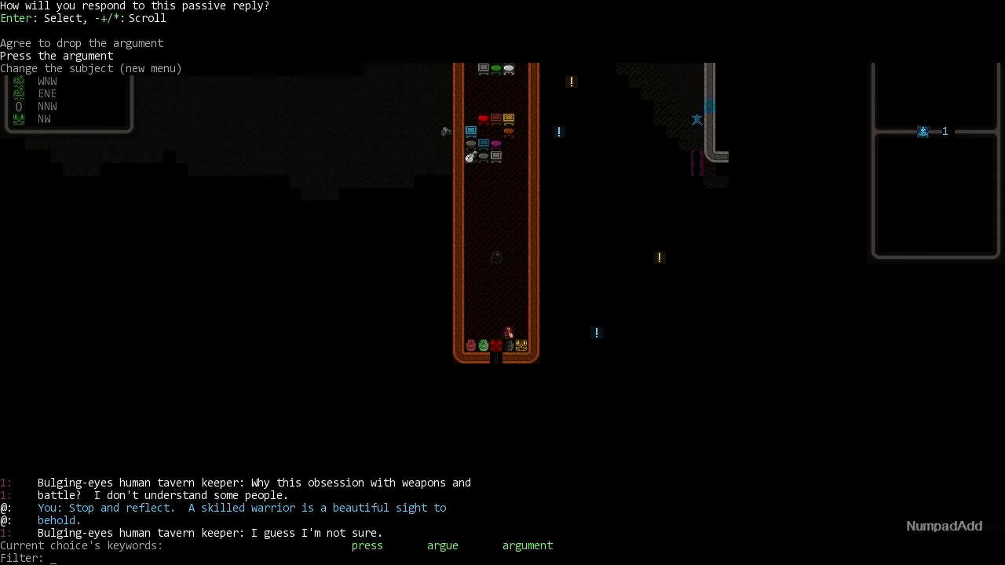
# Step: Press the argument that skilled warriors are beautiful, then leave the unconvinced tavern keeper
pyautogui.press('Return')
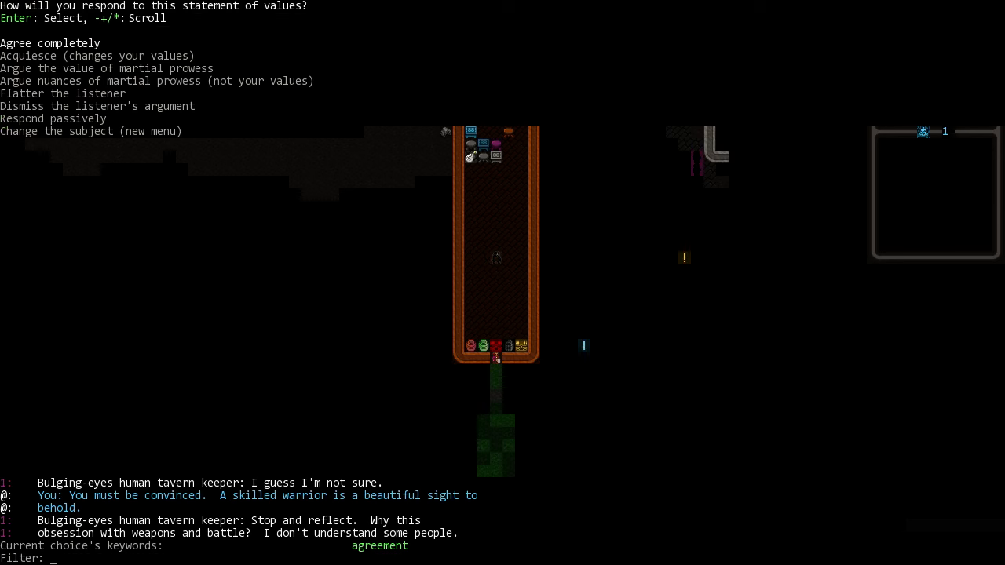
pyautogui.press('NumpadAdd')
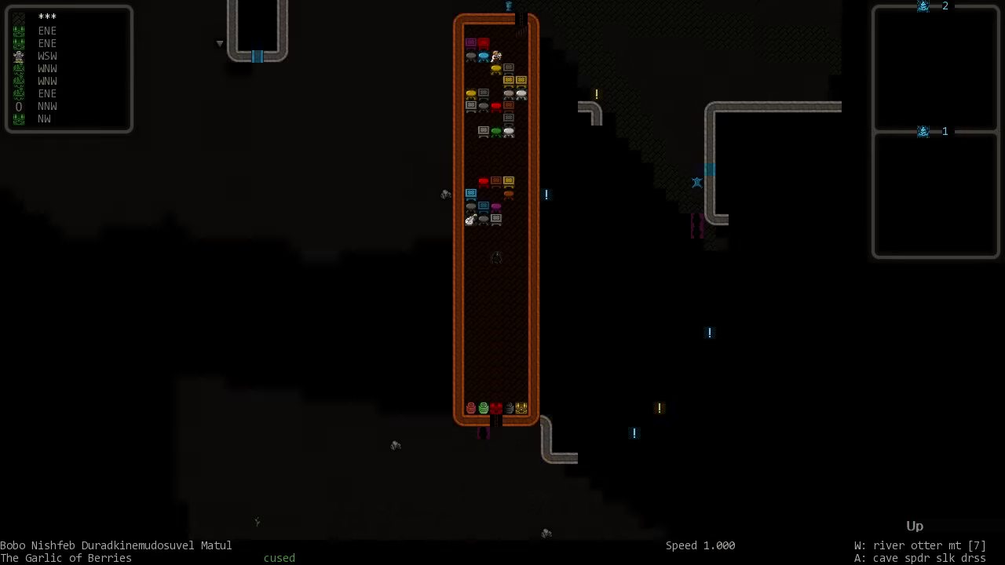
# Step: Dismiss the conversation topics and walk south out of the tavern onto The Fabulous Hill
pyautogui.scroll(-3)
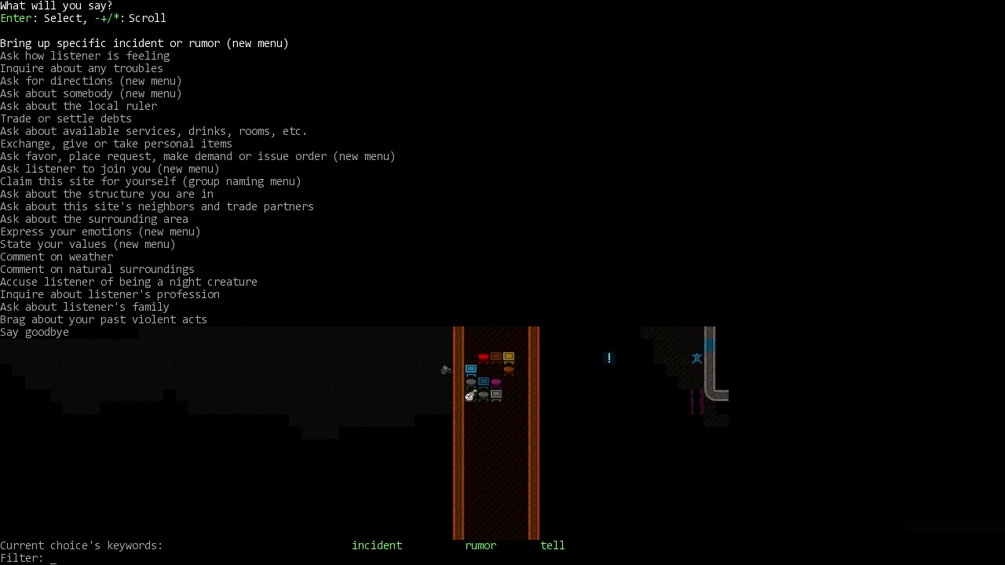
pyautogui.press('Escape')
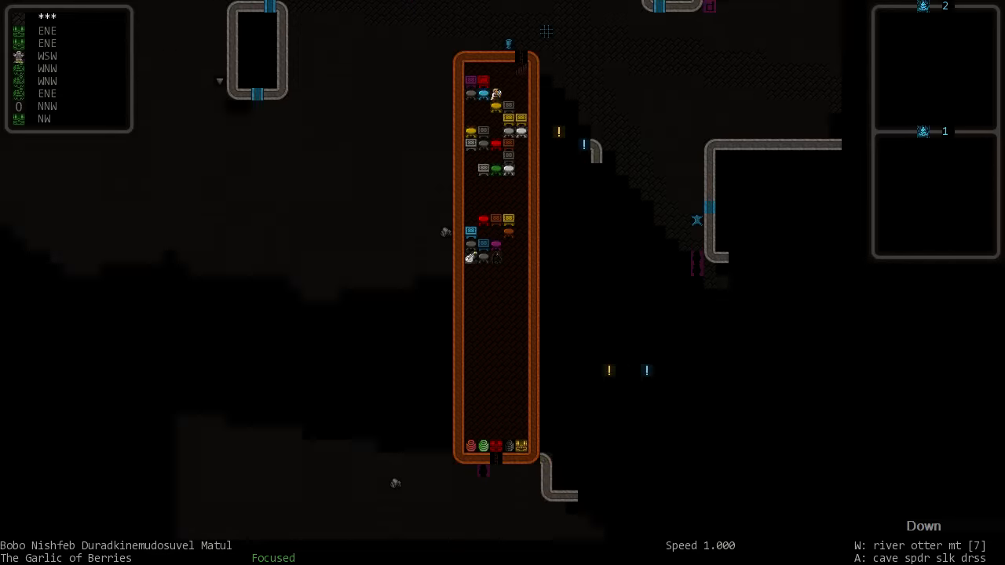
pyautogui.scroll(-3)
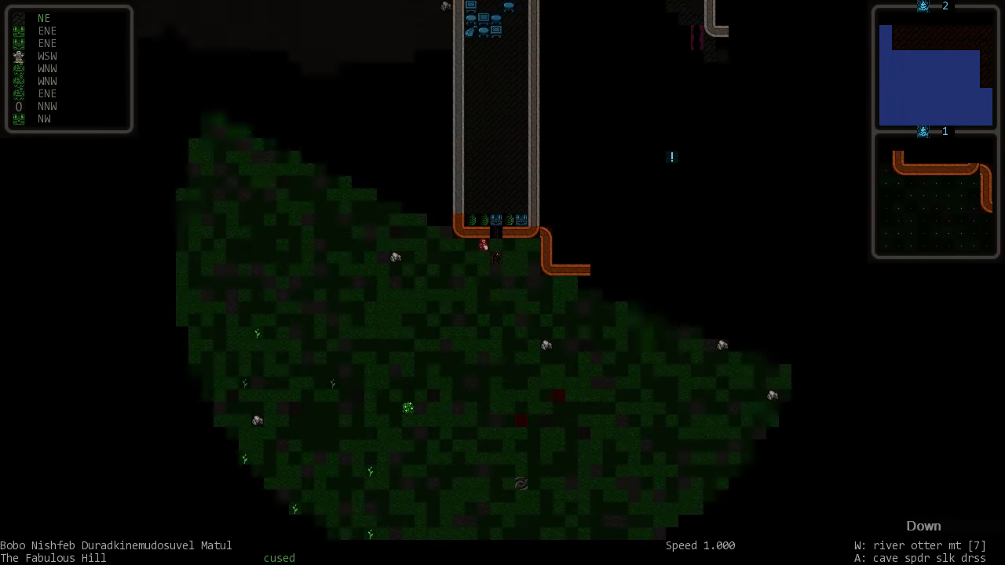
# Step: Return to the tavern keeper's main topics and ask him to join in entertaining the world together
pyautogui.press('t')
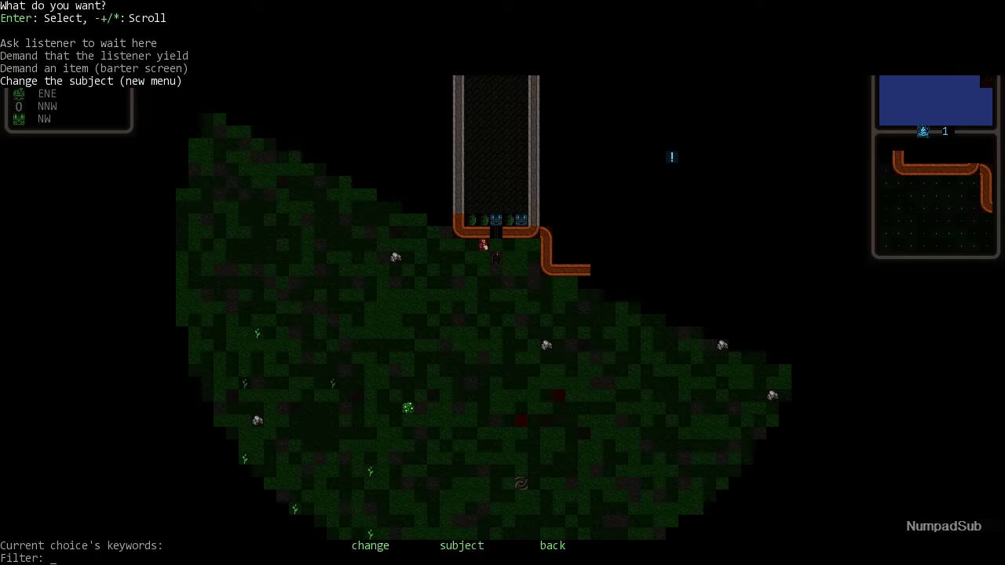
pyautogui.press('Enter')
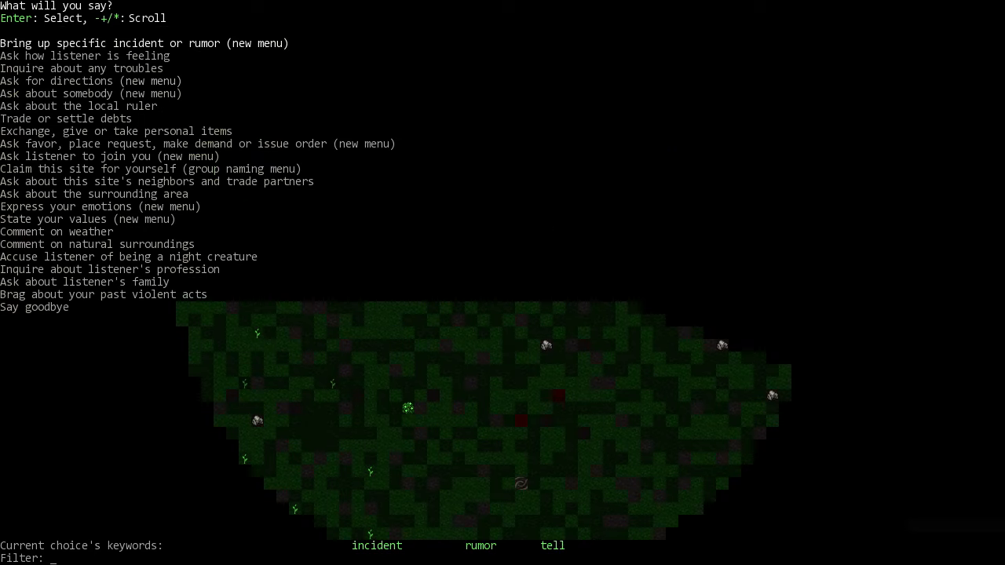
pyautogui.press('down')
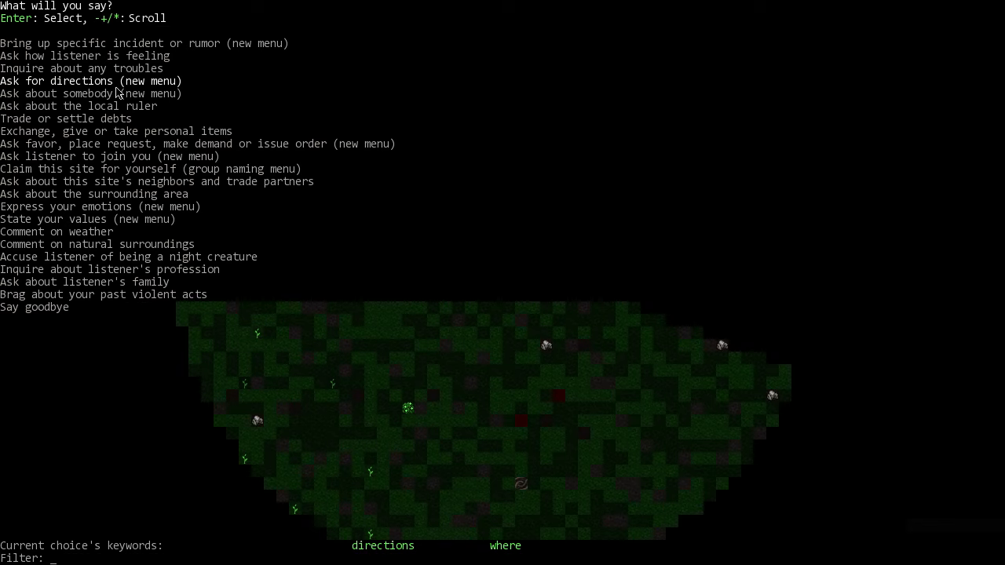
pyautogui.moveTo(631, 70)
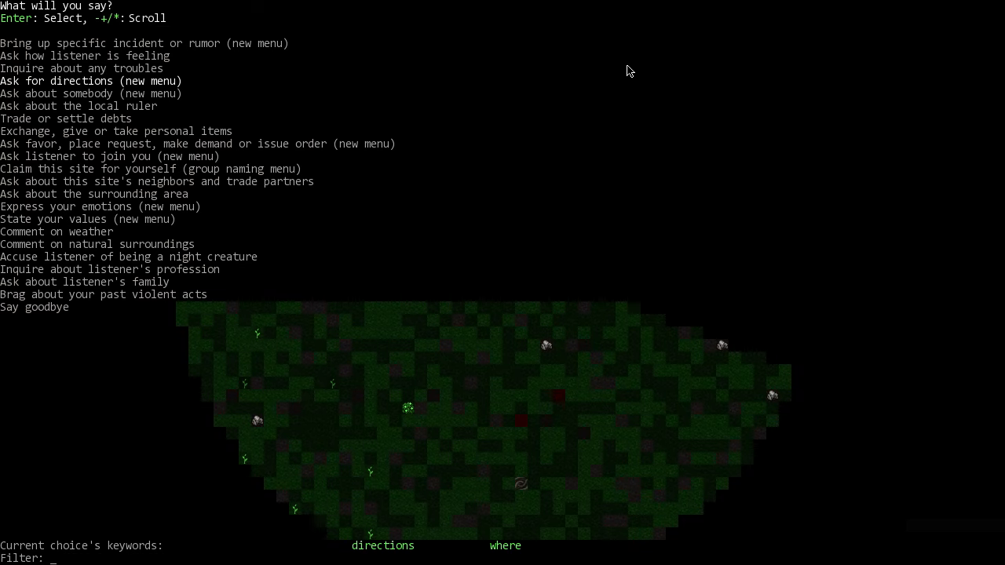
pyautogui.moveTo(683, 11)
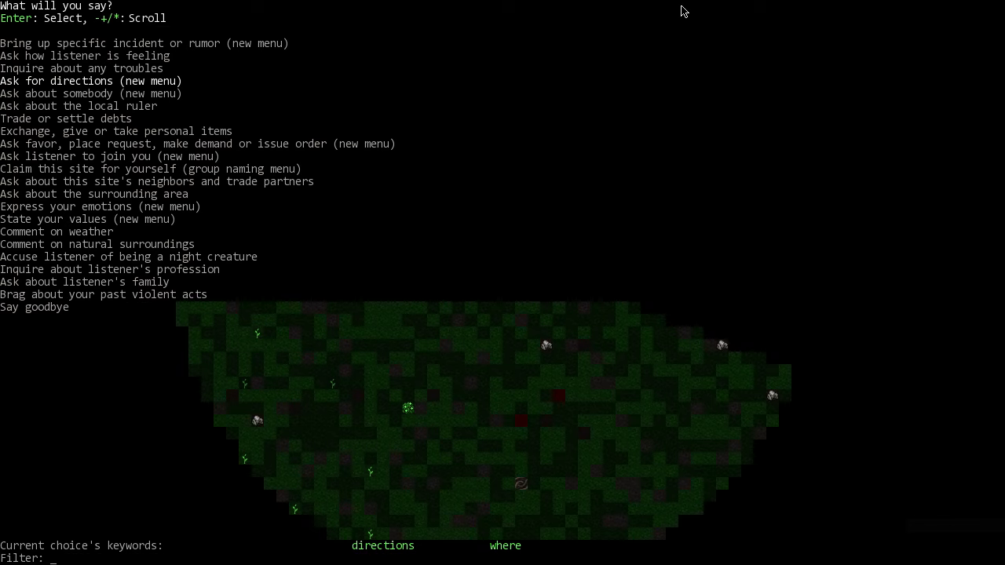
pyautogui.press('down')
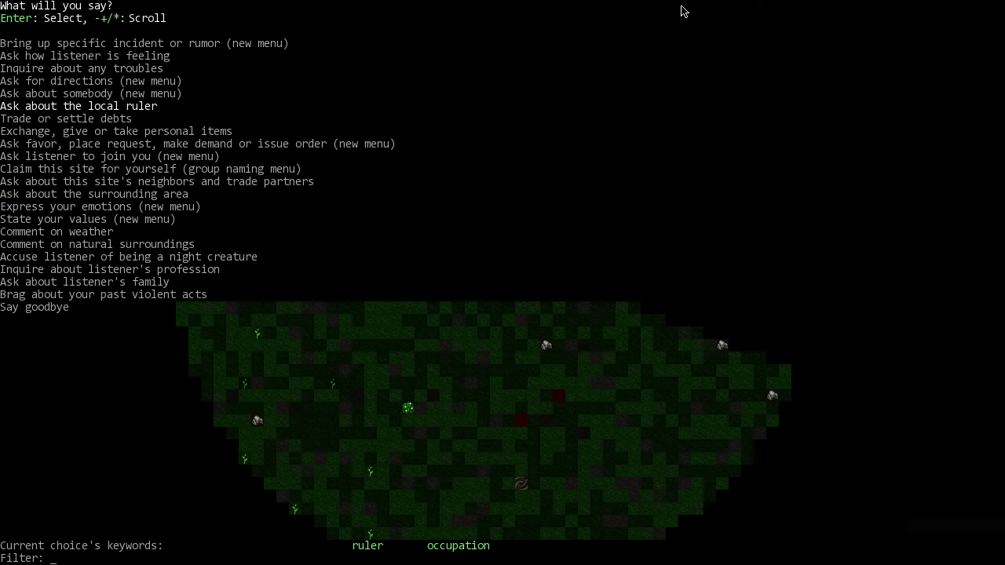
pyautogui.press('NumpadAdd')
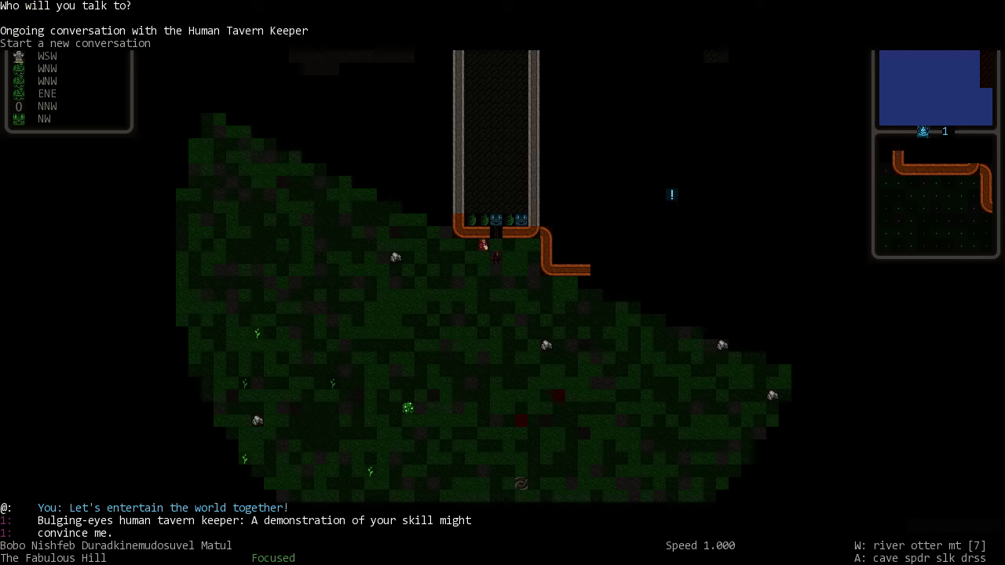
# Step: Continue the tavern conversation and look over a dance from the known-dances list
pyautogui.press('Escape')
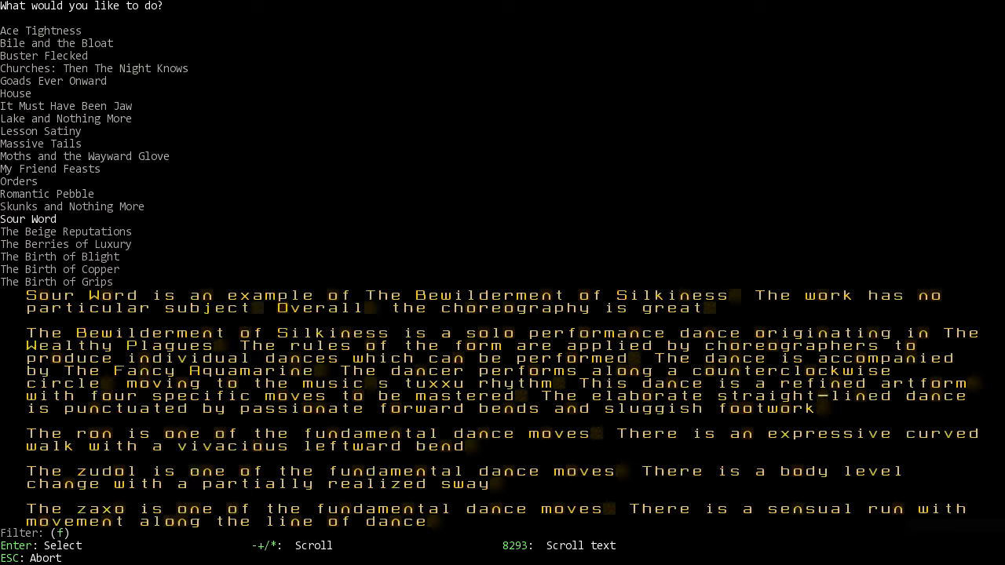
pyautogui.click(66, 245)
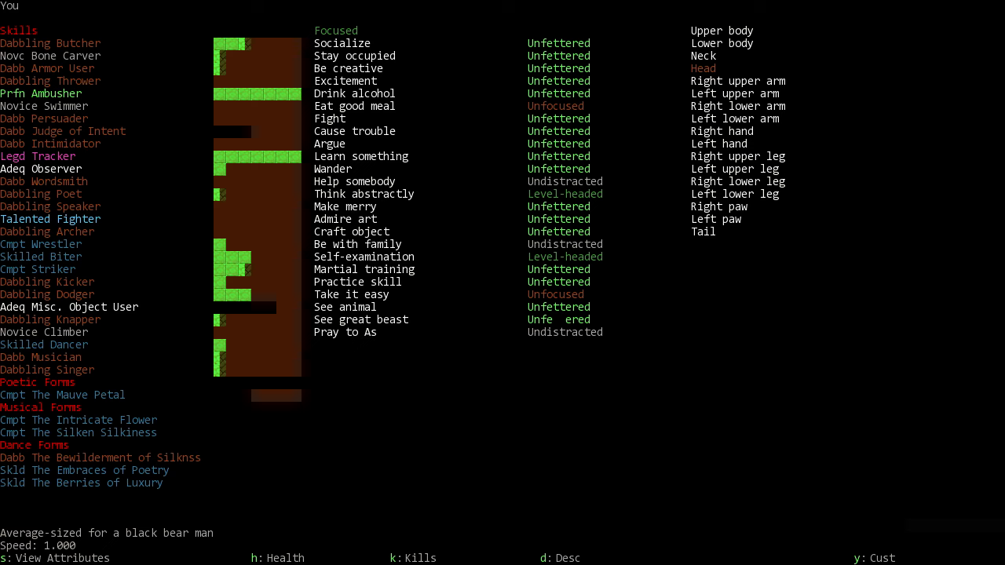
pyautogui.press('Escape')
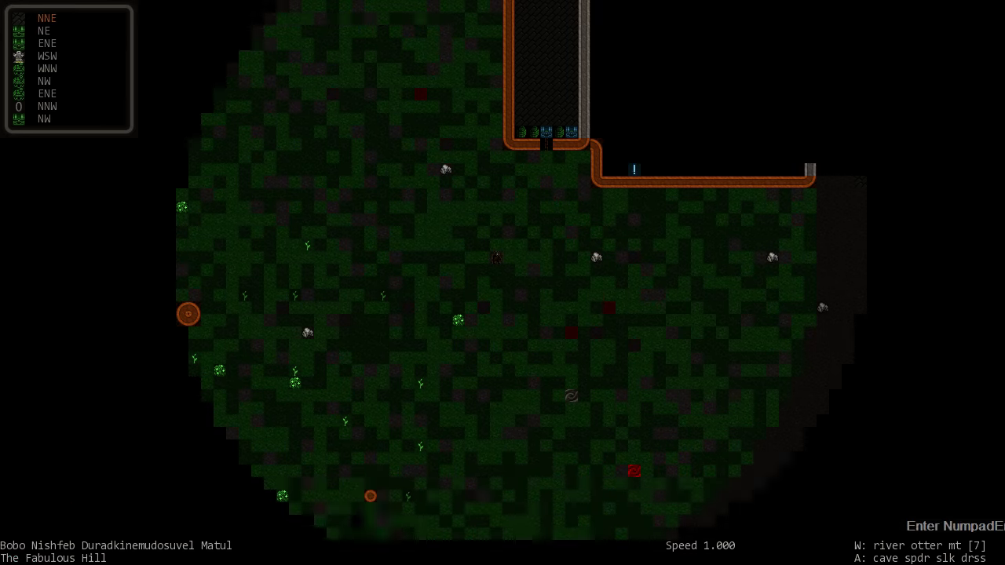
# Step: Walk the adventurer north across the hill outside the tavern
pyautogui.press('Numpad8')
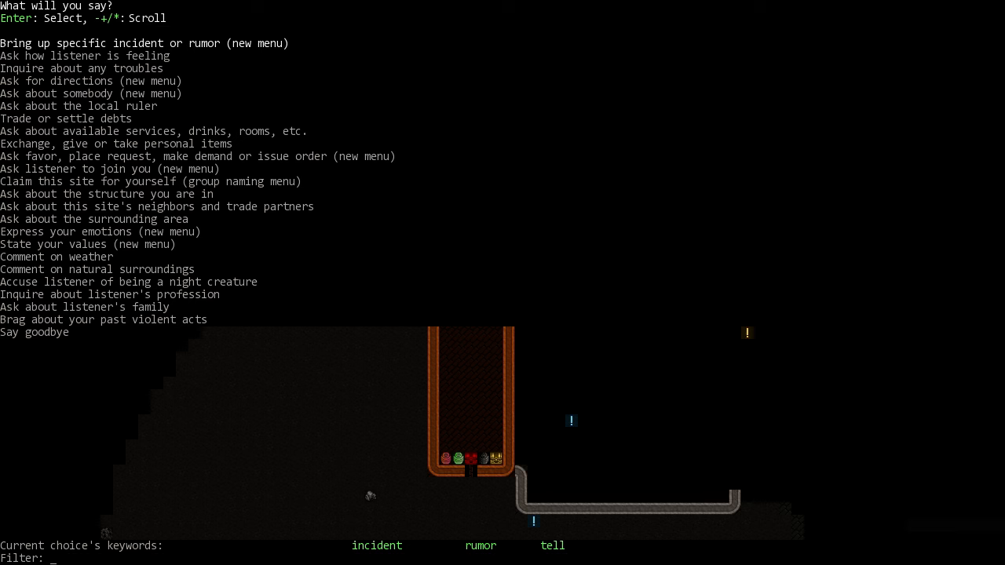
# Step: Filter the talk topics to 'join' and look over the Lesson Satiny dance
pyautogui.write('jo')
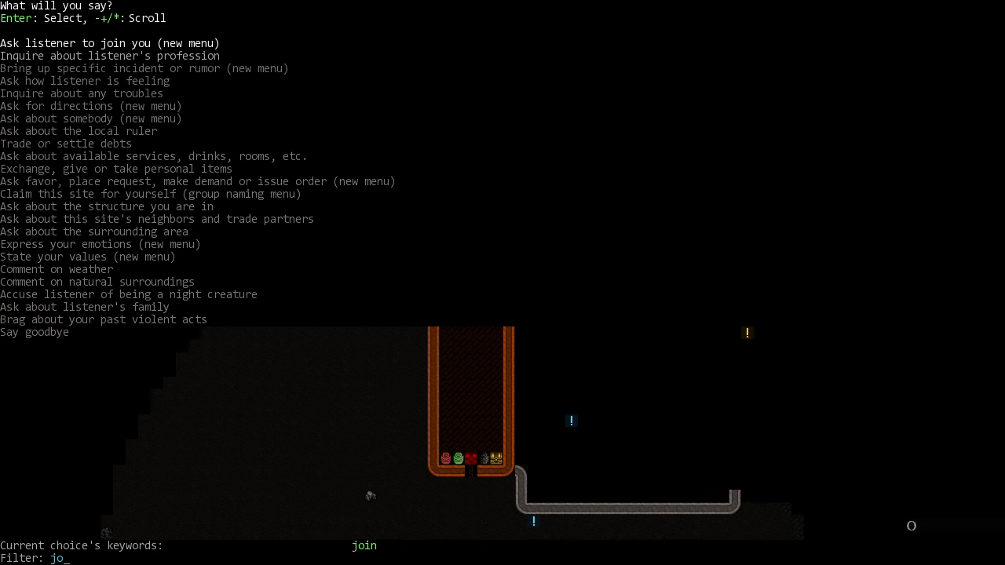
pyautogui.press('Return')
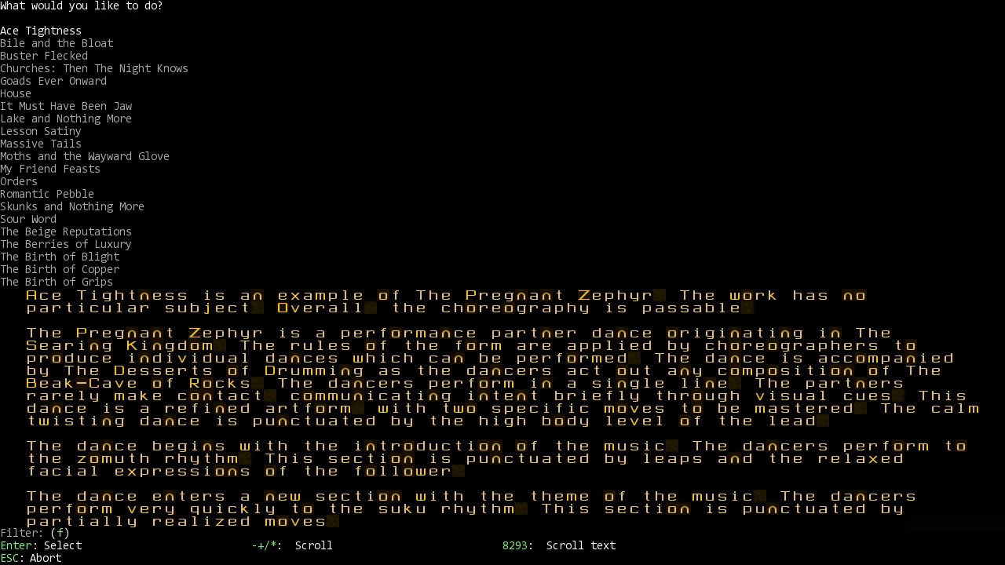
pyautogui.click(41, 132)
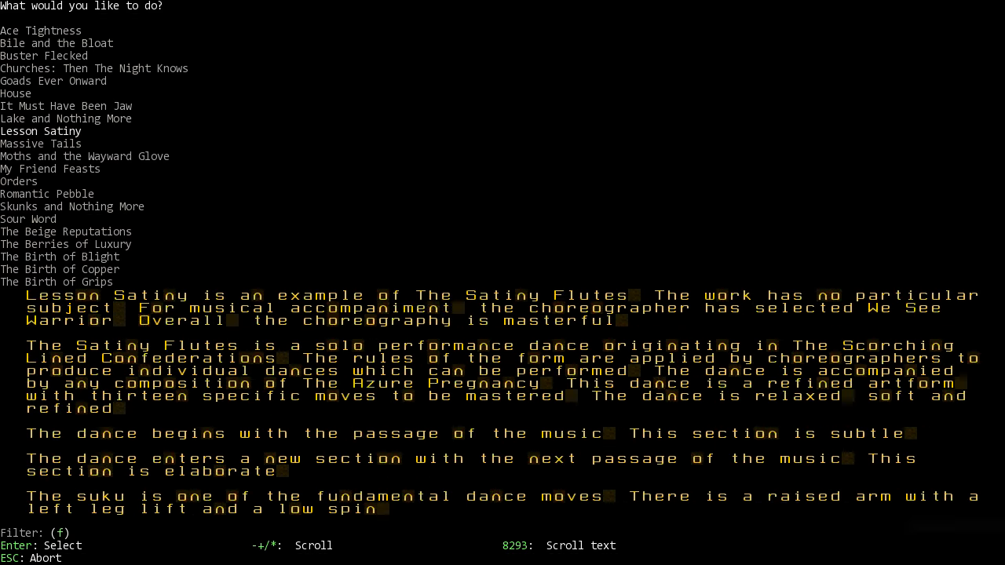
pyautogui.click(47, 195)
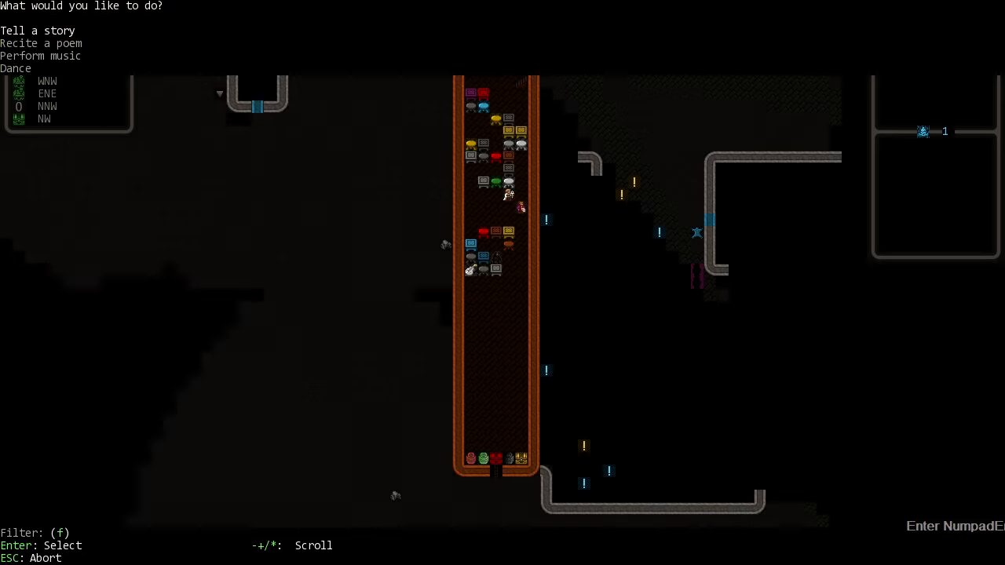
# Step: Choose a performance kind, then leave the dance performance descriptions
pyautogui.click(40, 56)
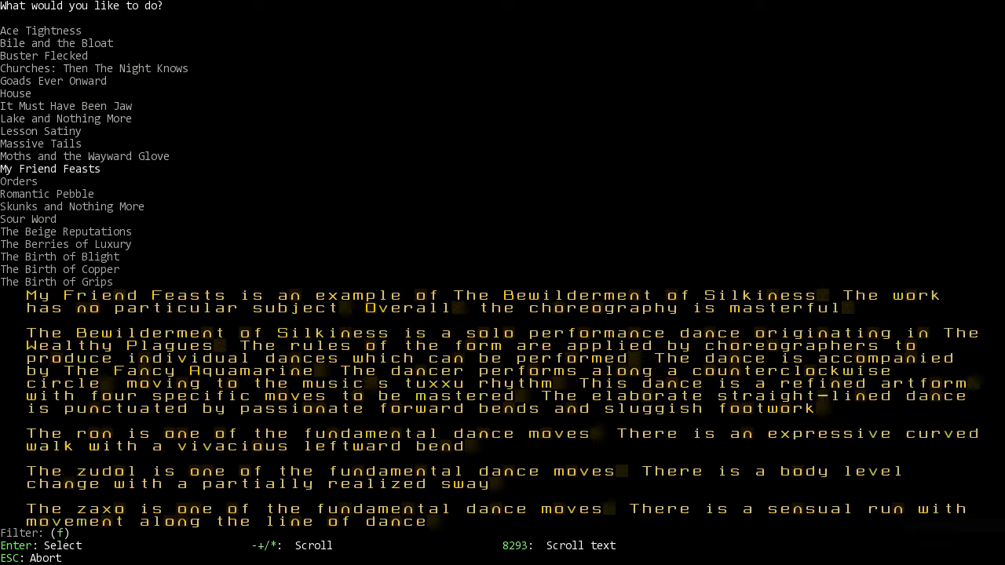
pyautogui.press('Escape')
pyautogui.write('join')
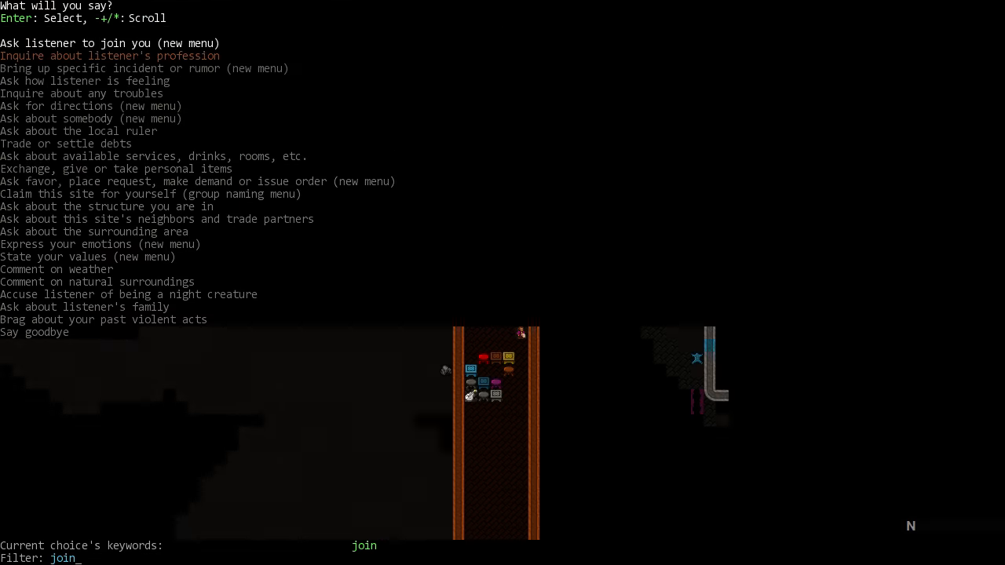
# Step: Close the 'What will you say?' menu without speaking and return to the map
pyautogui.press('Escape')
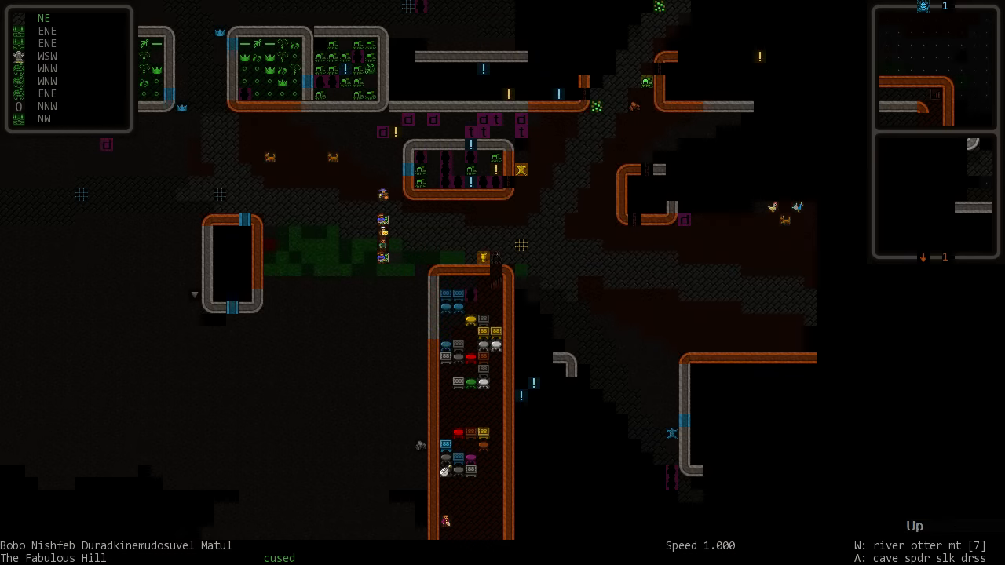
# Step: Walk through town to the jeweler's shop and start trading with the human jeweler
pyautogui.hscroll(3)
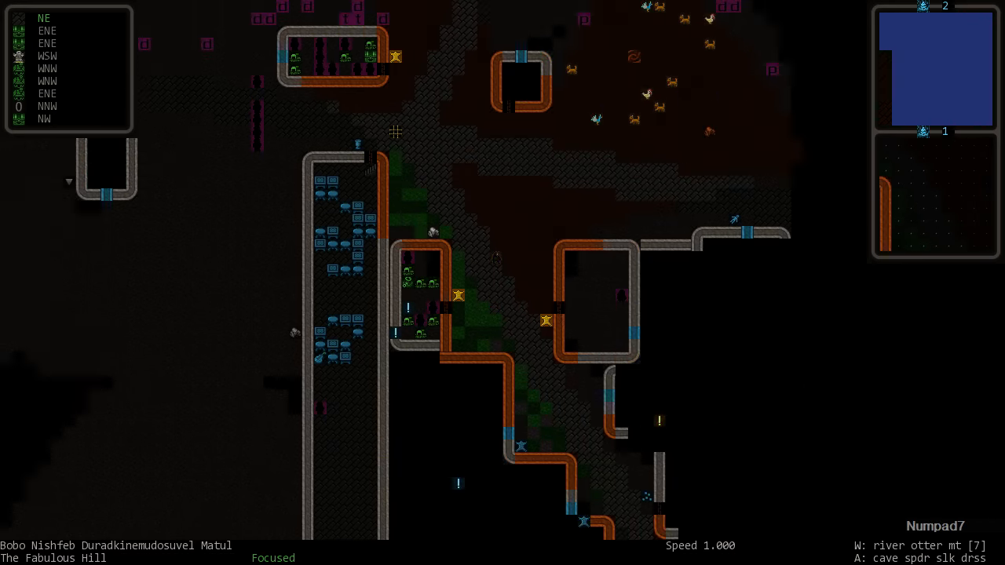
pyautogui.scroll(-3)
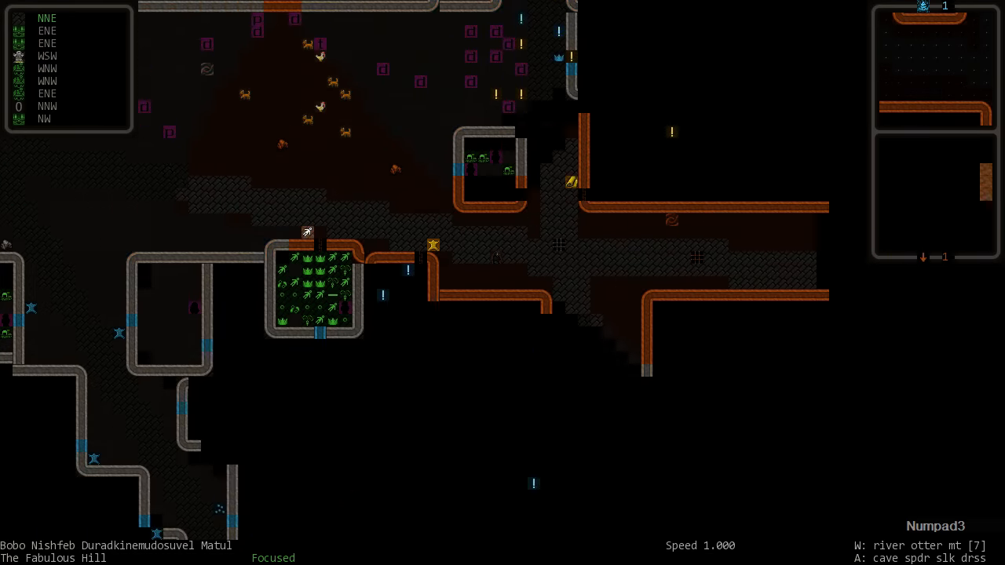
pyautogui.scroll(-3)
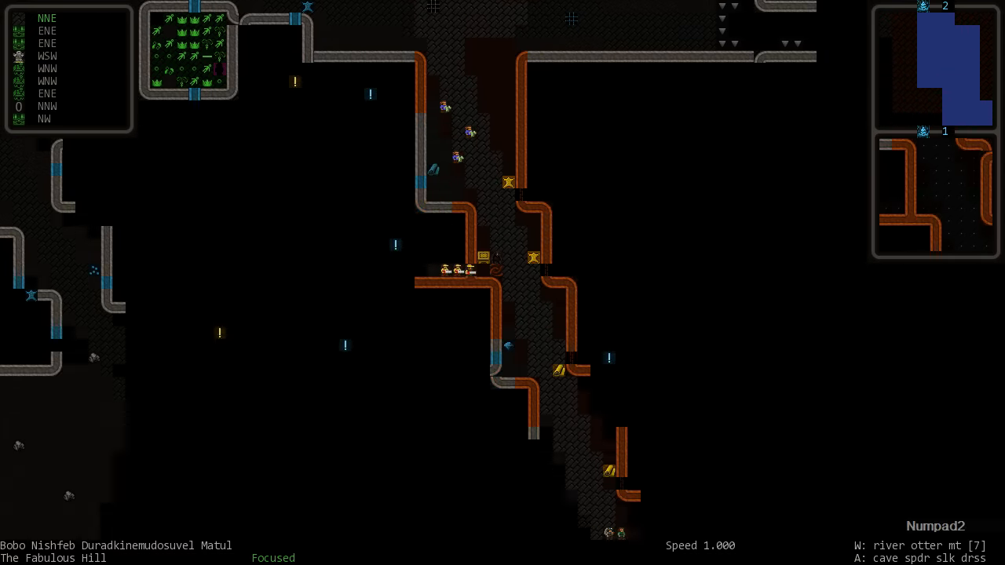
pyautogui.scroll(-3)
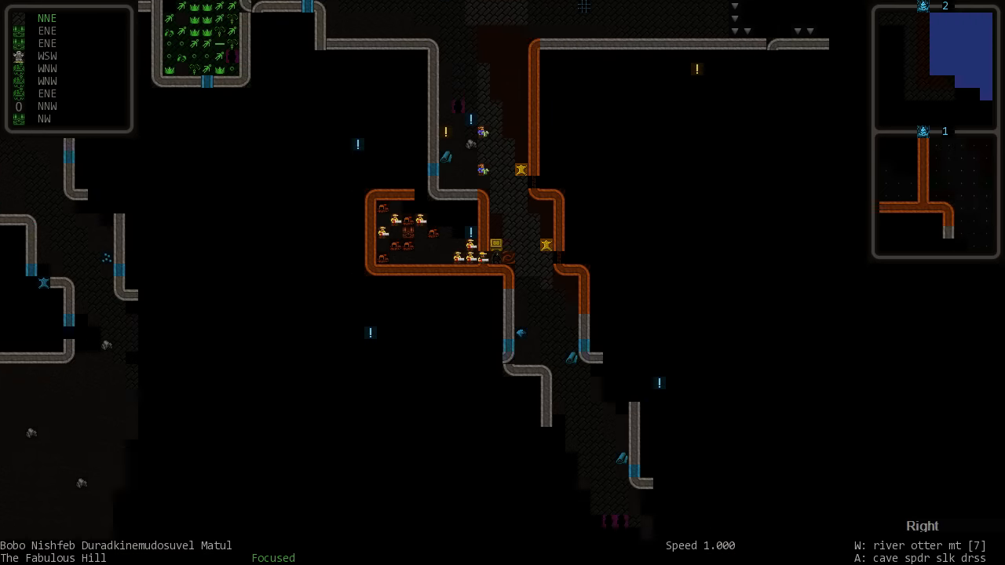
pyautogui.scroll(-3)
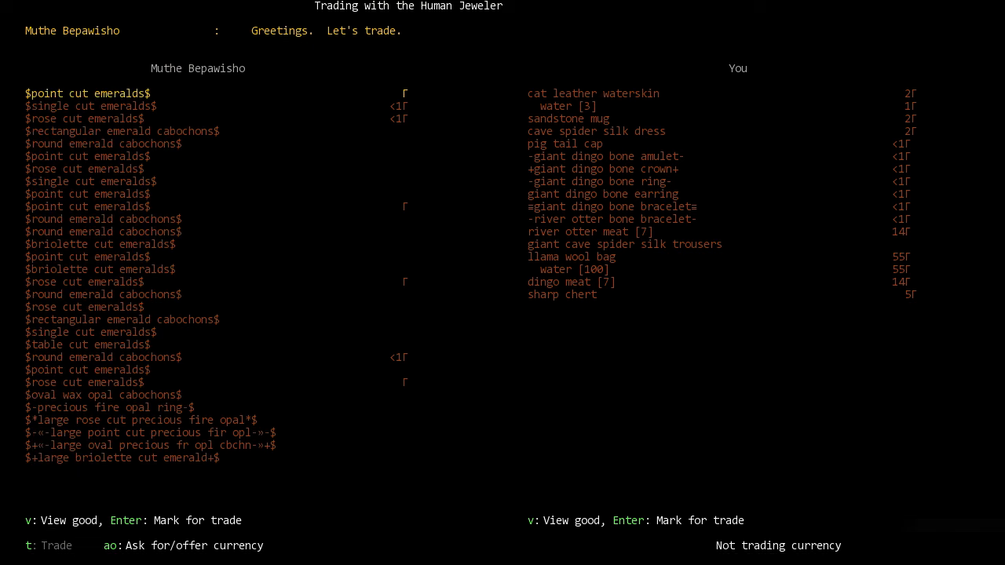
# Step: Page down through the jeweler's turquoises and fire opals
pyautogui.scroll(-3)
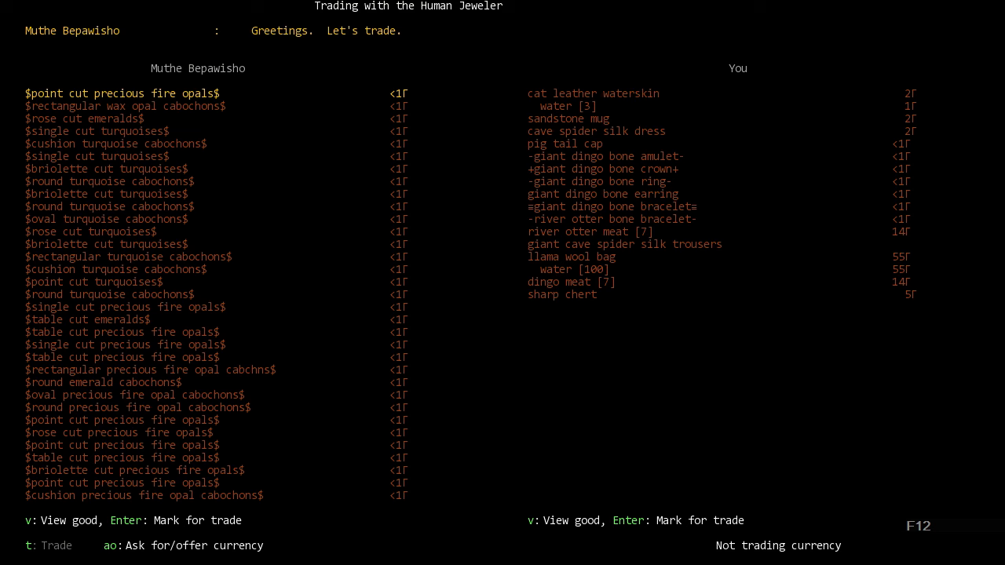
pyautogui.scroll(-3)
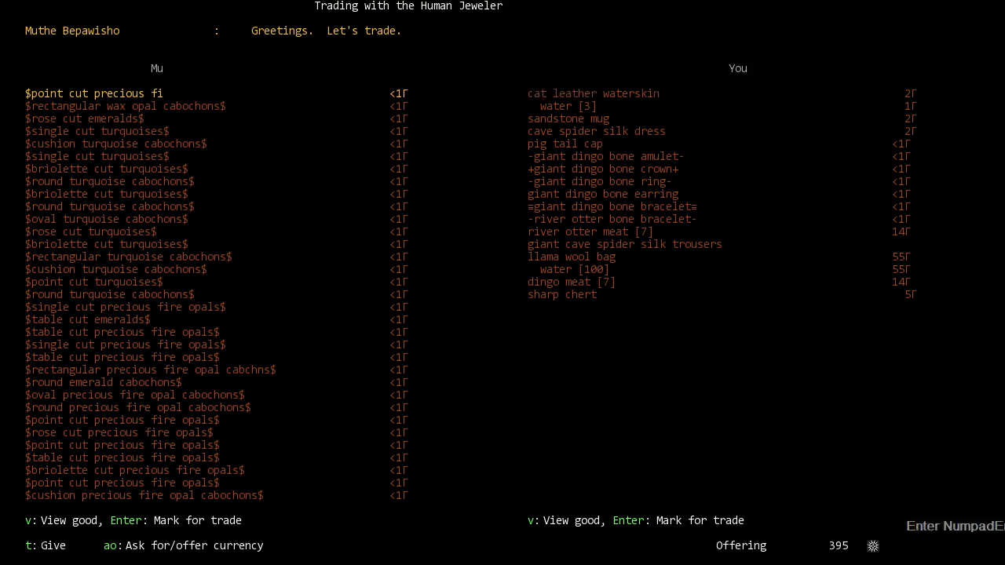
# Step: Confirm the 395 currency offer and mark turquoises and round emerald cabochons for trade
pyautogui.press('Return')
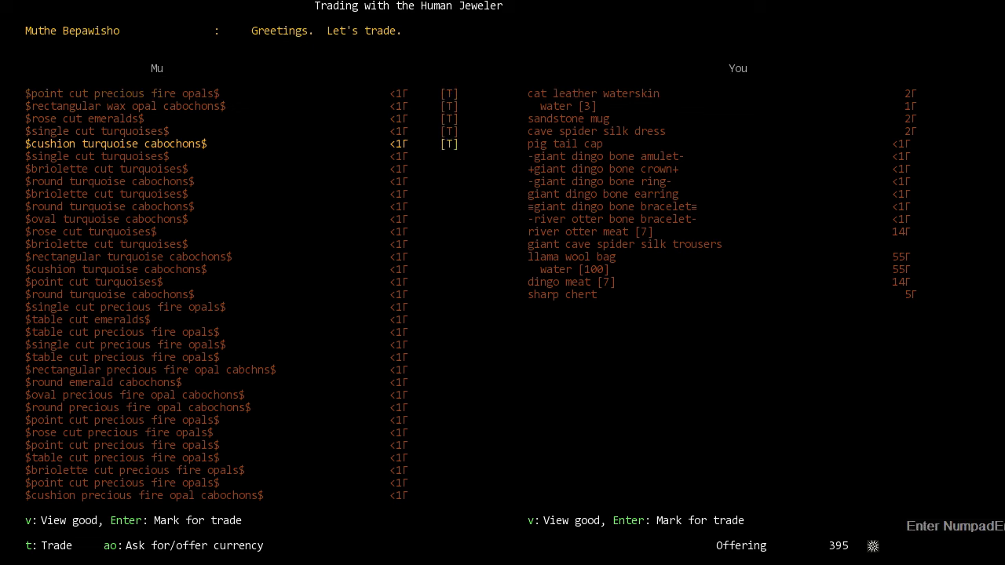
pyautogui.press('Down')
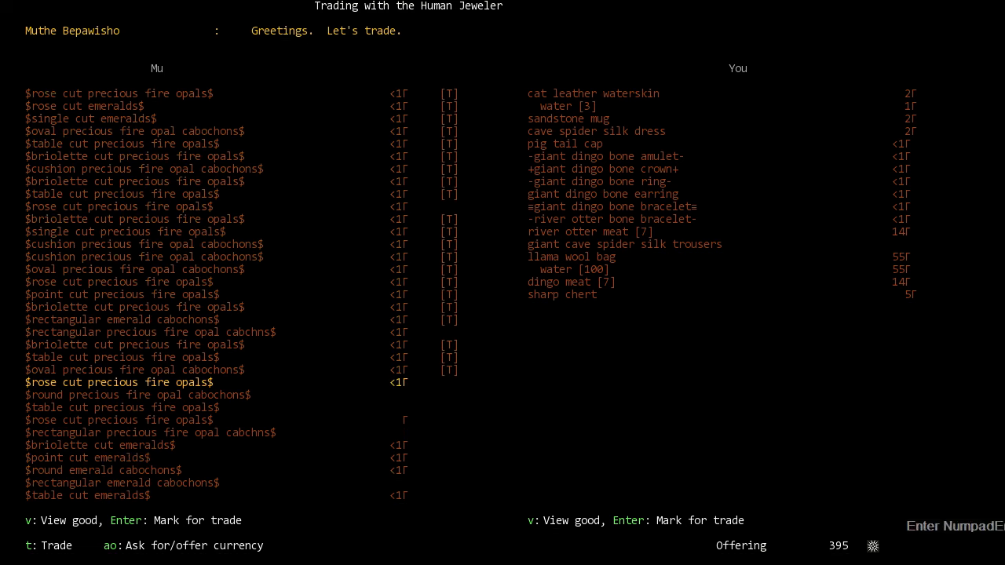
pyautogui.scroll(-3)
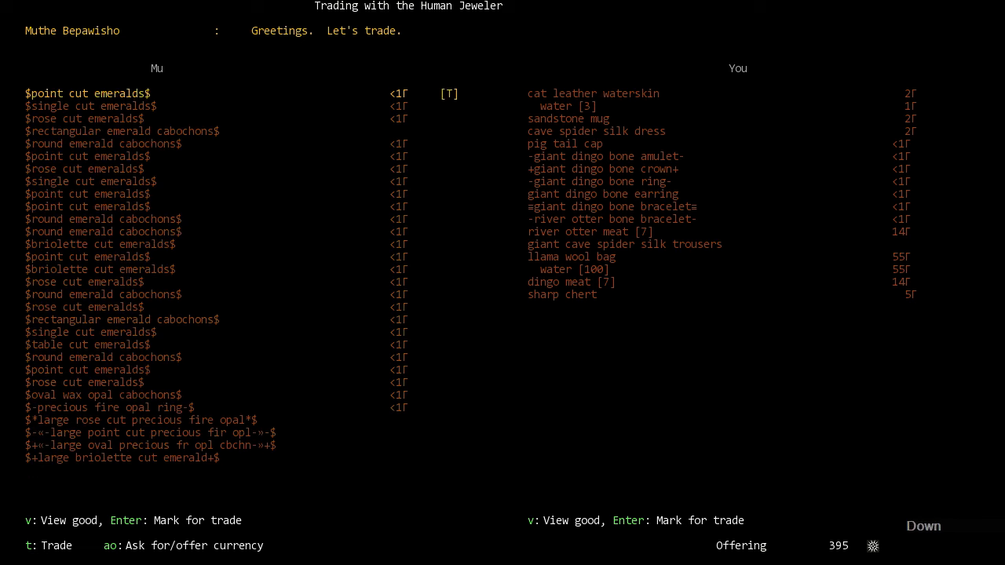
pyautogui.press('Down')
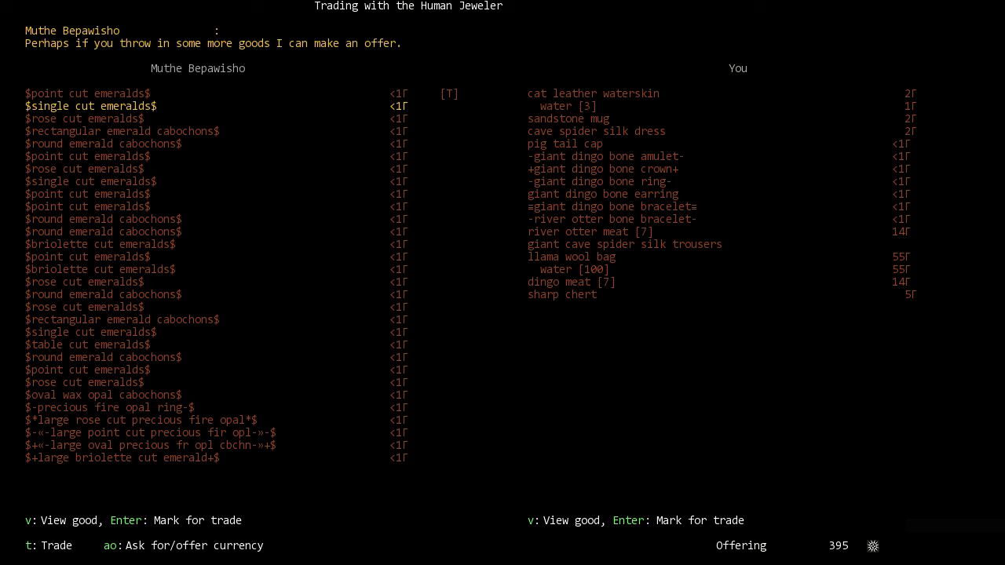
pyautogui.press('Escape')
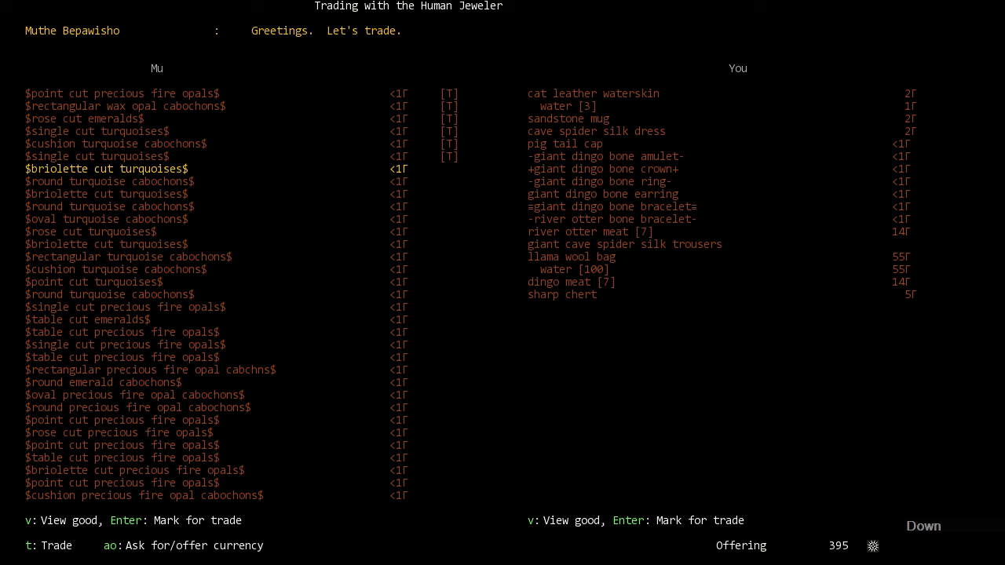
pyautogui.press('enter')
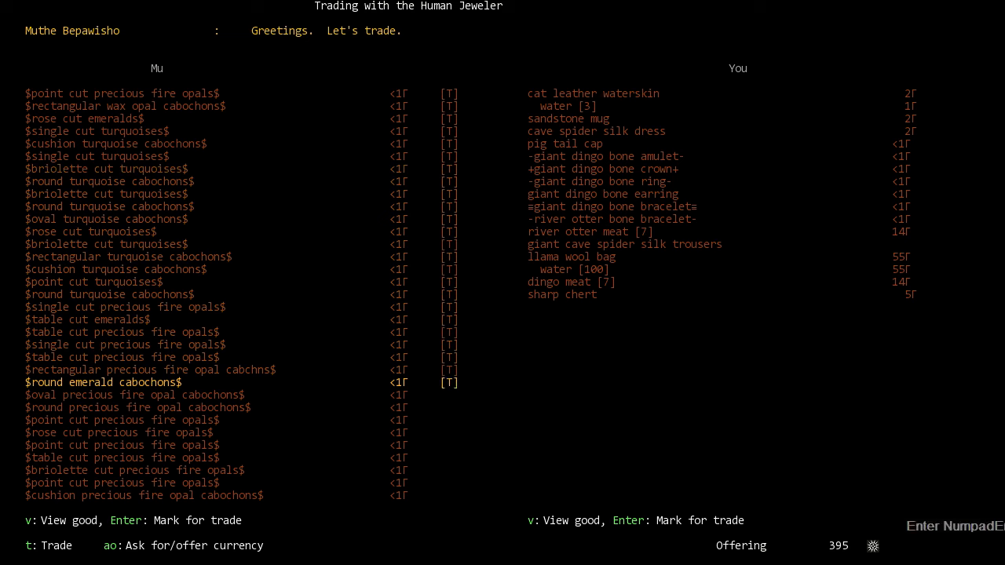
# Step: Add rose cut fire opals, propose the trade, drop later gems when refused and propose again
pyautogui.press('Down')
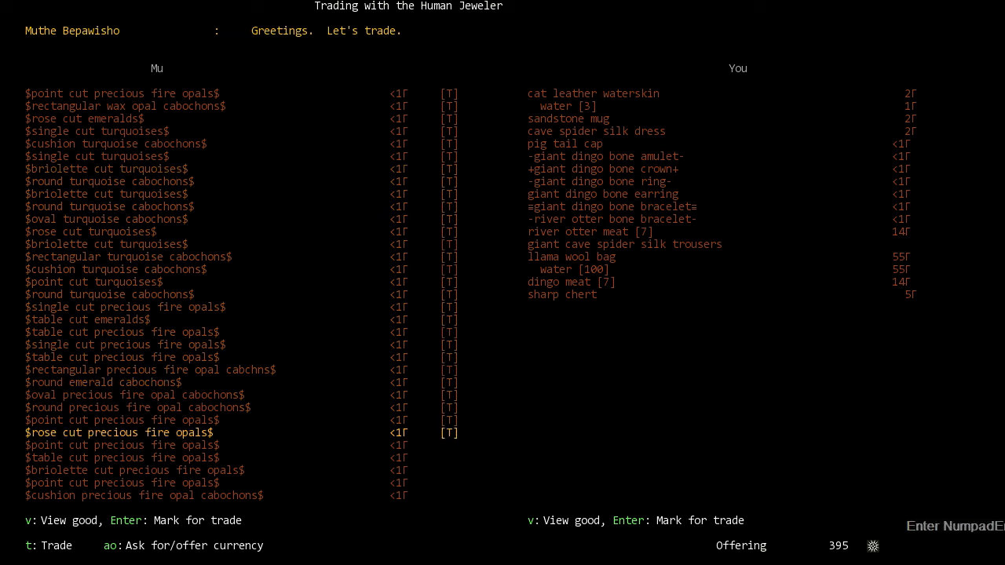
pyautogui.press('down')
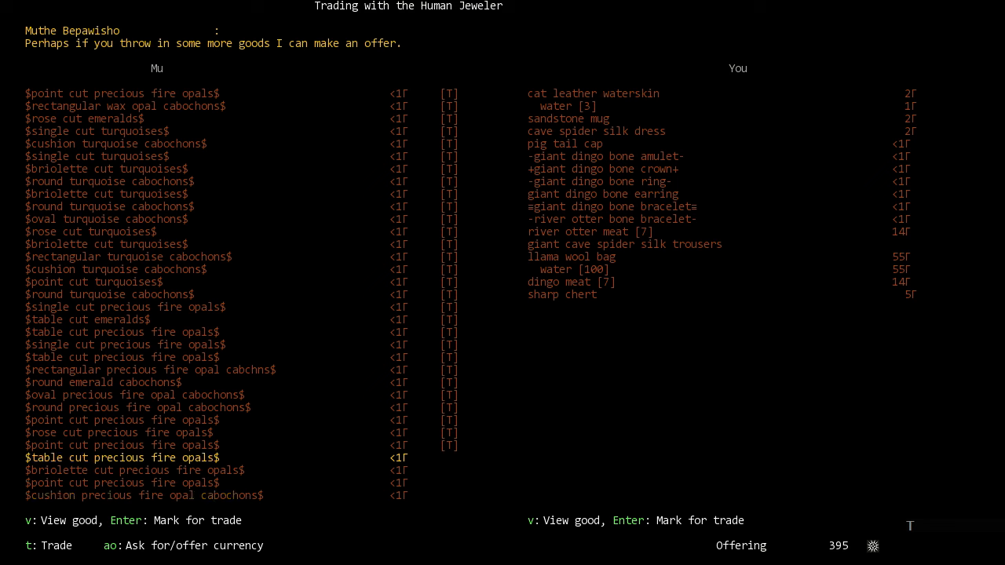
pyautogui.press('Up')
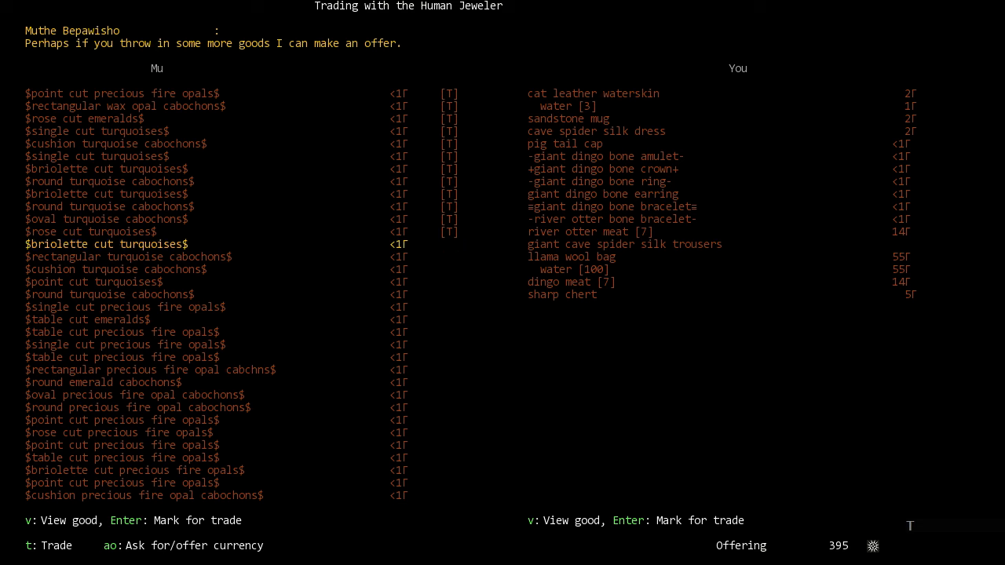
pyautogui.press('Up')
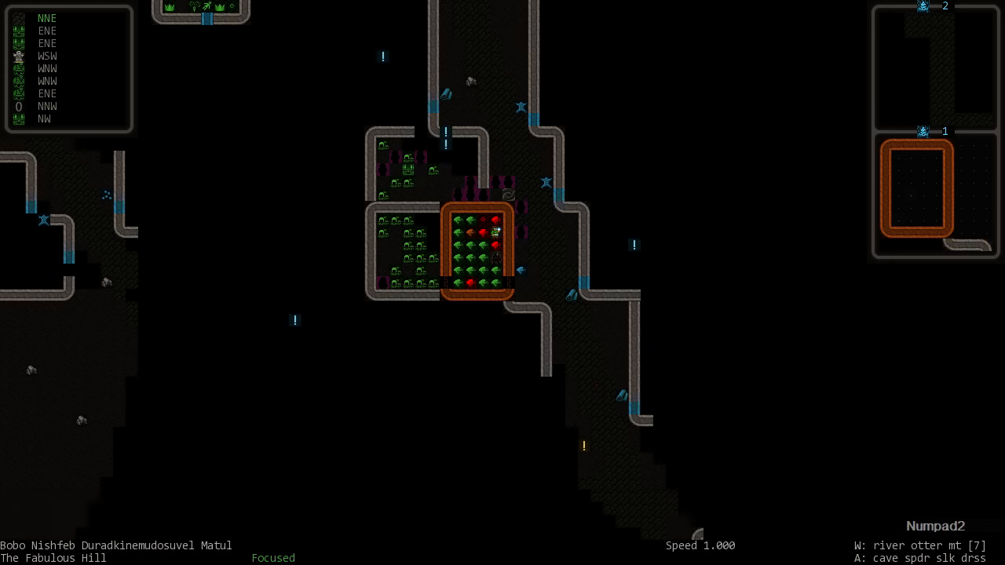
# Step: Walk east along the street to the food merchant and begin trading
pyautogui.press('Numpad6')
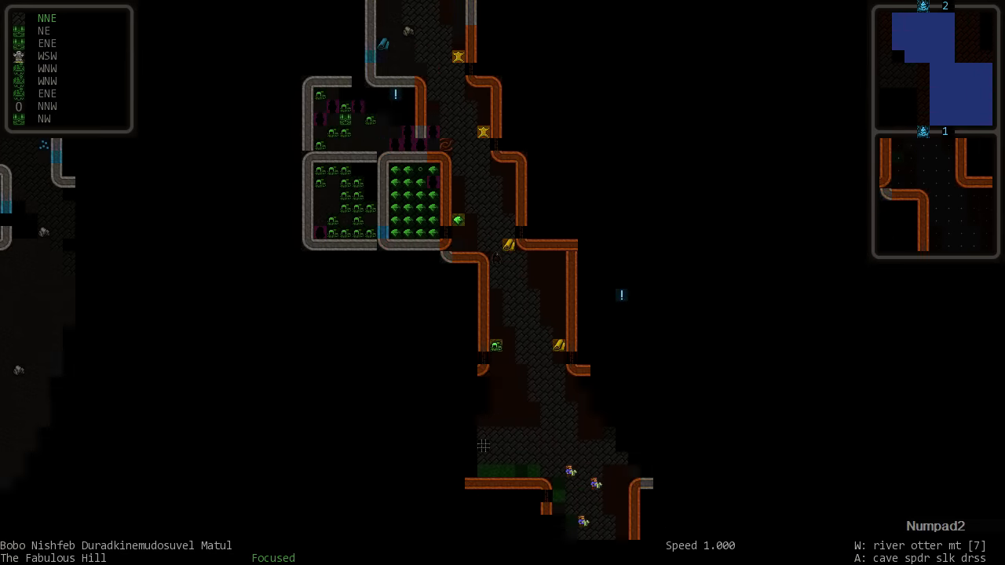
pyautogui.scroll(-3)
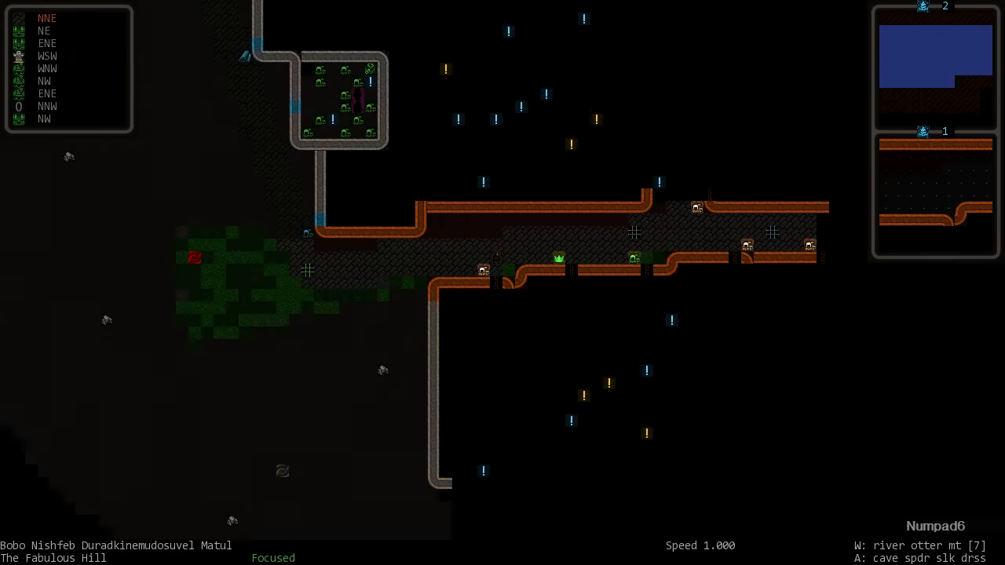
pyautogui.press('Numpad6')
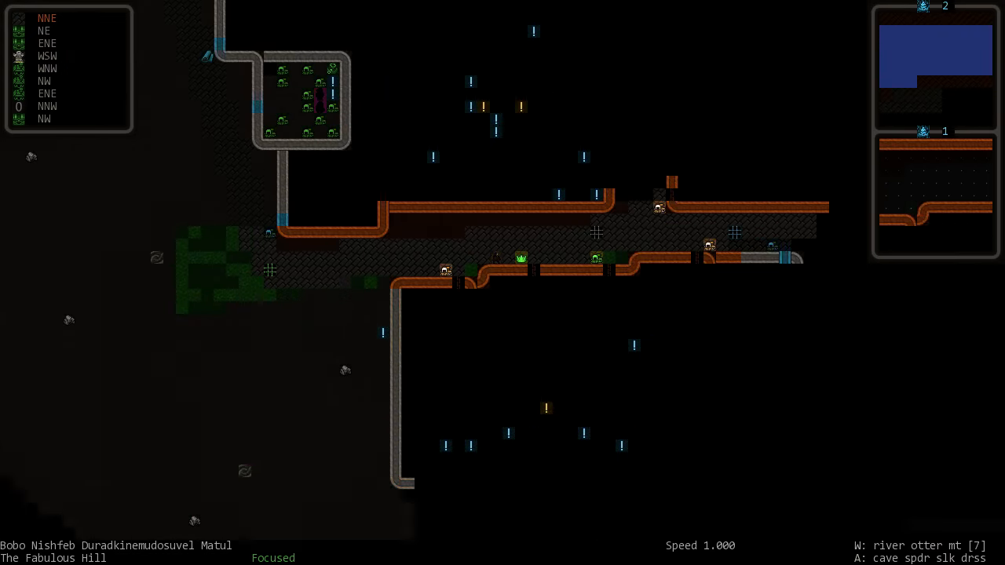
pyautogui.press('Numpad6')
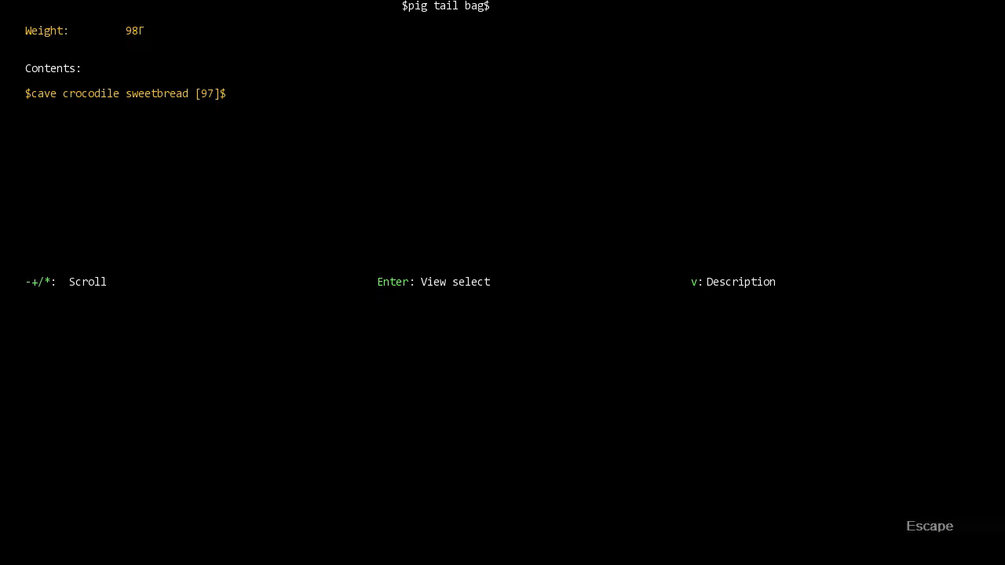
# Step: Close the pig tail bag's contents view and return to the merchant's trade list
pyautogui.press('Escape')
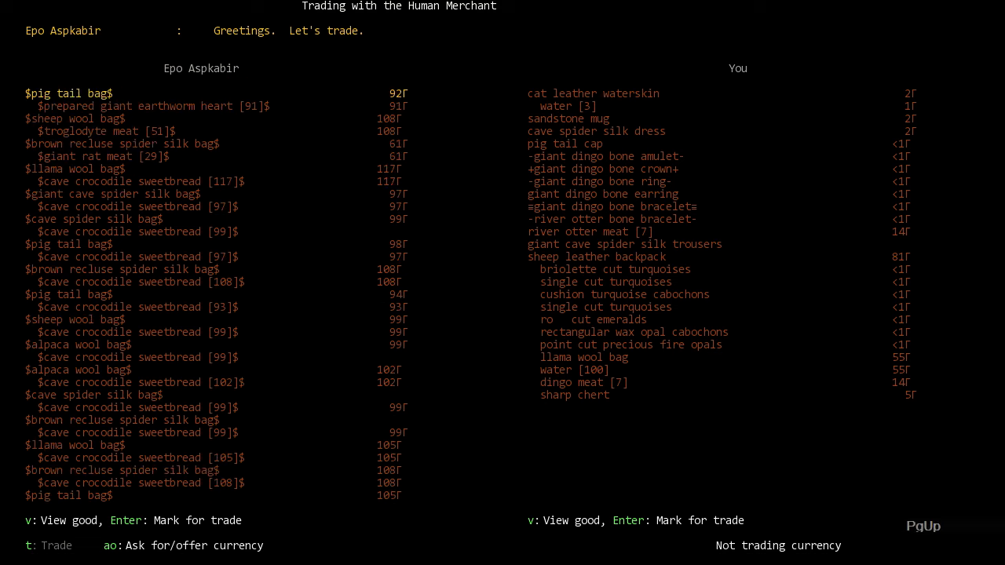
# Step: Page through the merchant's bagged meats, organs and tripe, then end trading
pyautogui.scroll(-3)
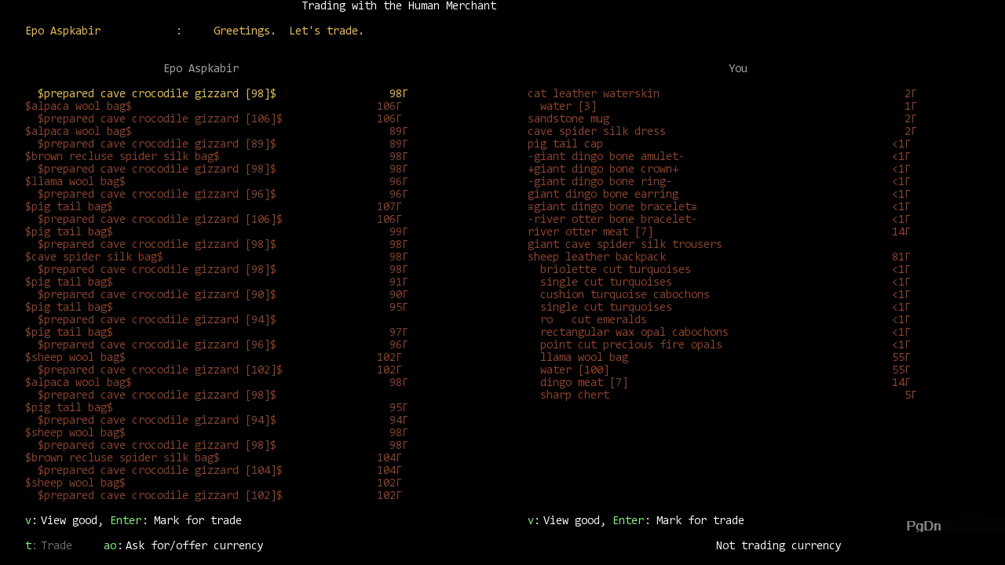
pyautogui.scroll(-3)
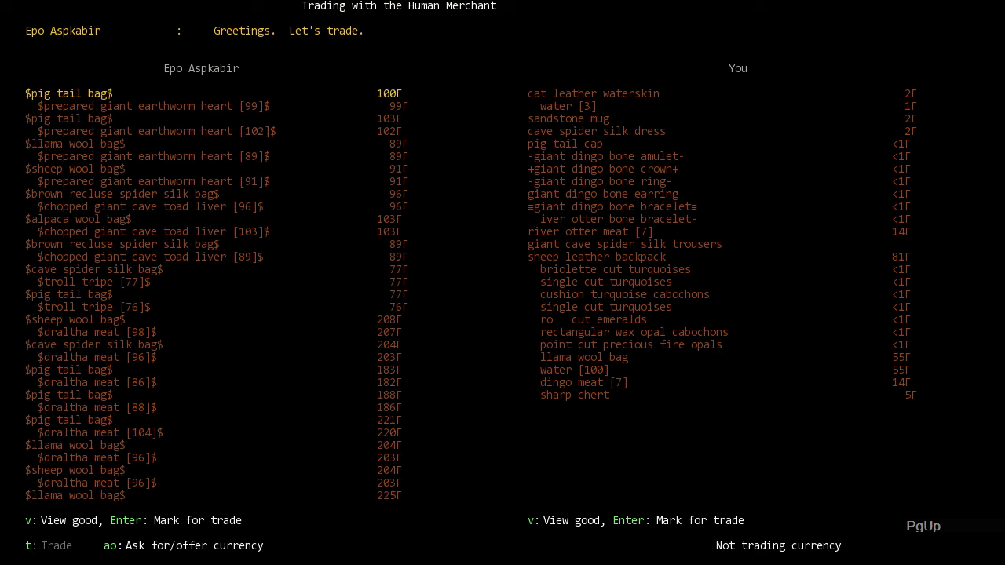
pyautogui.scroll(-3)
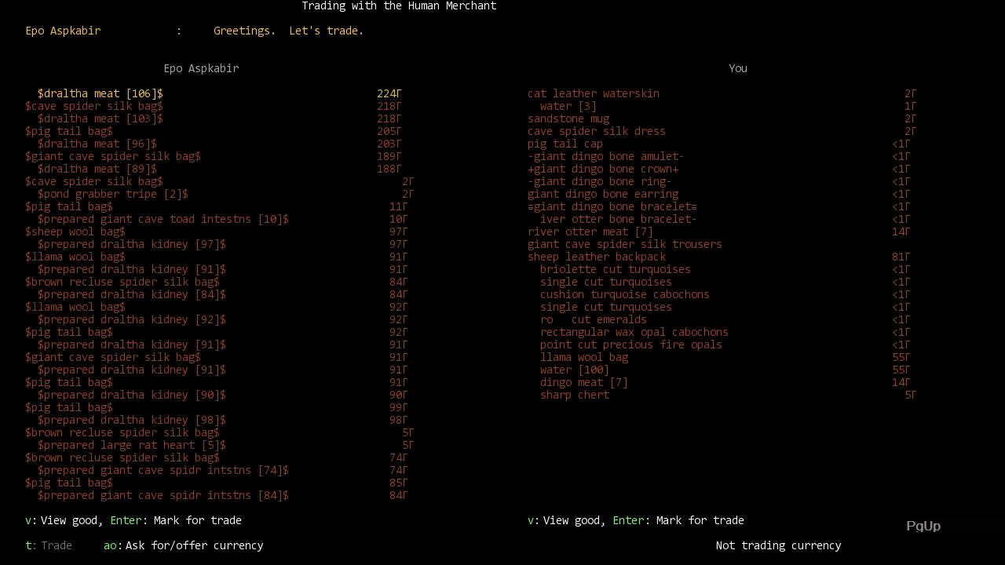
pyautogui.press('Escape')
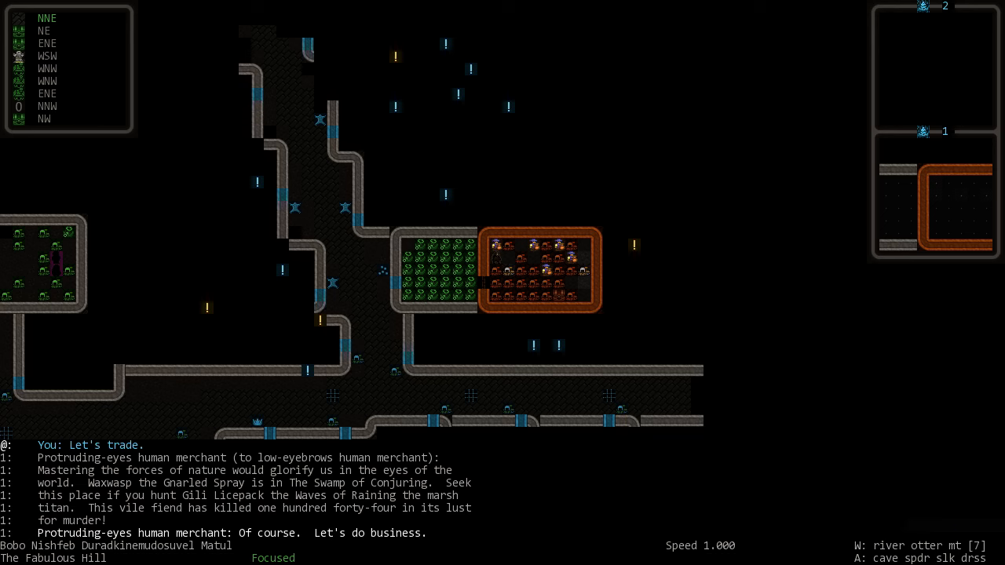